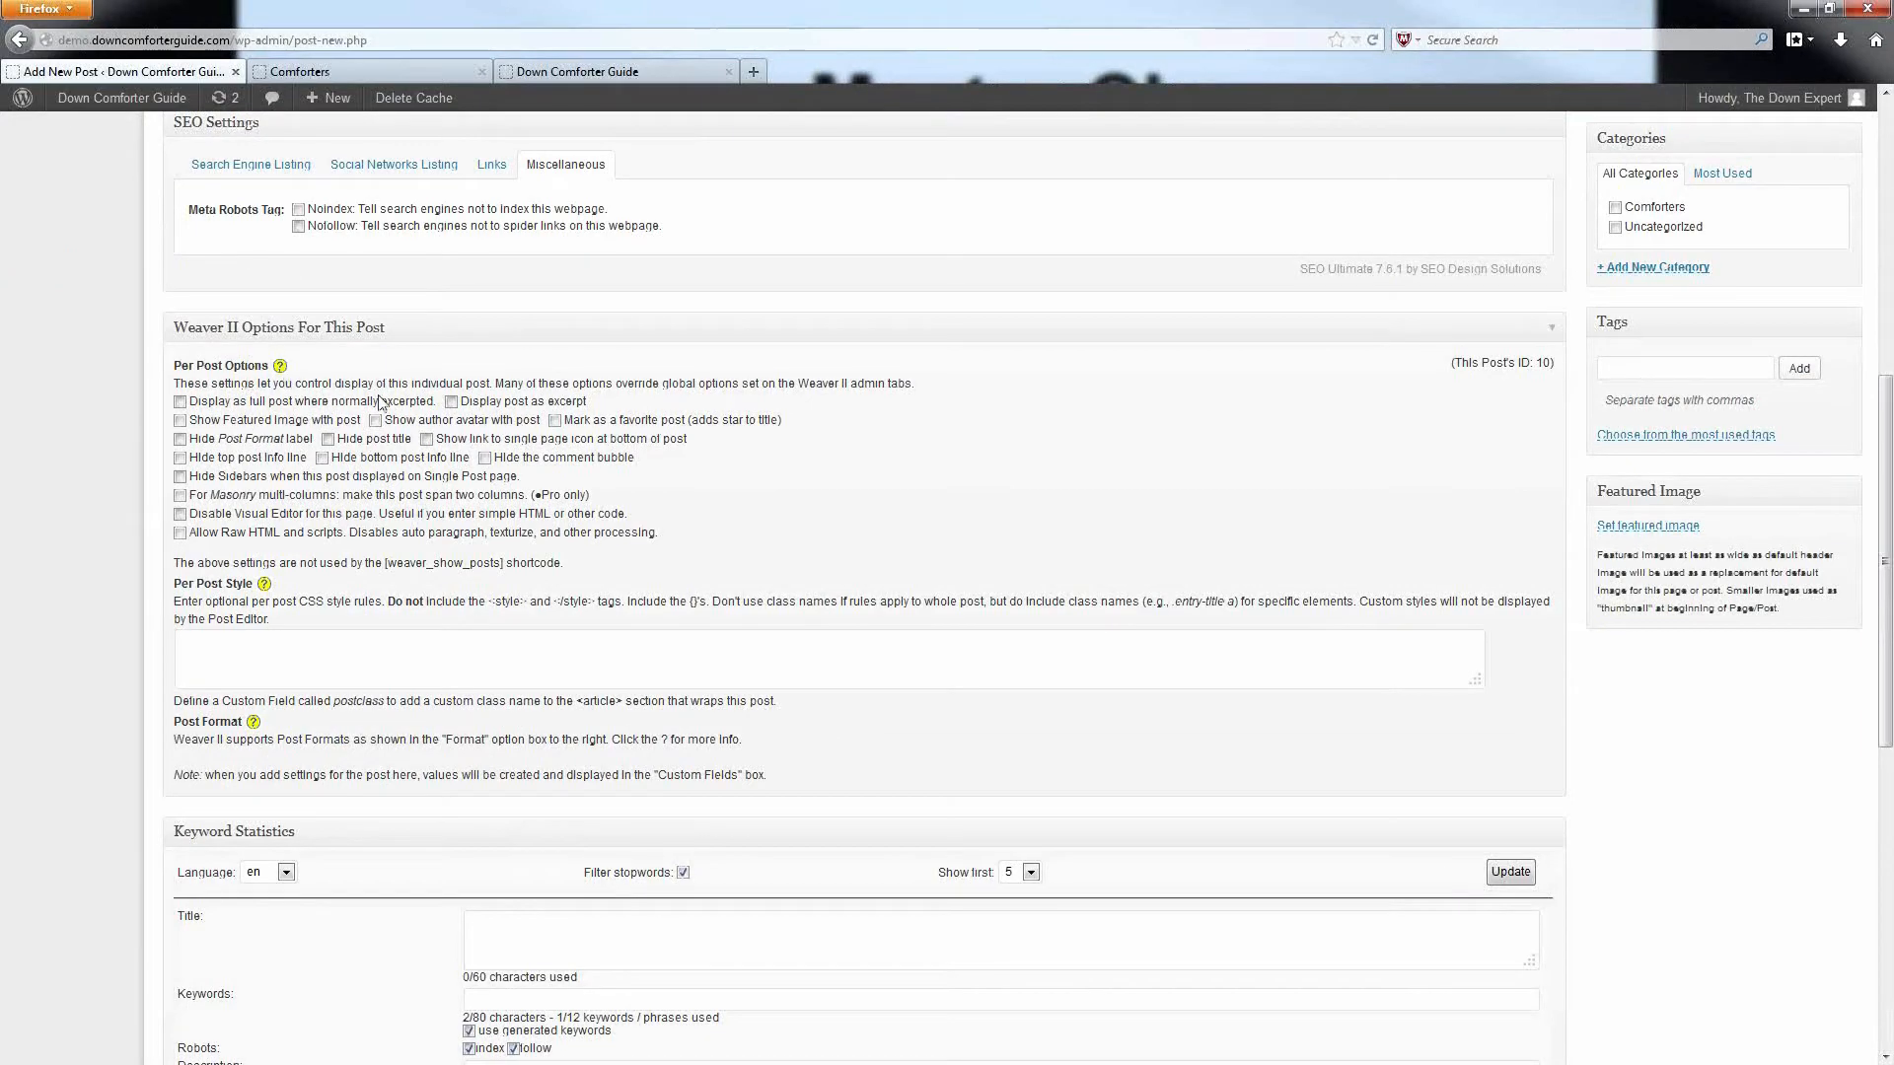
# Toggle the Weaver II 'Allow Raw HTML' checkbox for this post on and back off
pyautogui.scroll(-3)
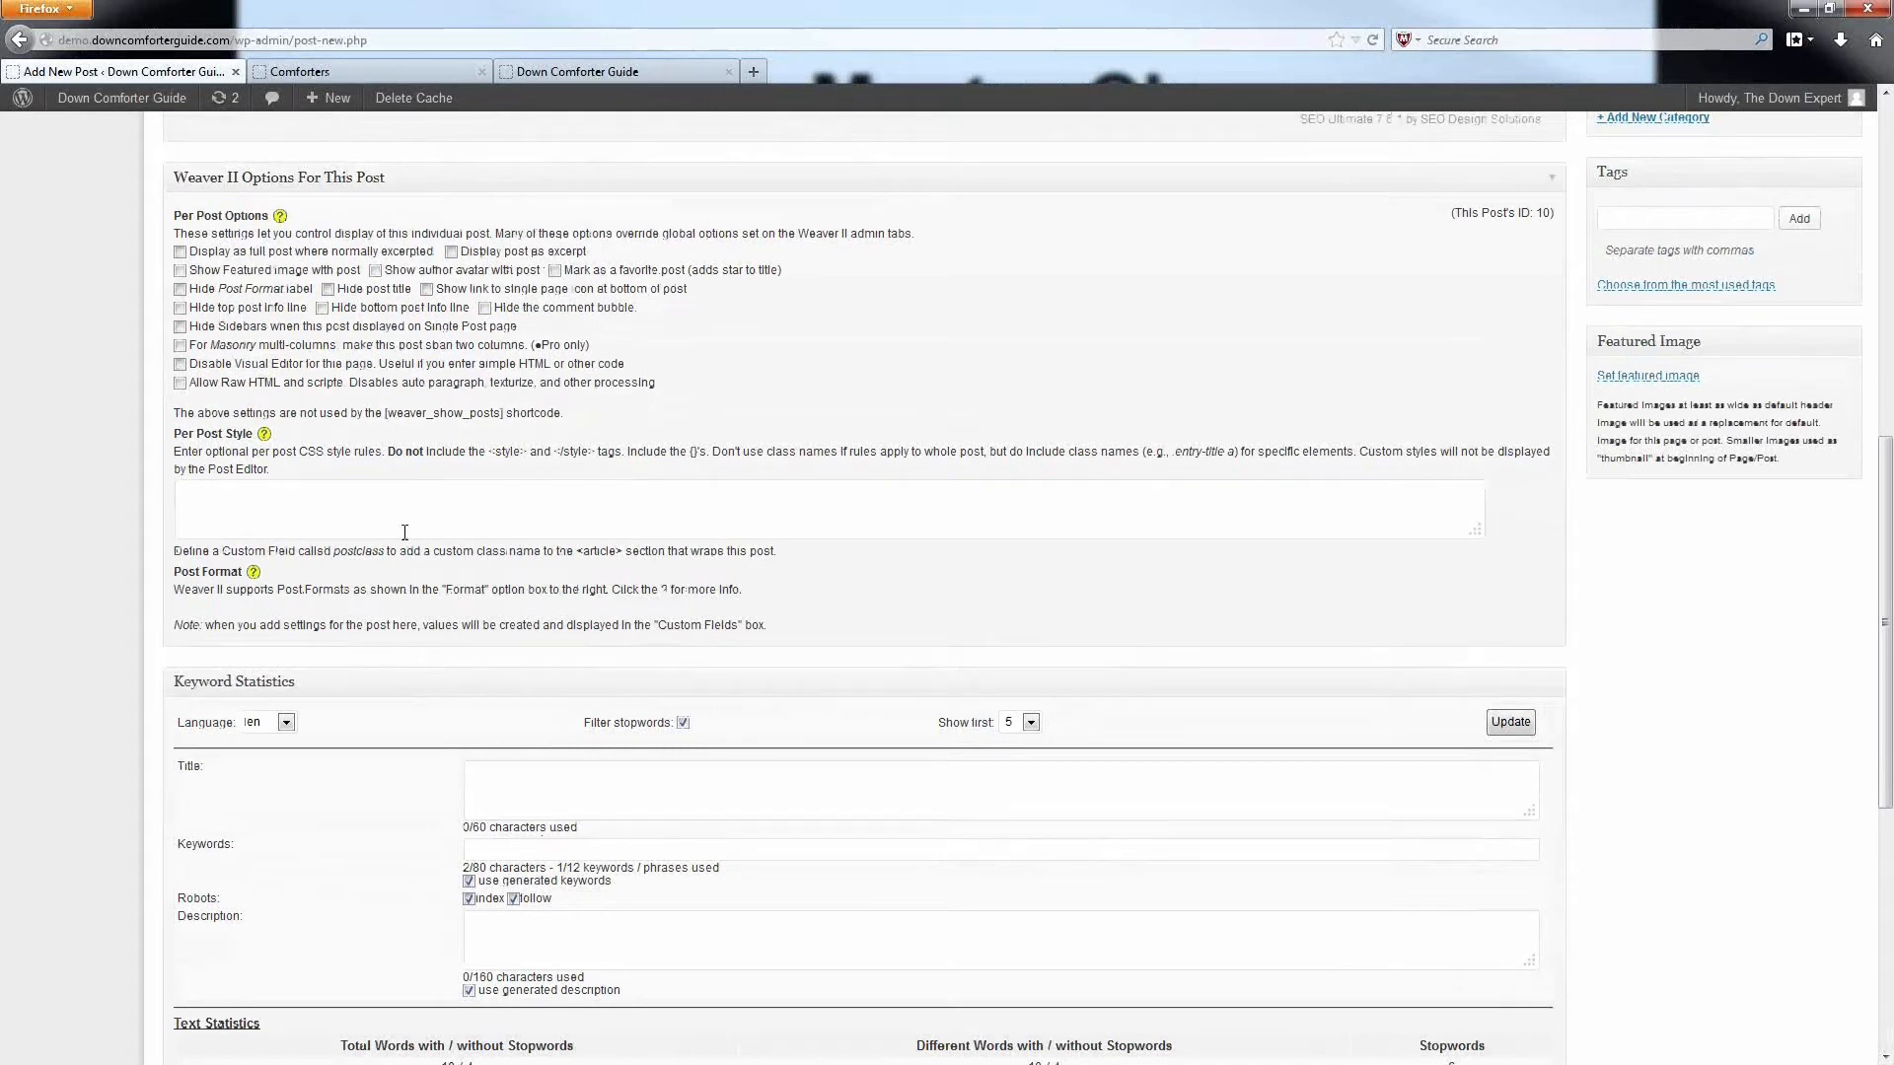
pyautogui.moveTo(184, 586)
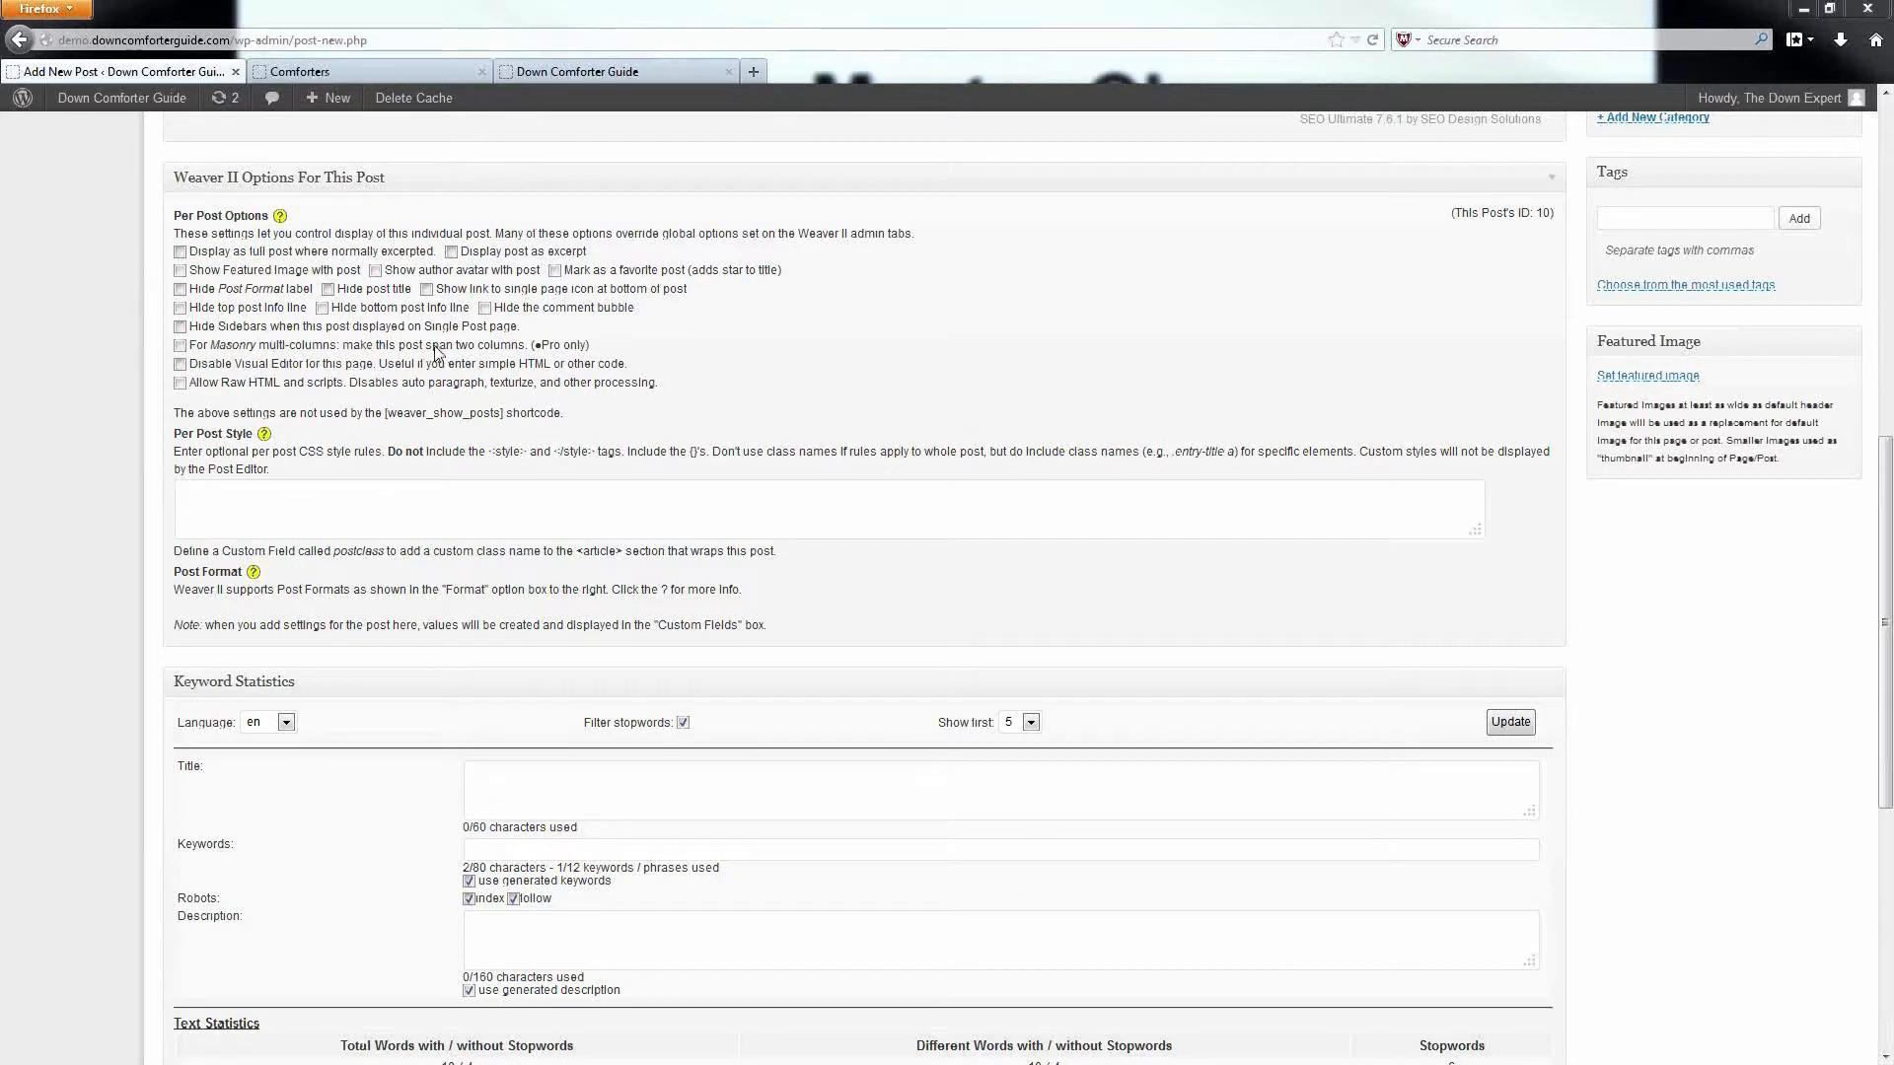
pyautogui.moveTo(367, 436)
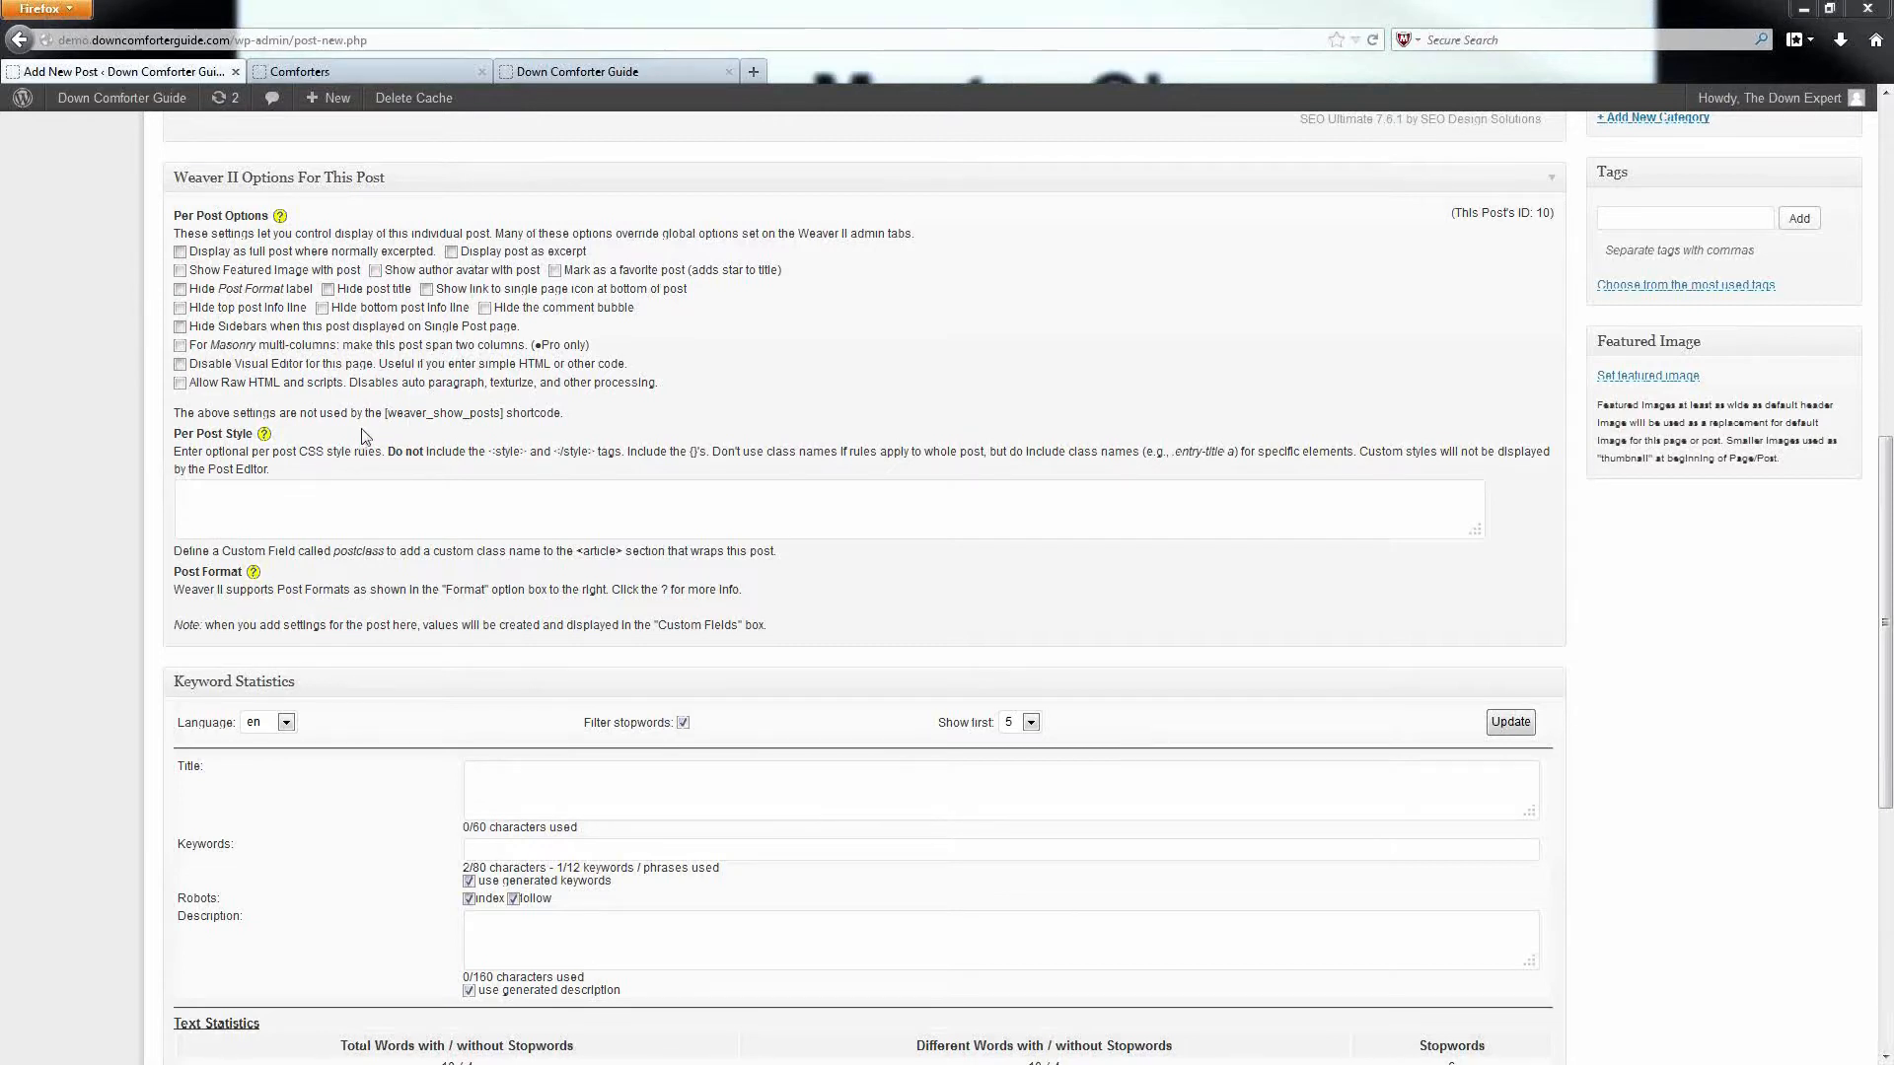
pyautogui.moveTo(282, 343)
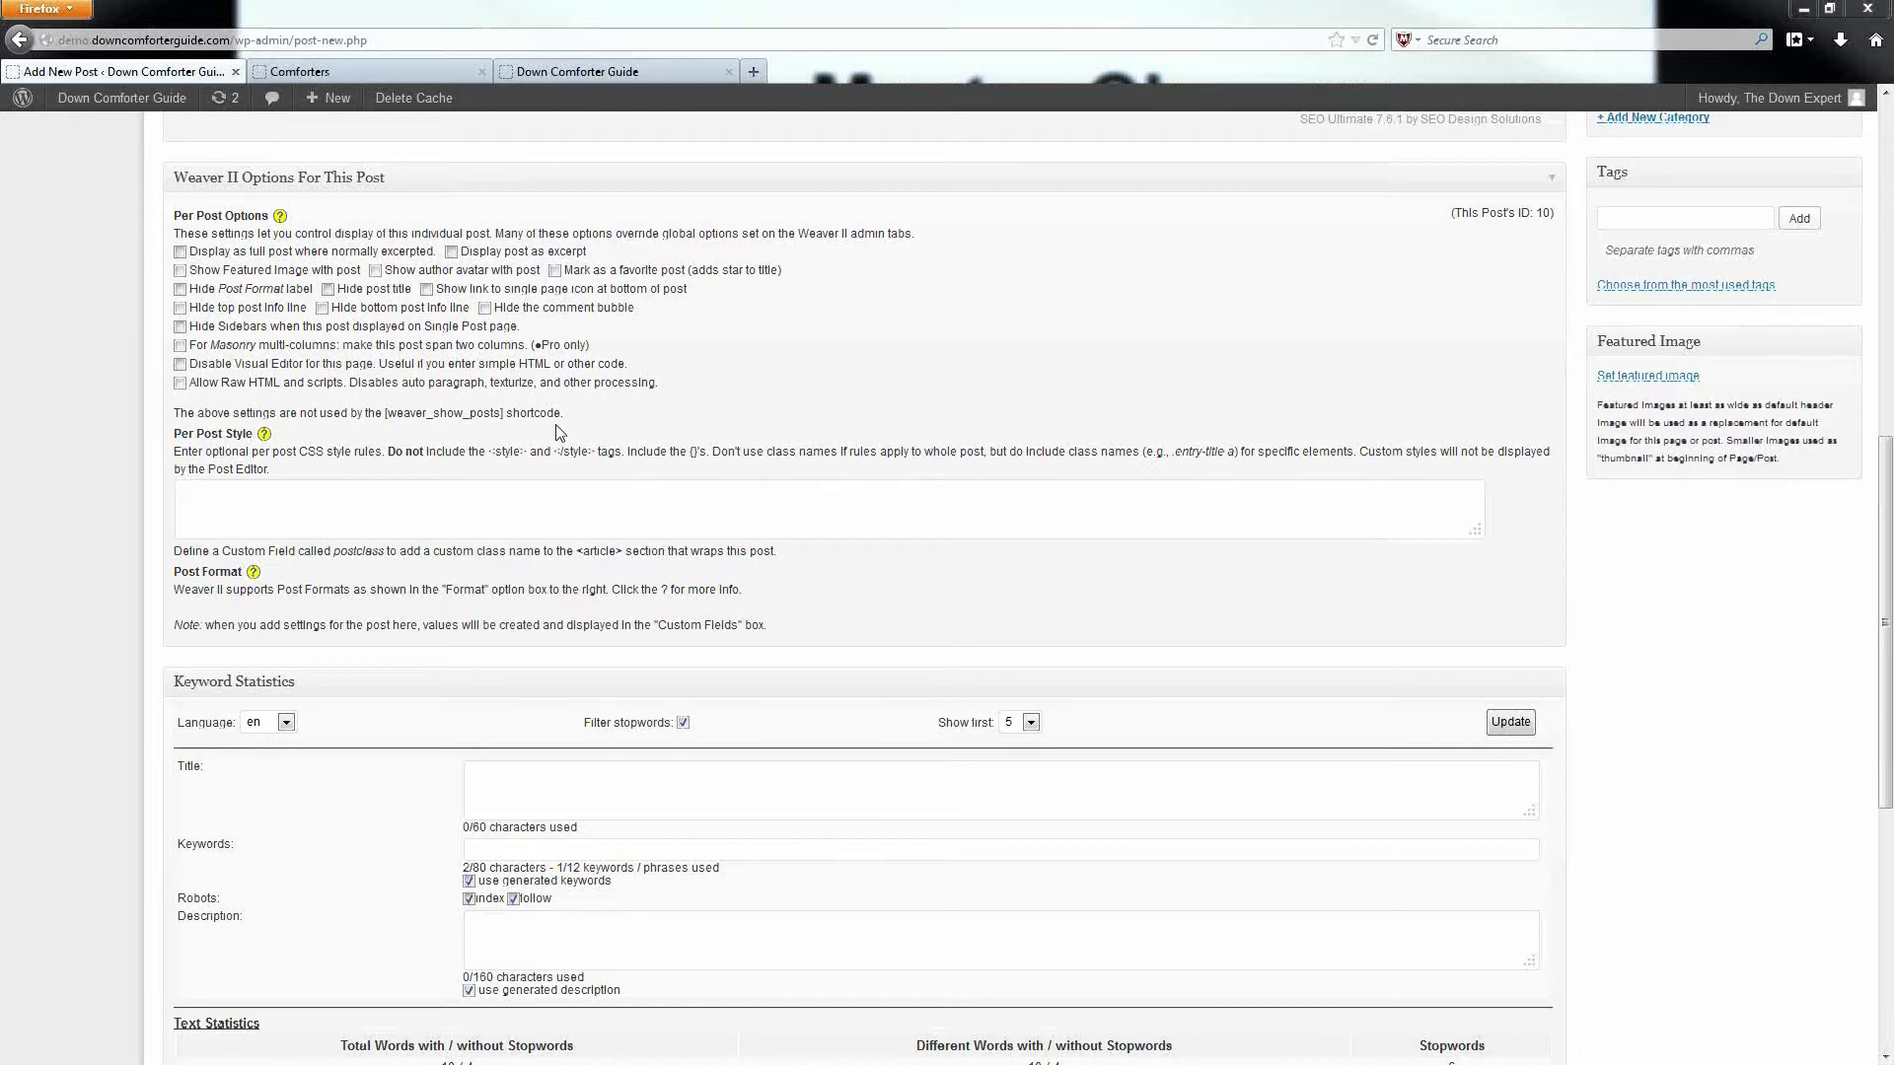
pyautogui.moveTo(336, 444)
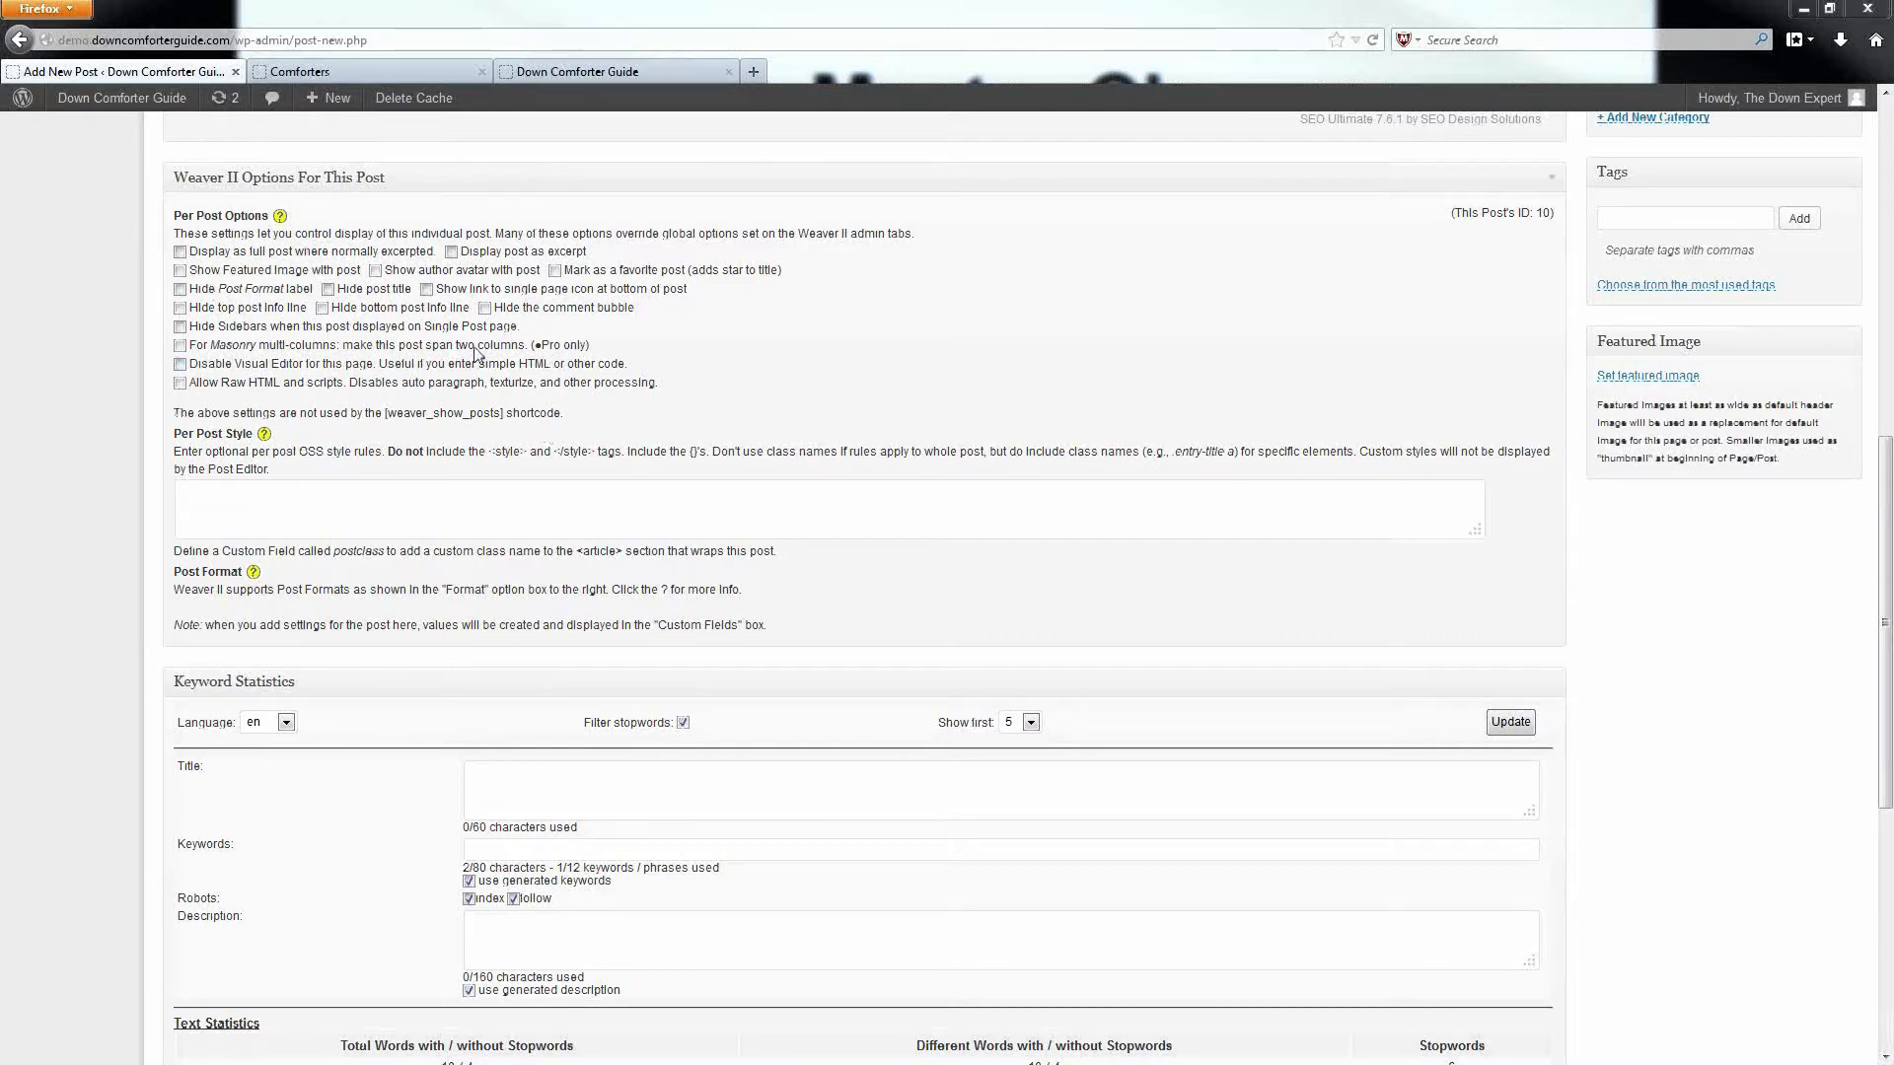
pyautogui.moveTo(254, 407)
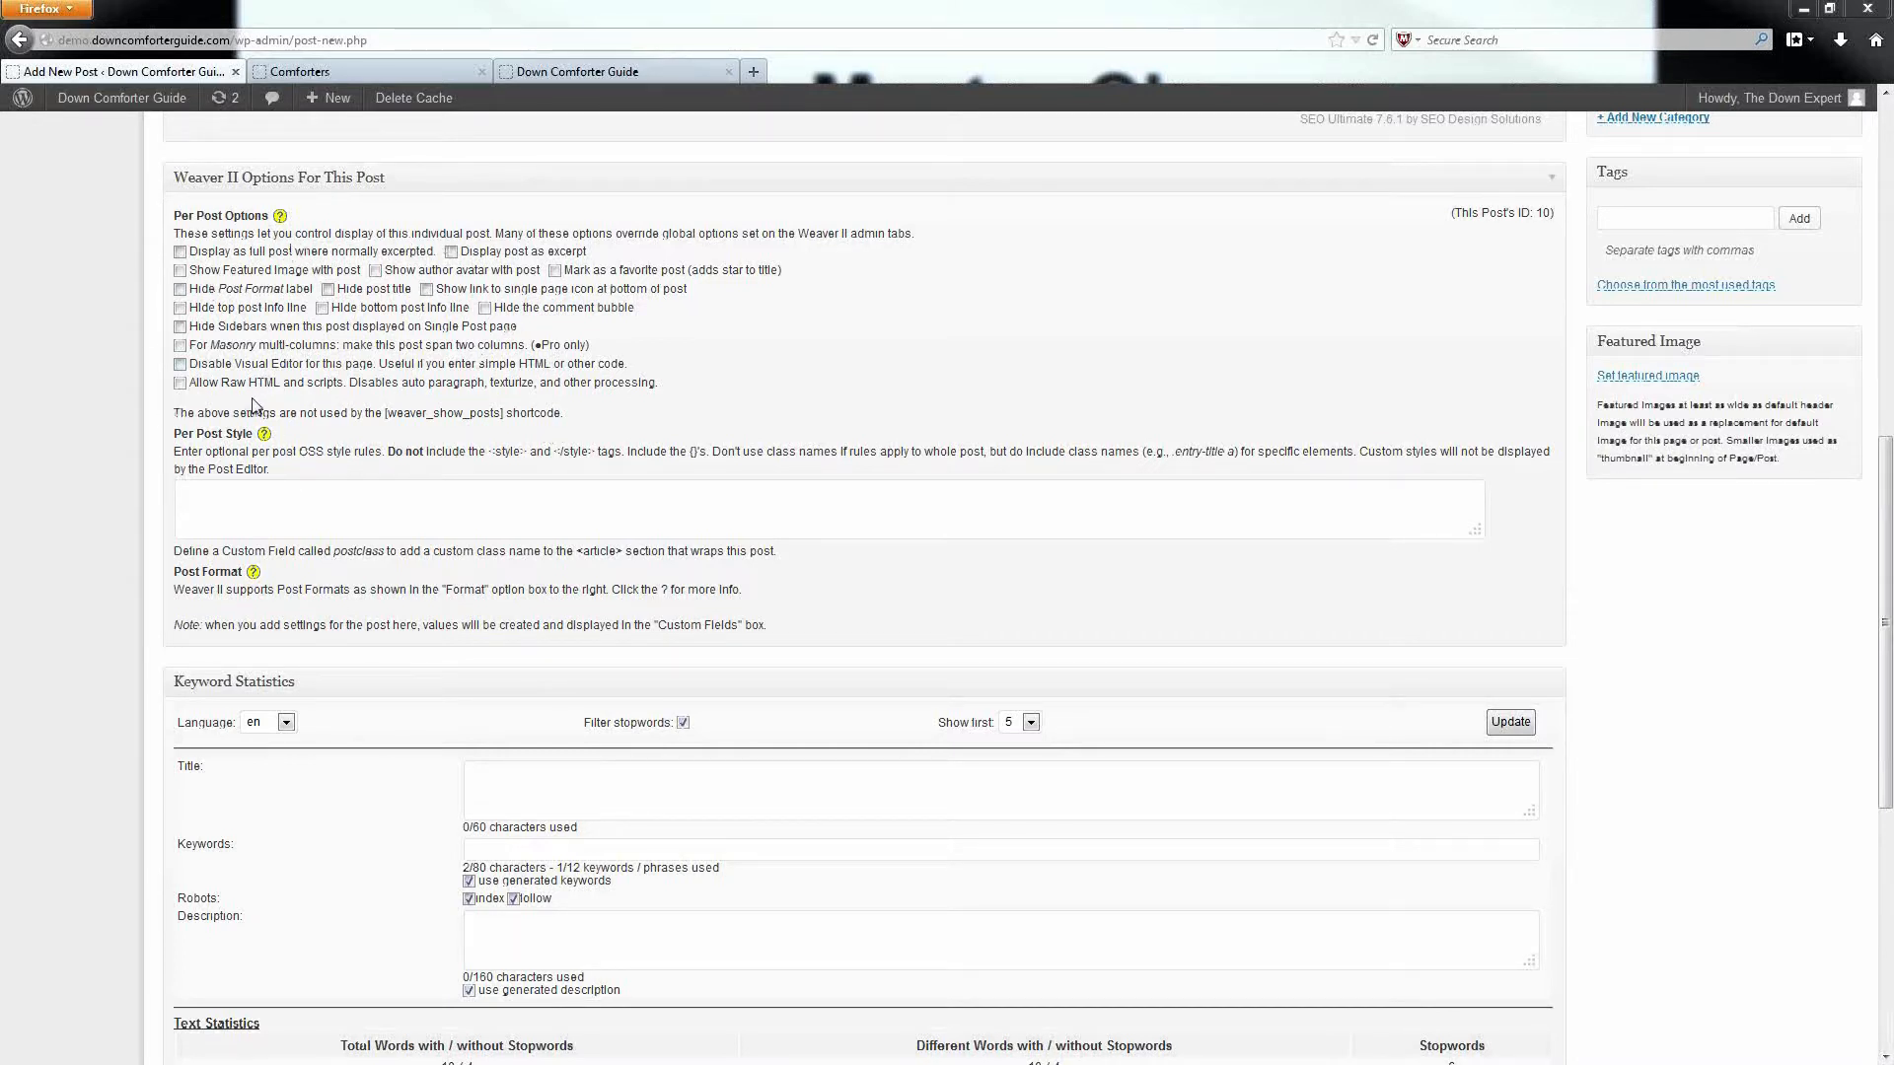
pyautogui.moveTo(213, 416)
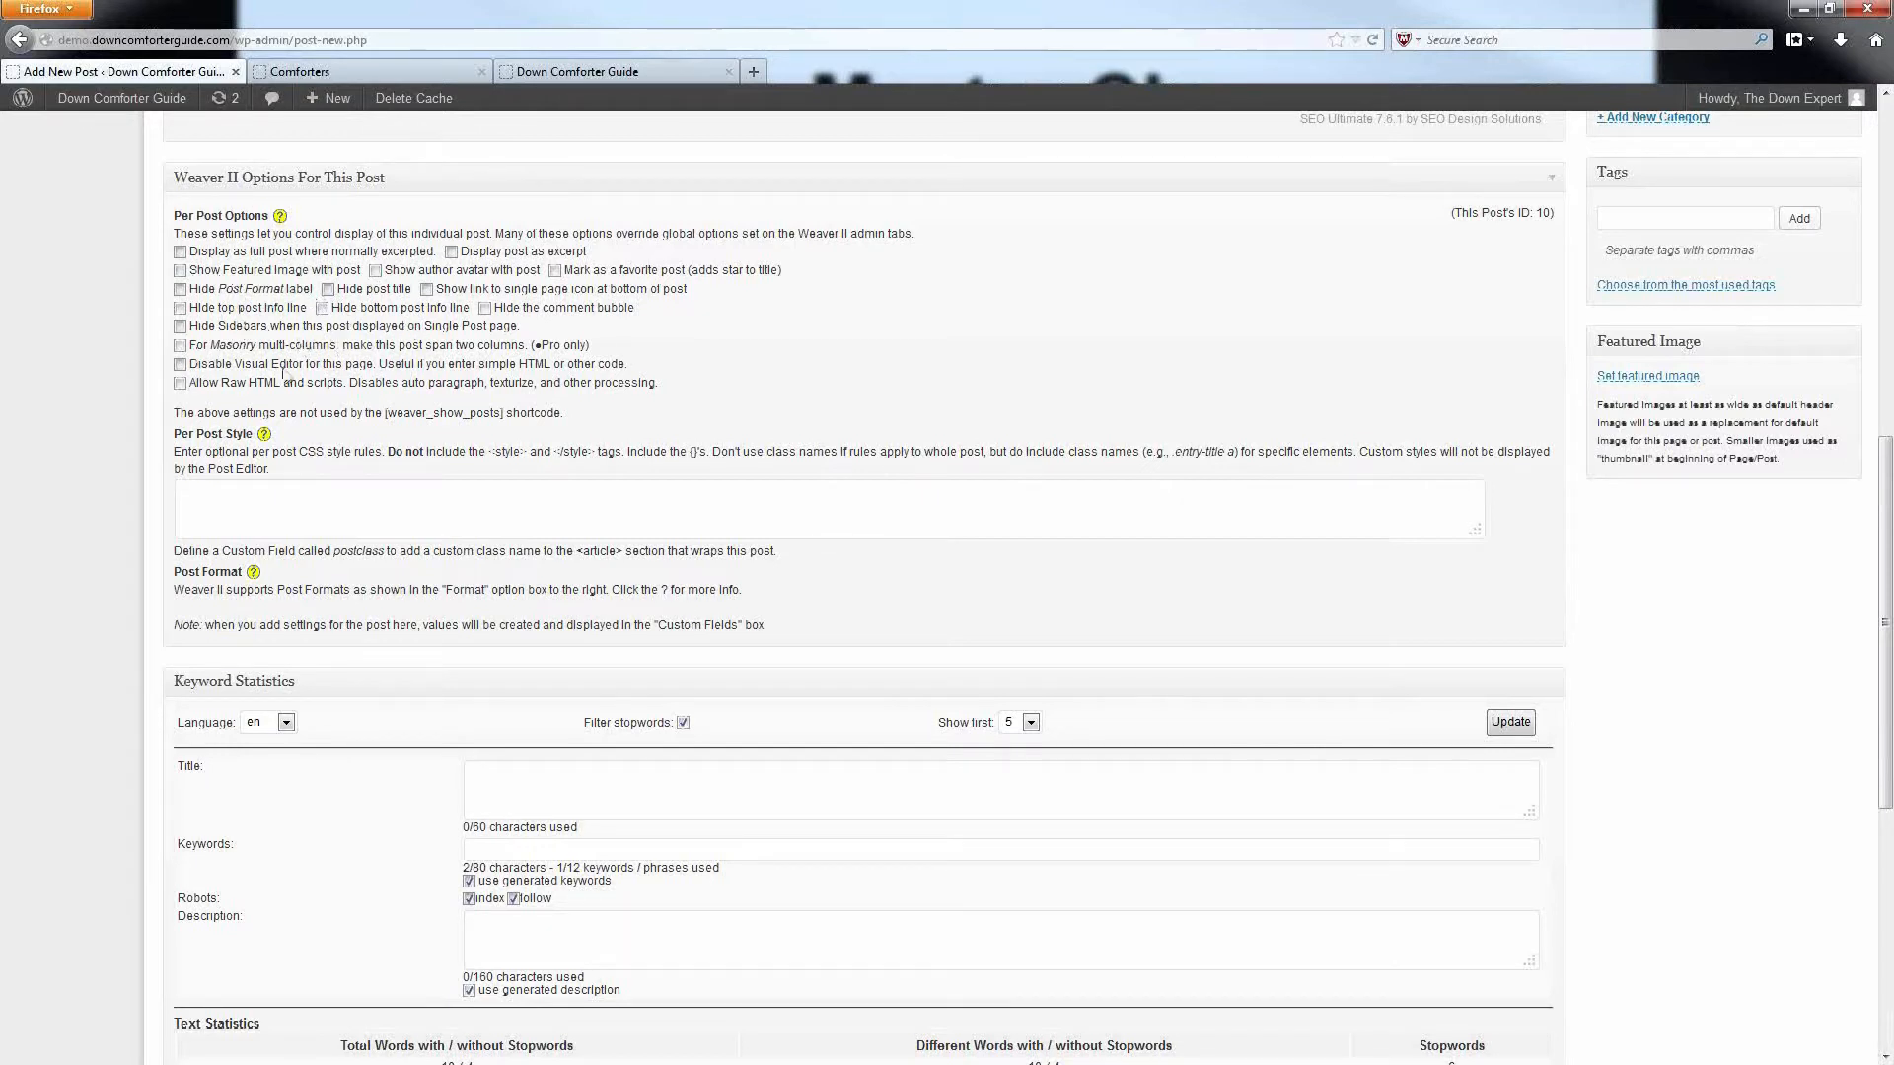
pyautogui.click(180, 383)
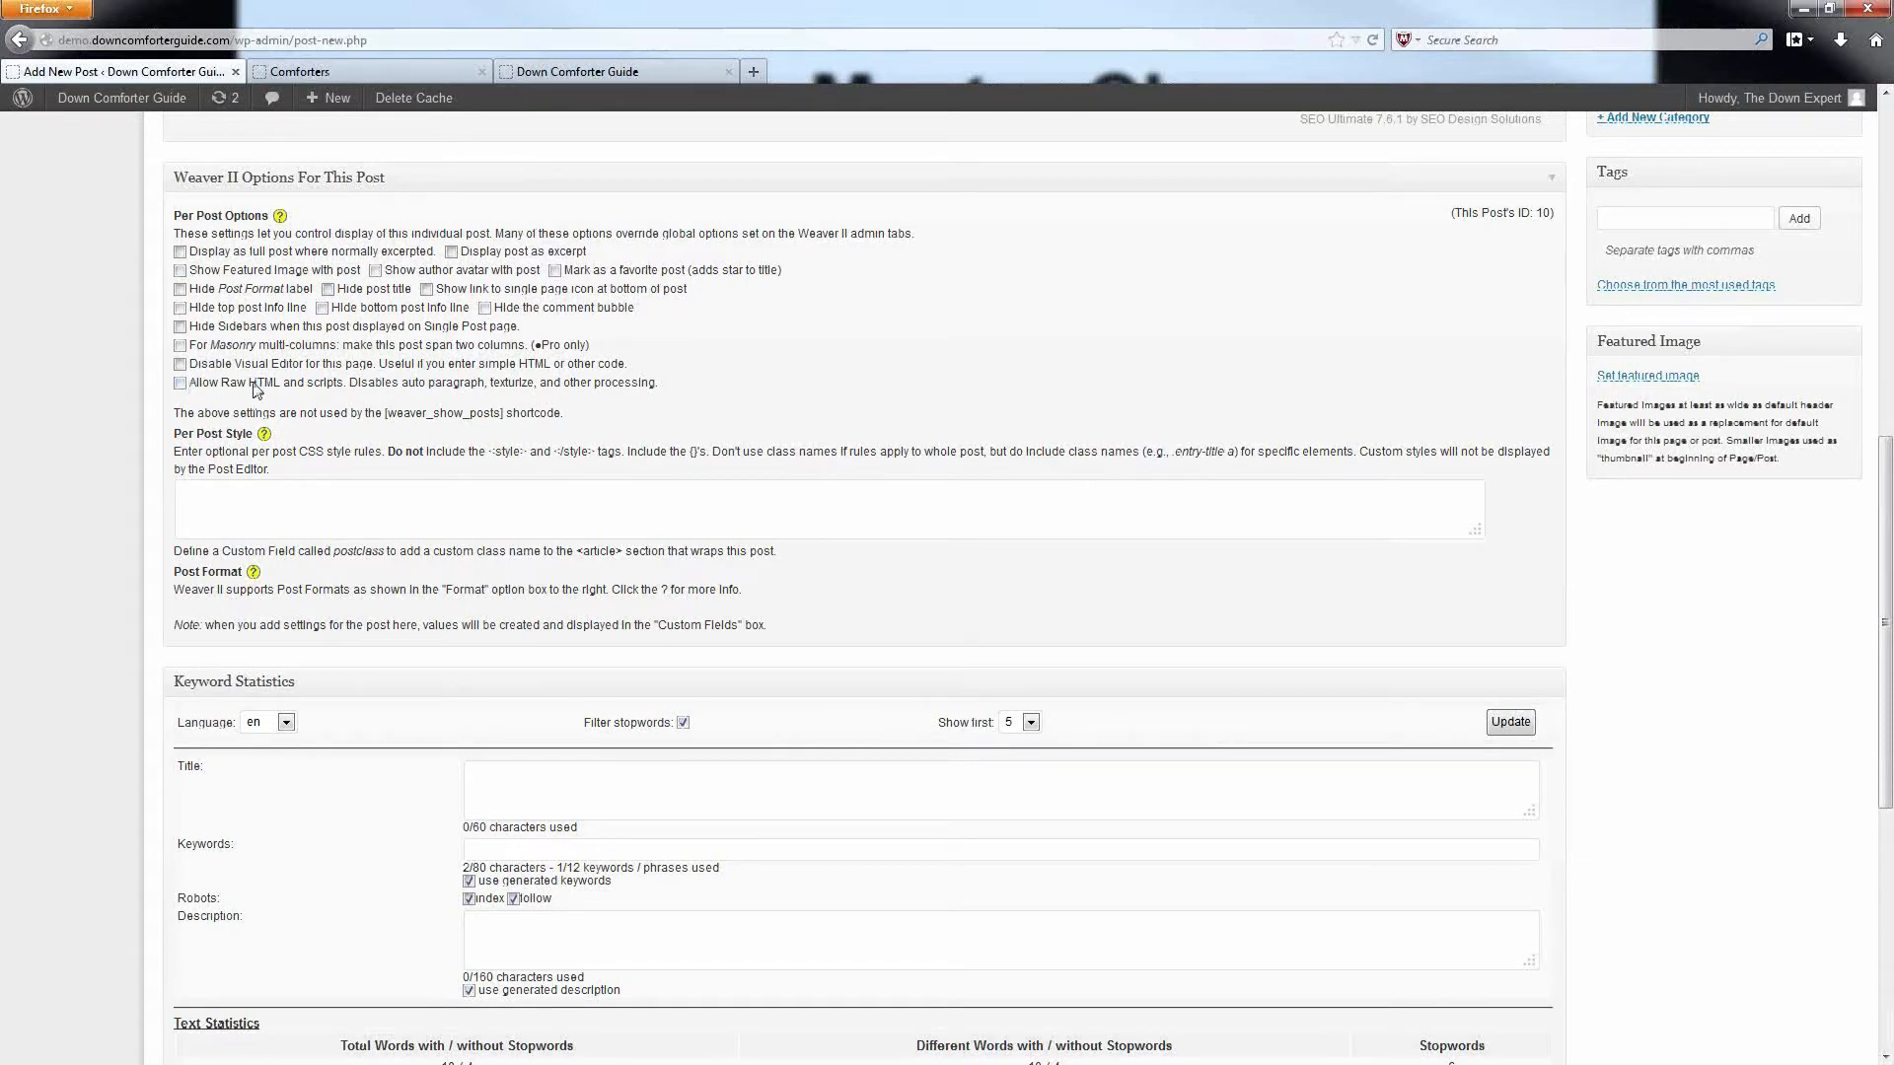
pyautogui.moveTo(319, 388)
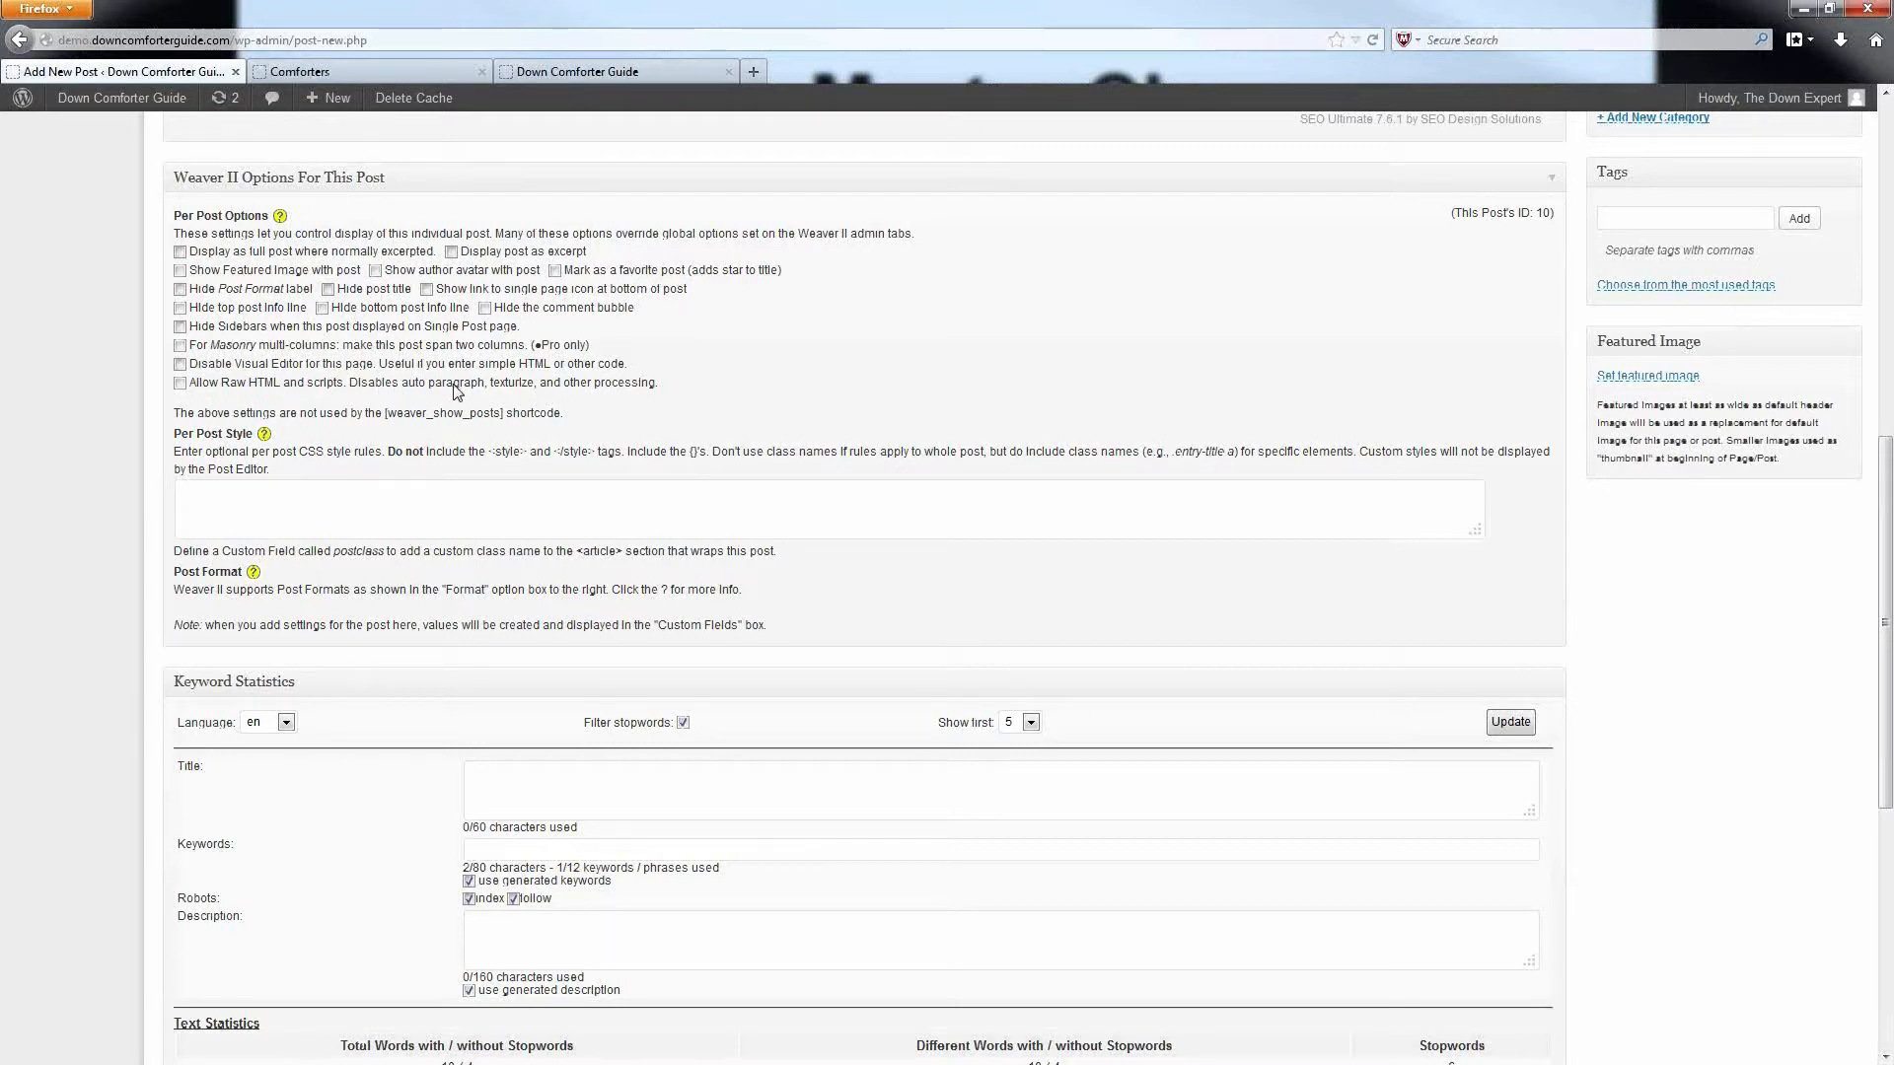
pyautogui.moveTo(594, 397)
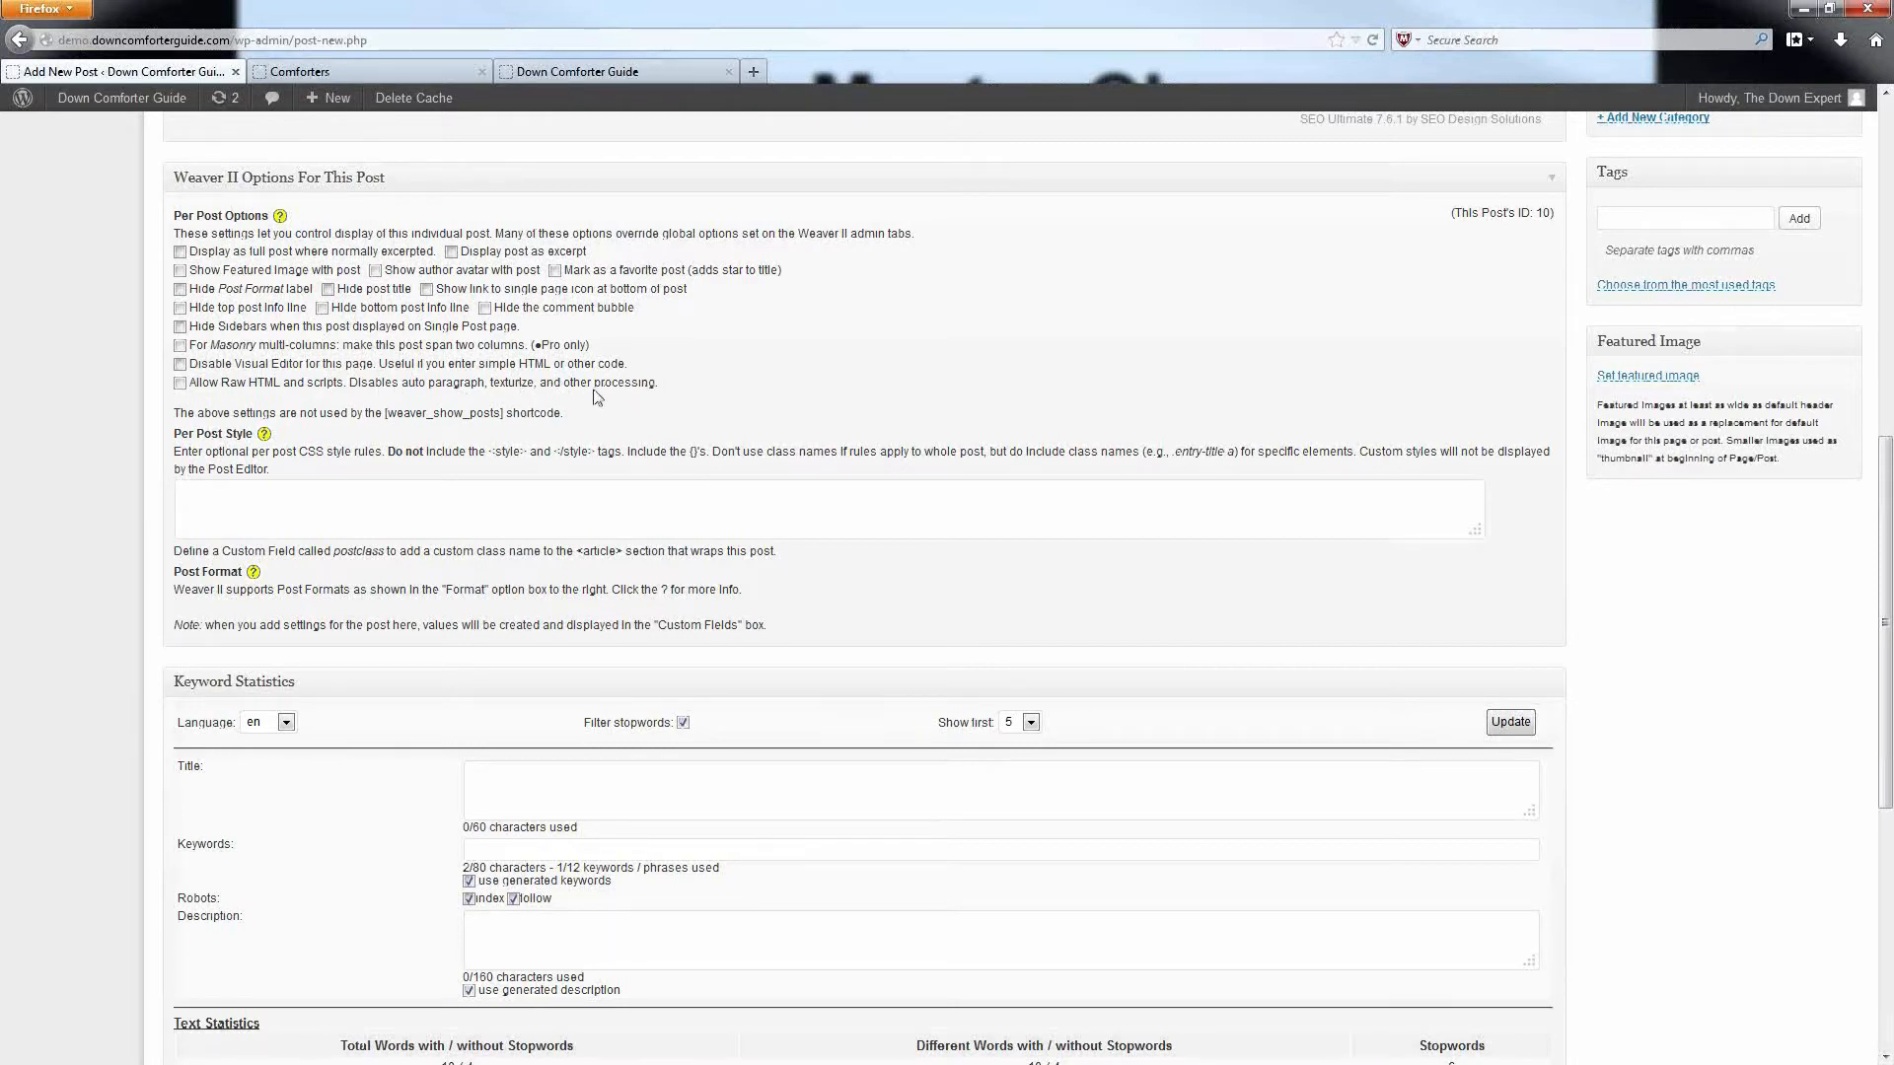
pyautogui.click(180, 381)
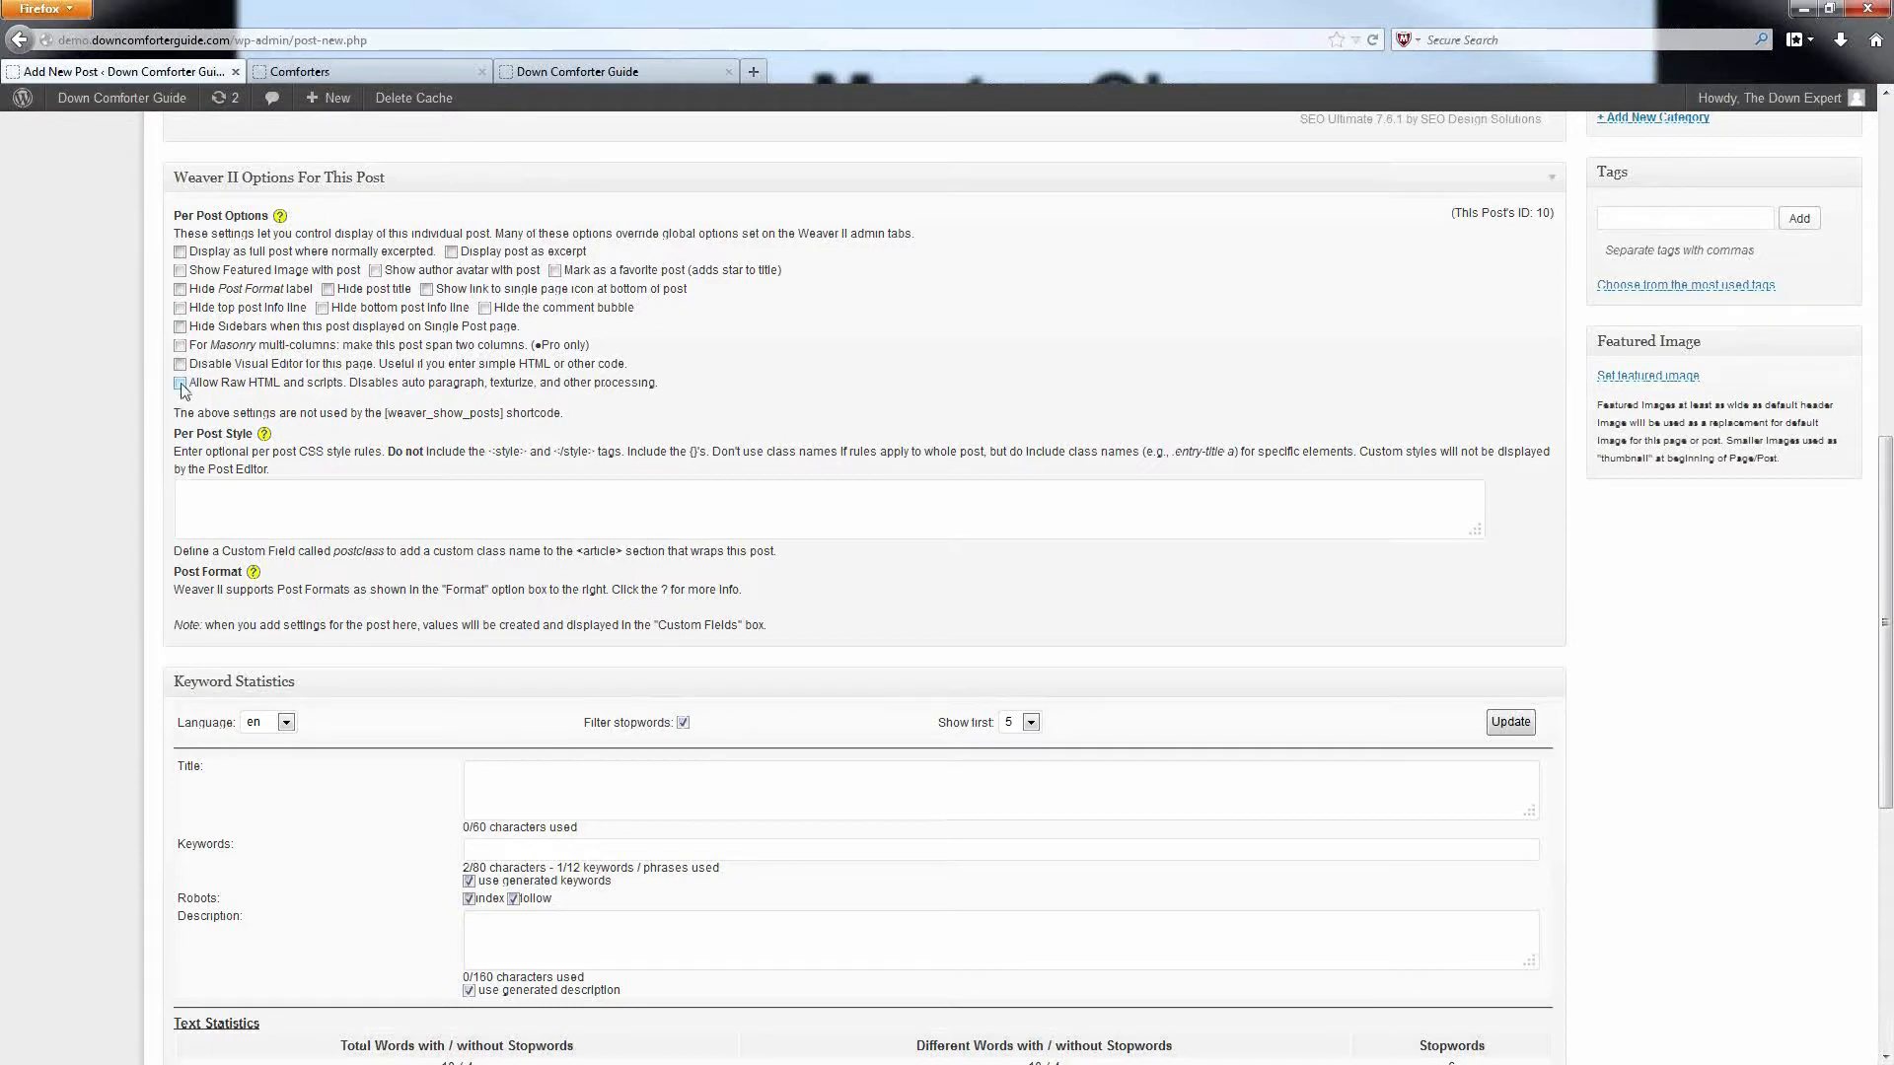
pyautogui.click(180, 383)
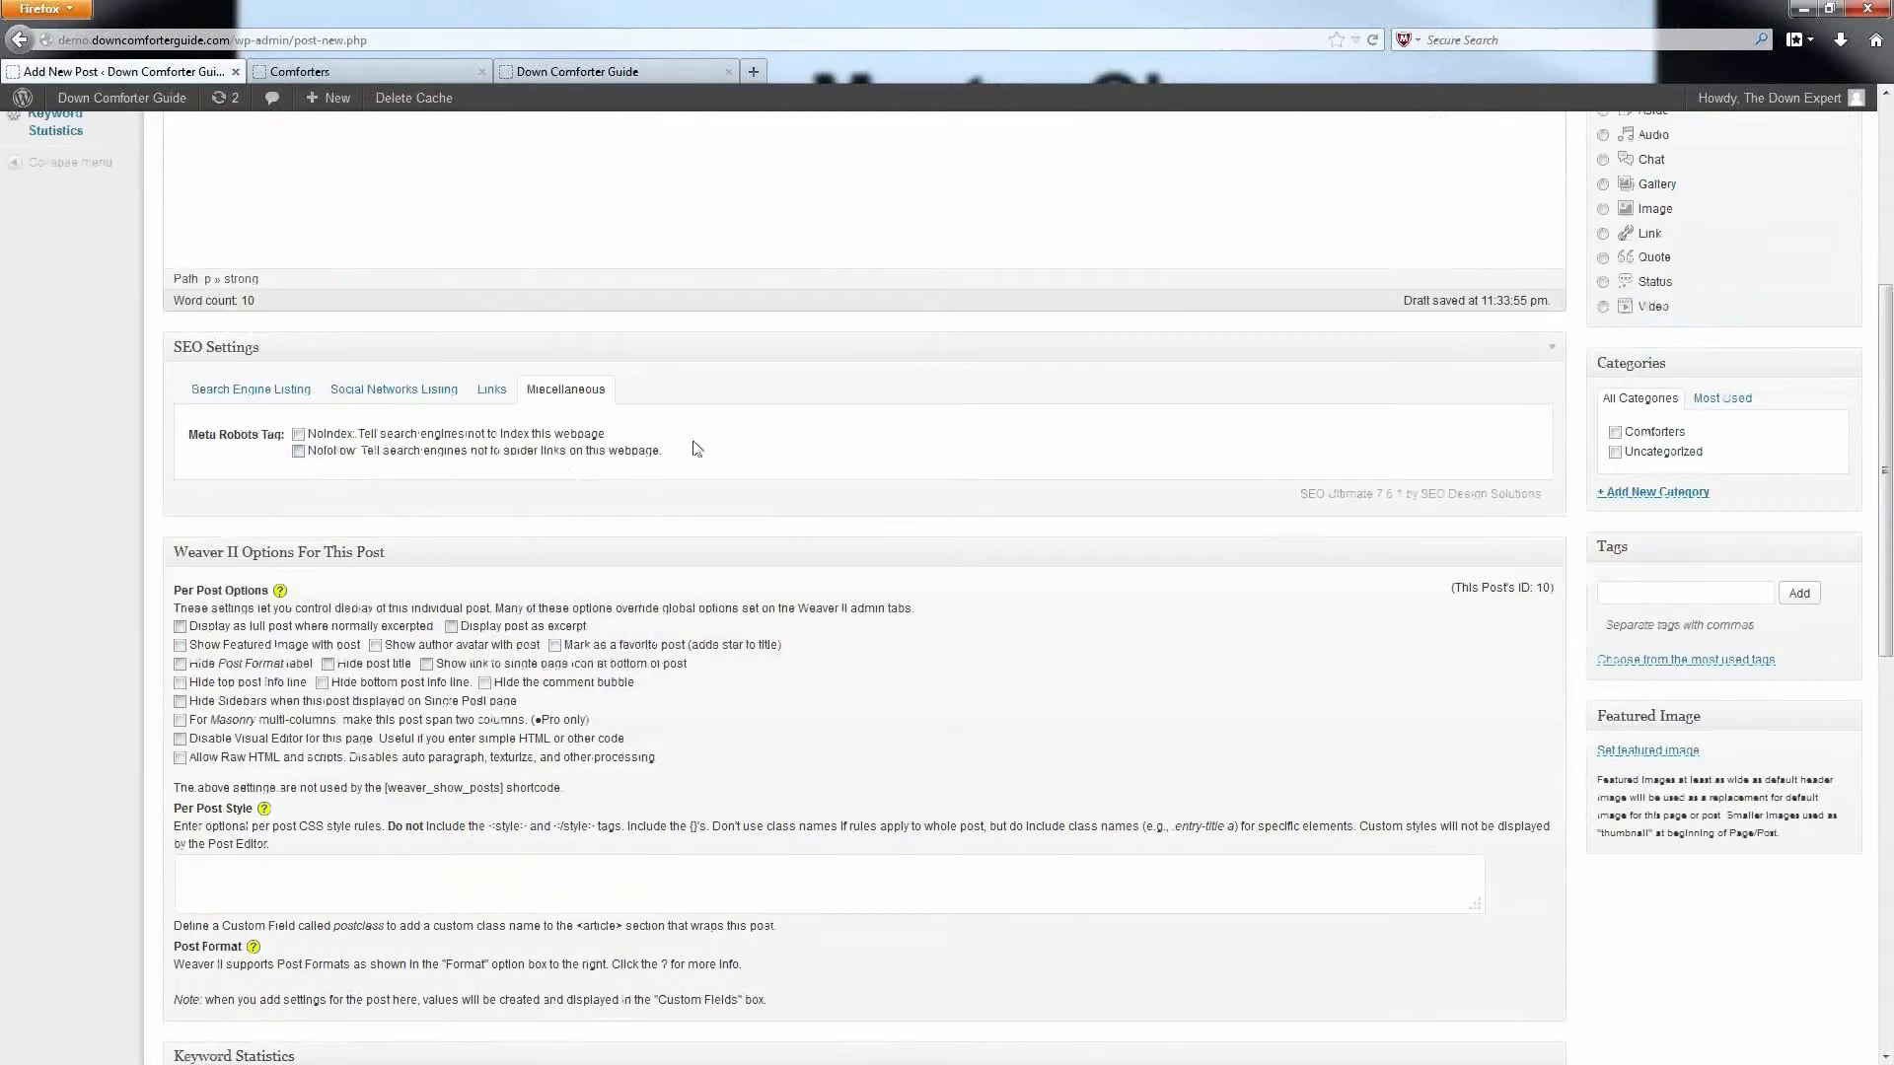
pyautogui.moveTo(410, 499)
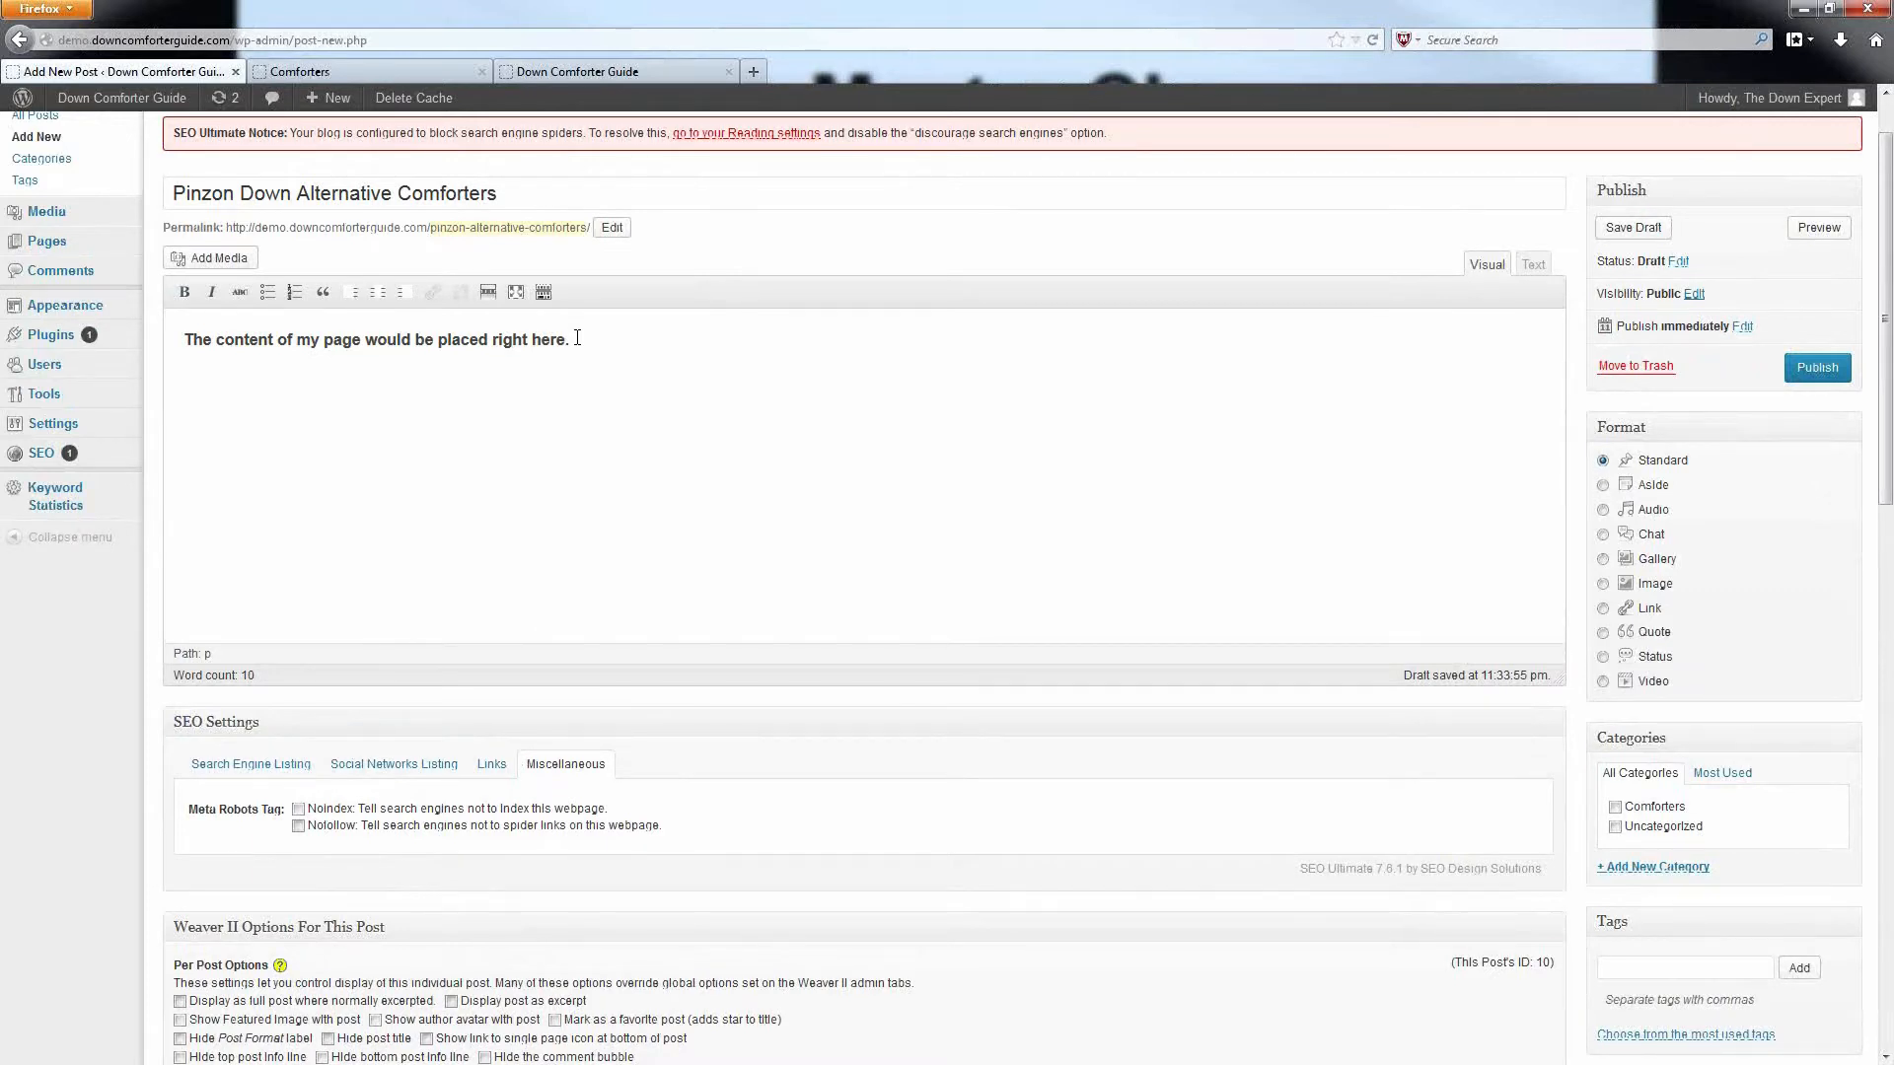
# Add a second paragraph 'This a second line of content.' below the bold first line
pyautogui.write('T')
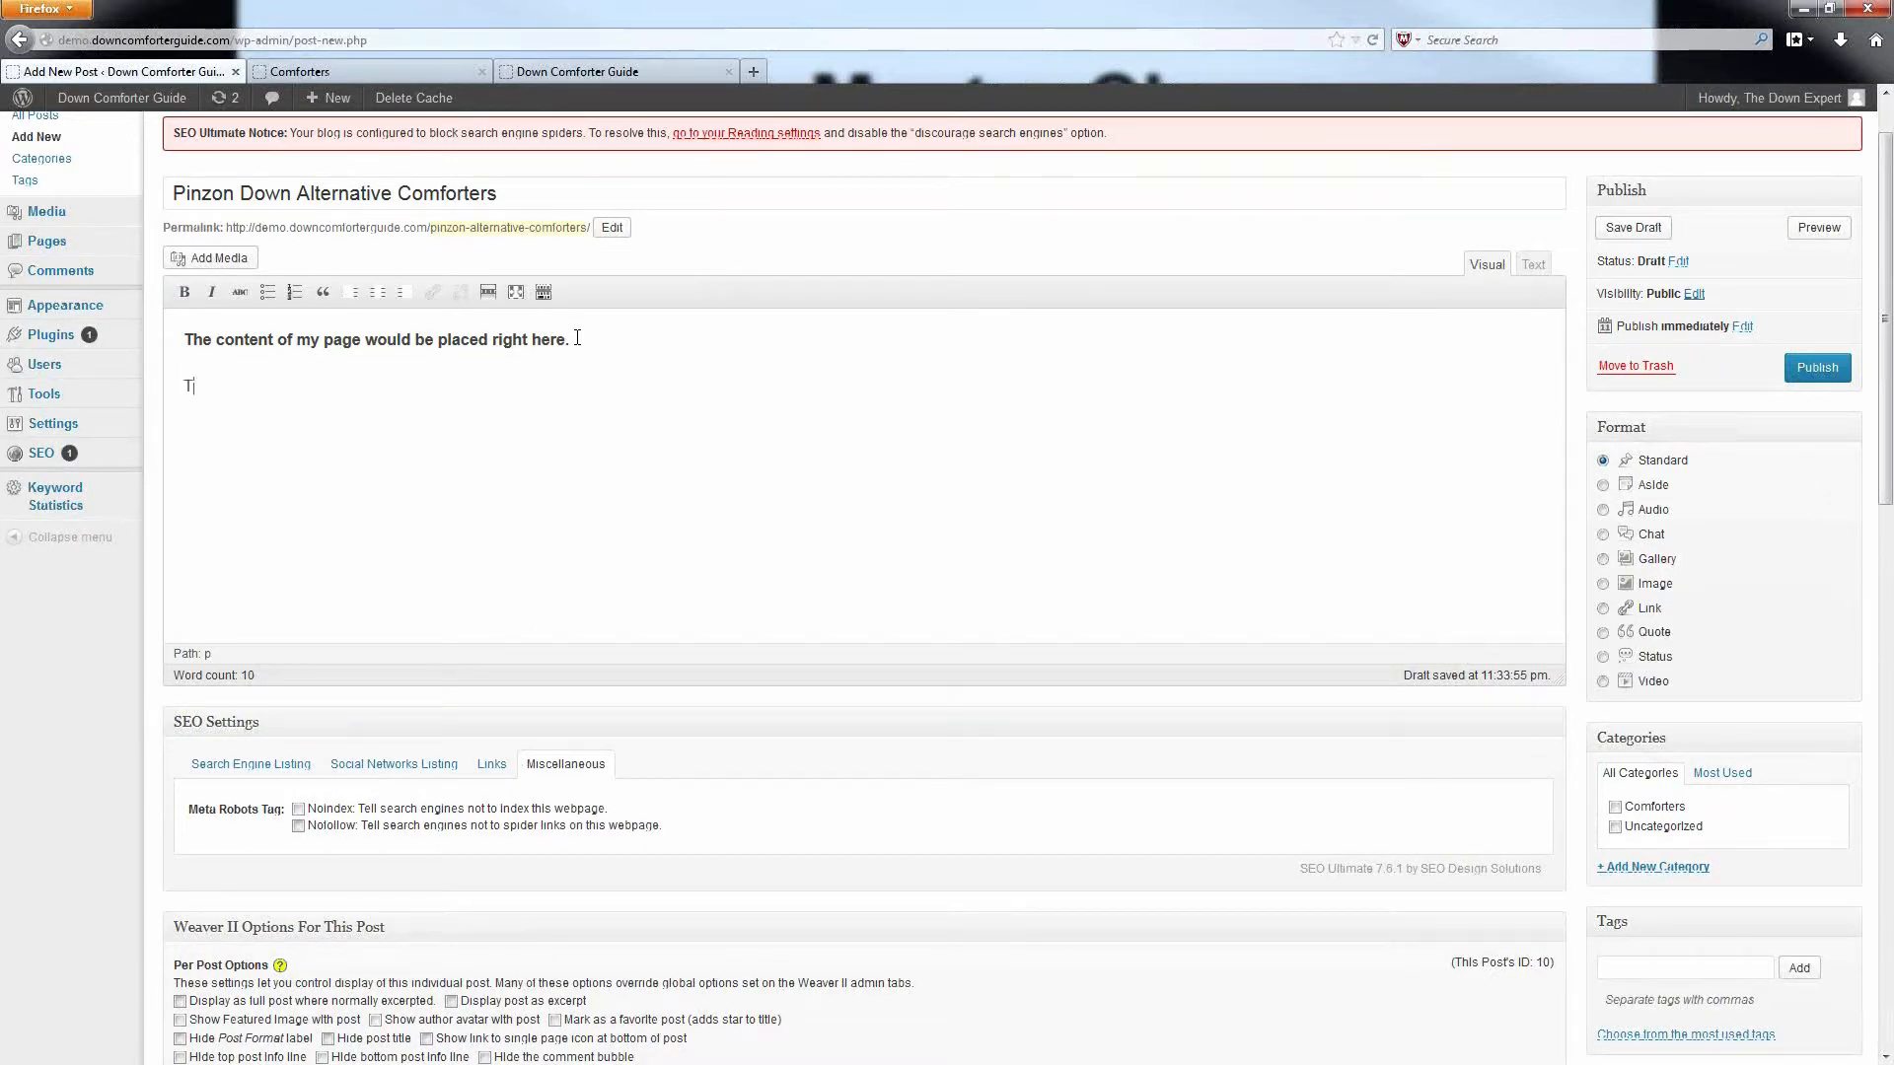
pyautogui.write('his a')
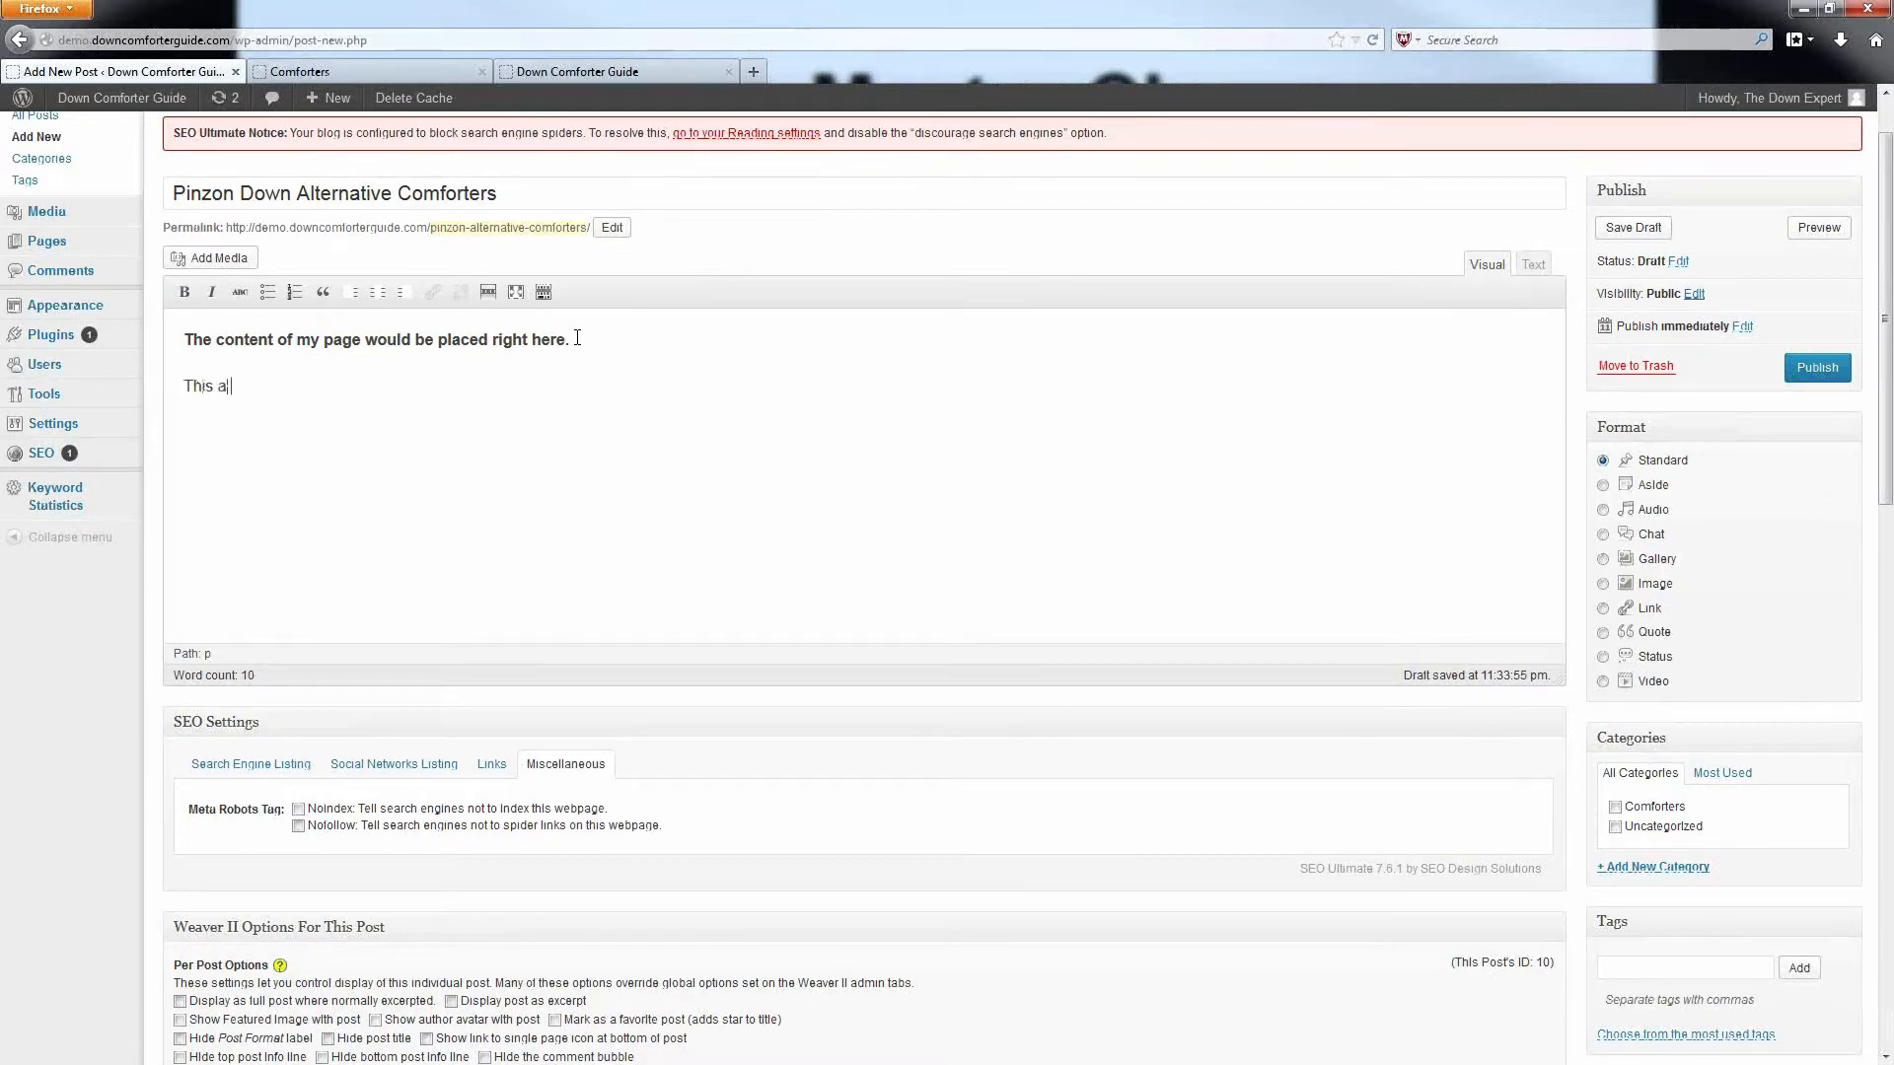
pyautogui.write('second line of content.')
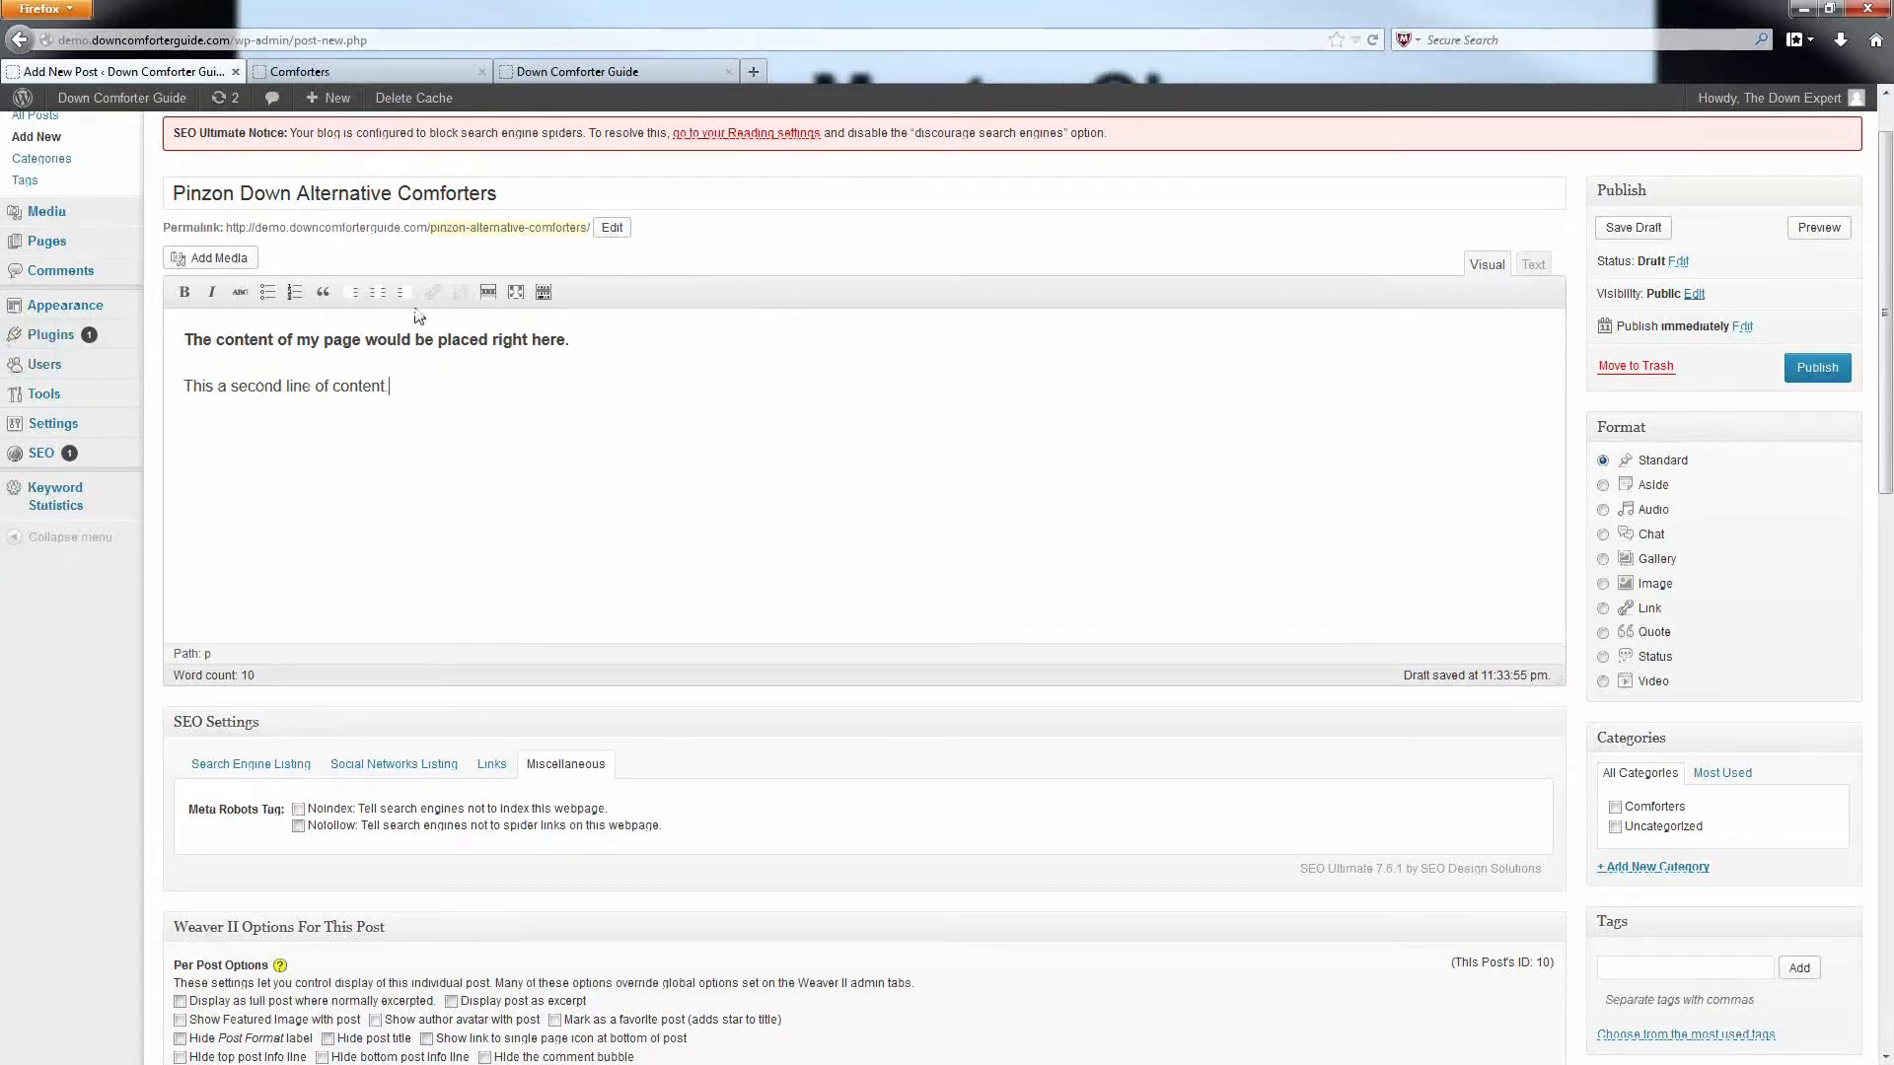
pyautogui.moveTo(258, 339); pyautogui.dragTo(389, 385)
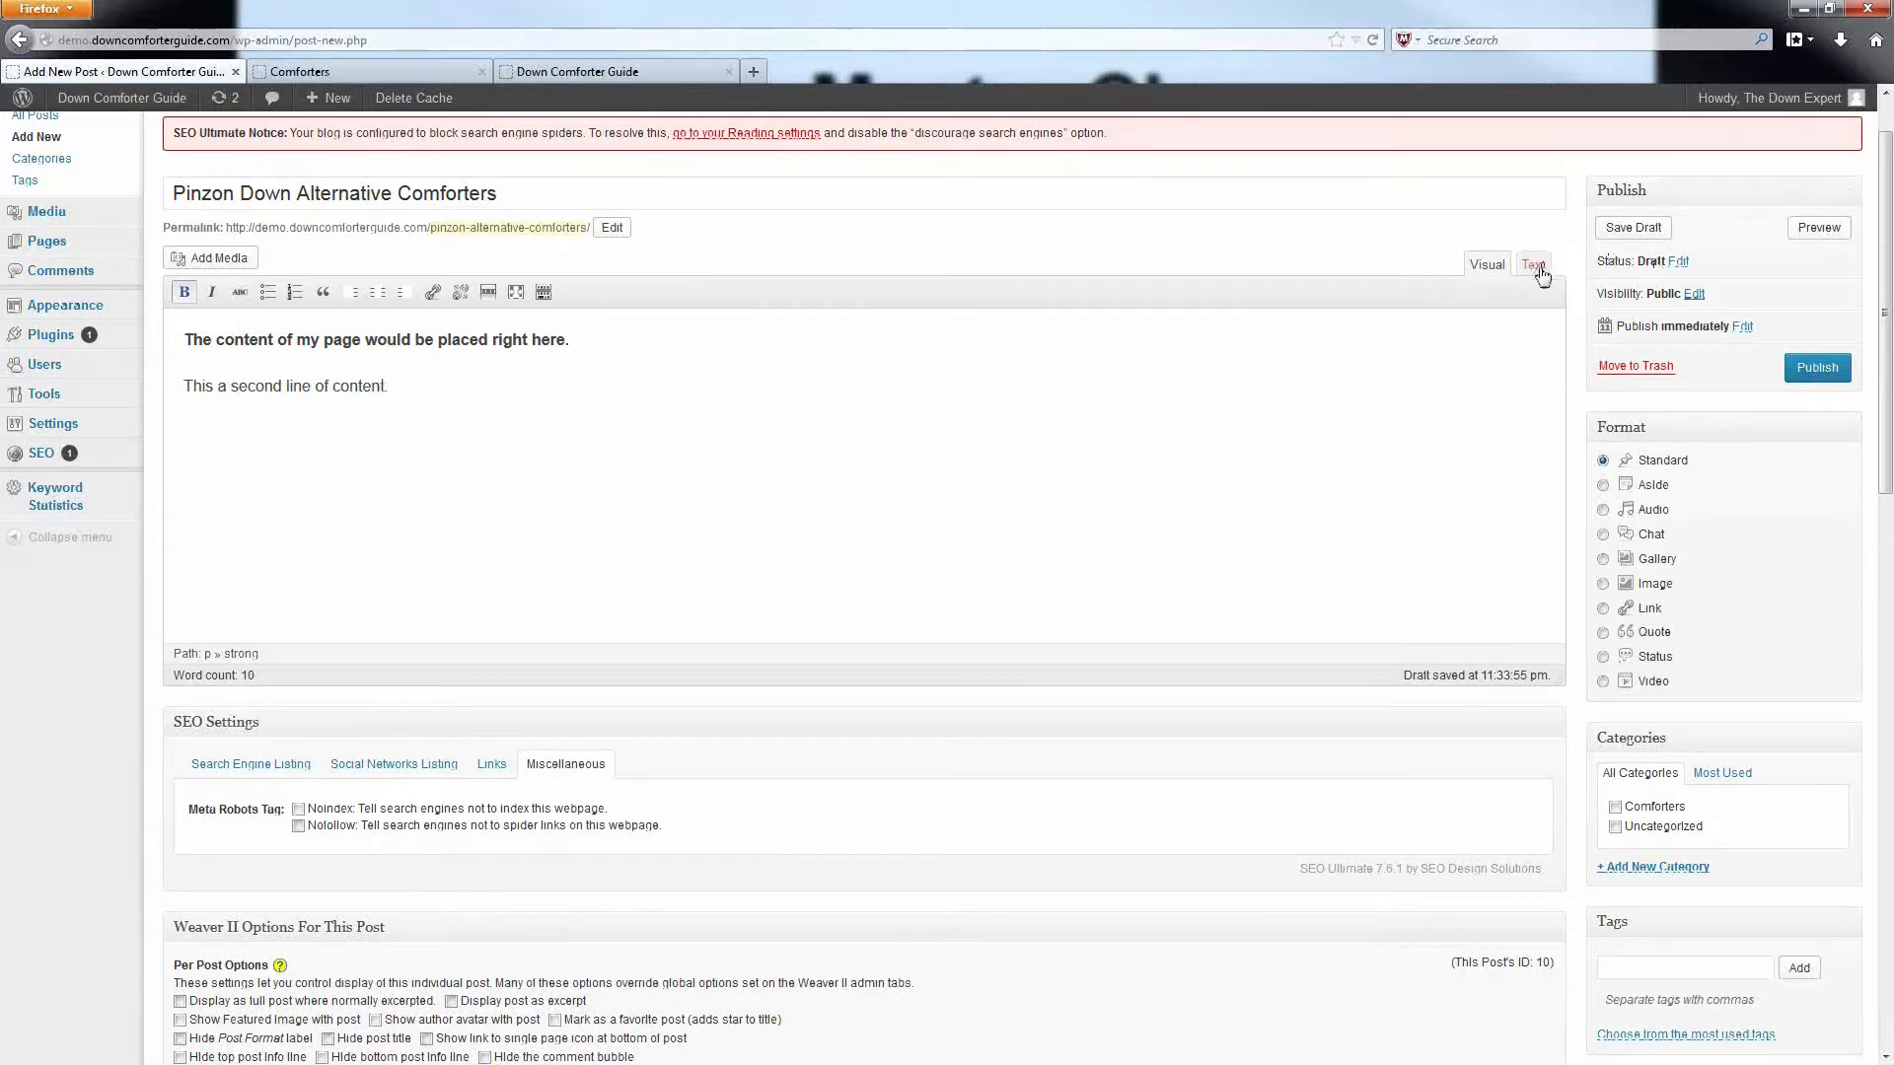
# Switch between Visual and Text views to show the HTML source with the strong-tagged first line
pyautogui.click(1533, 262)
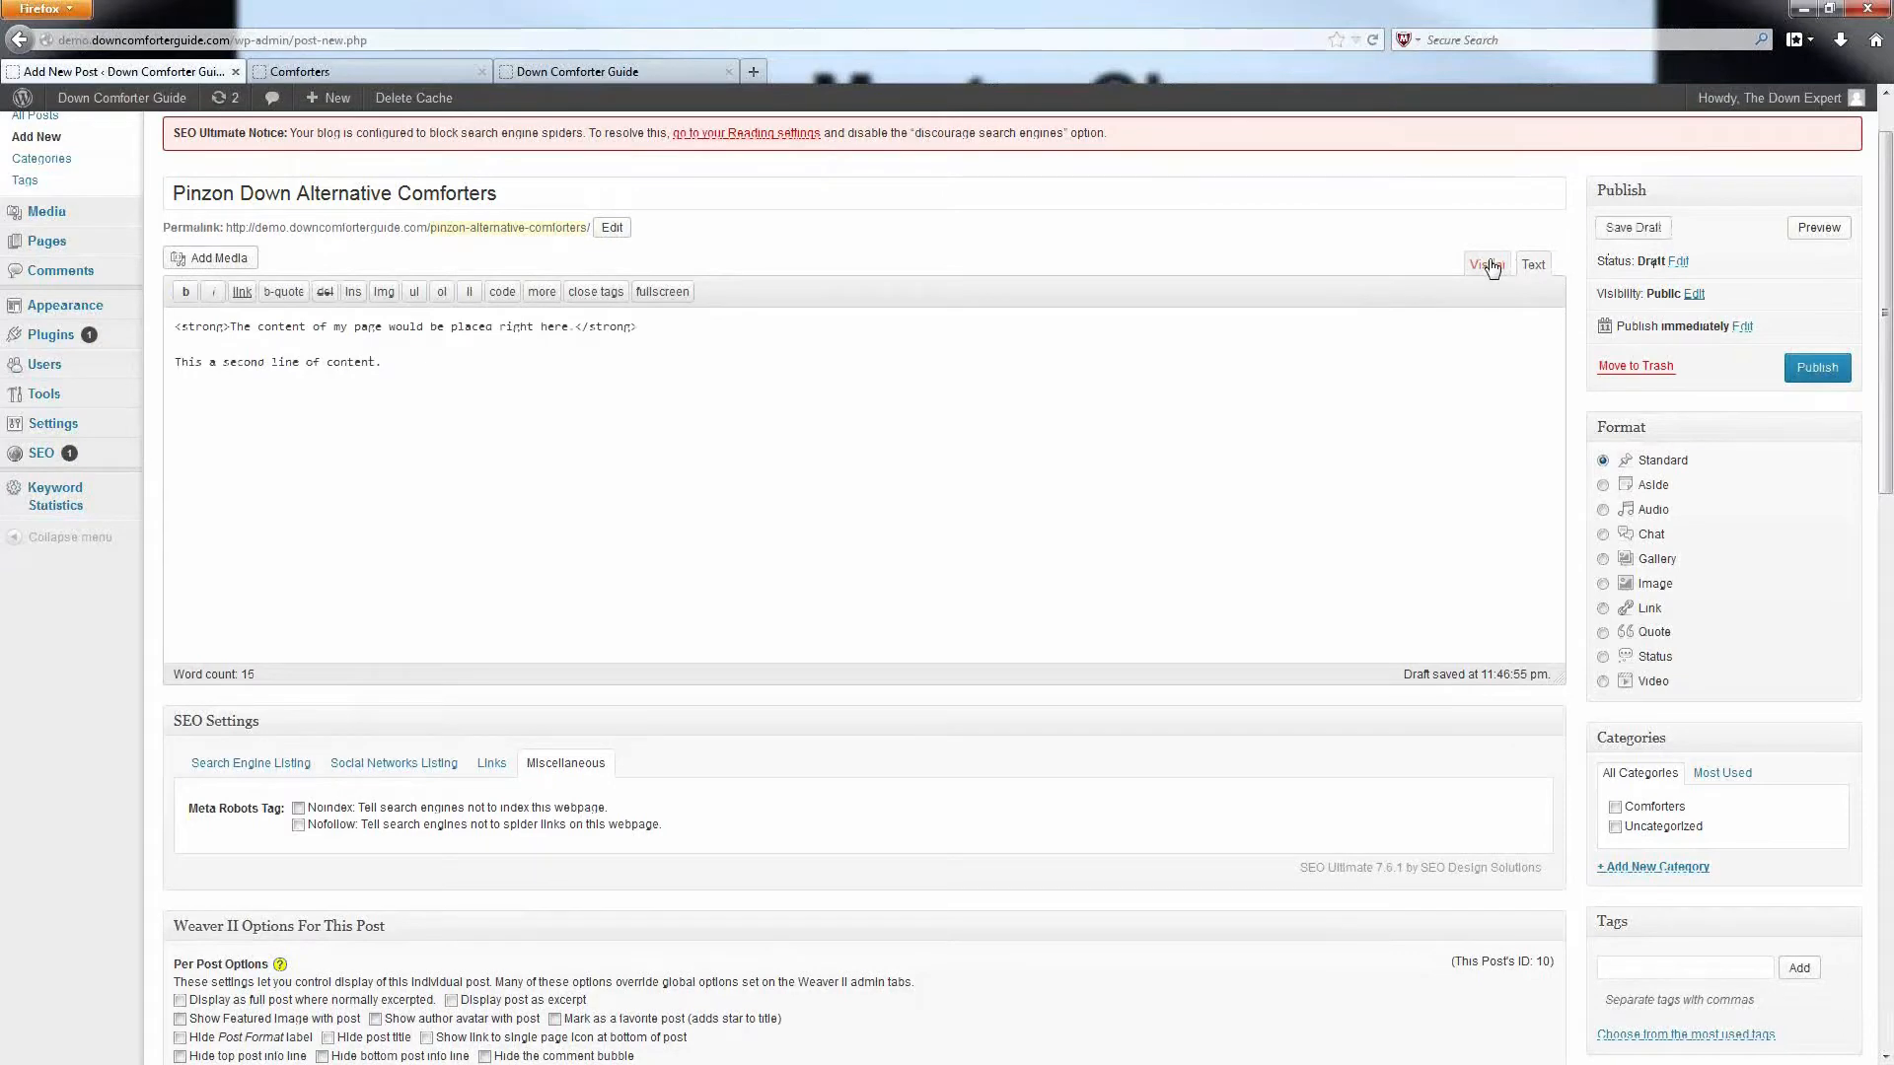
pyautogui.click(1484, 262)
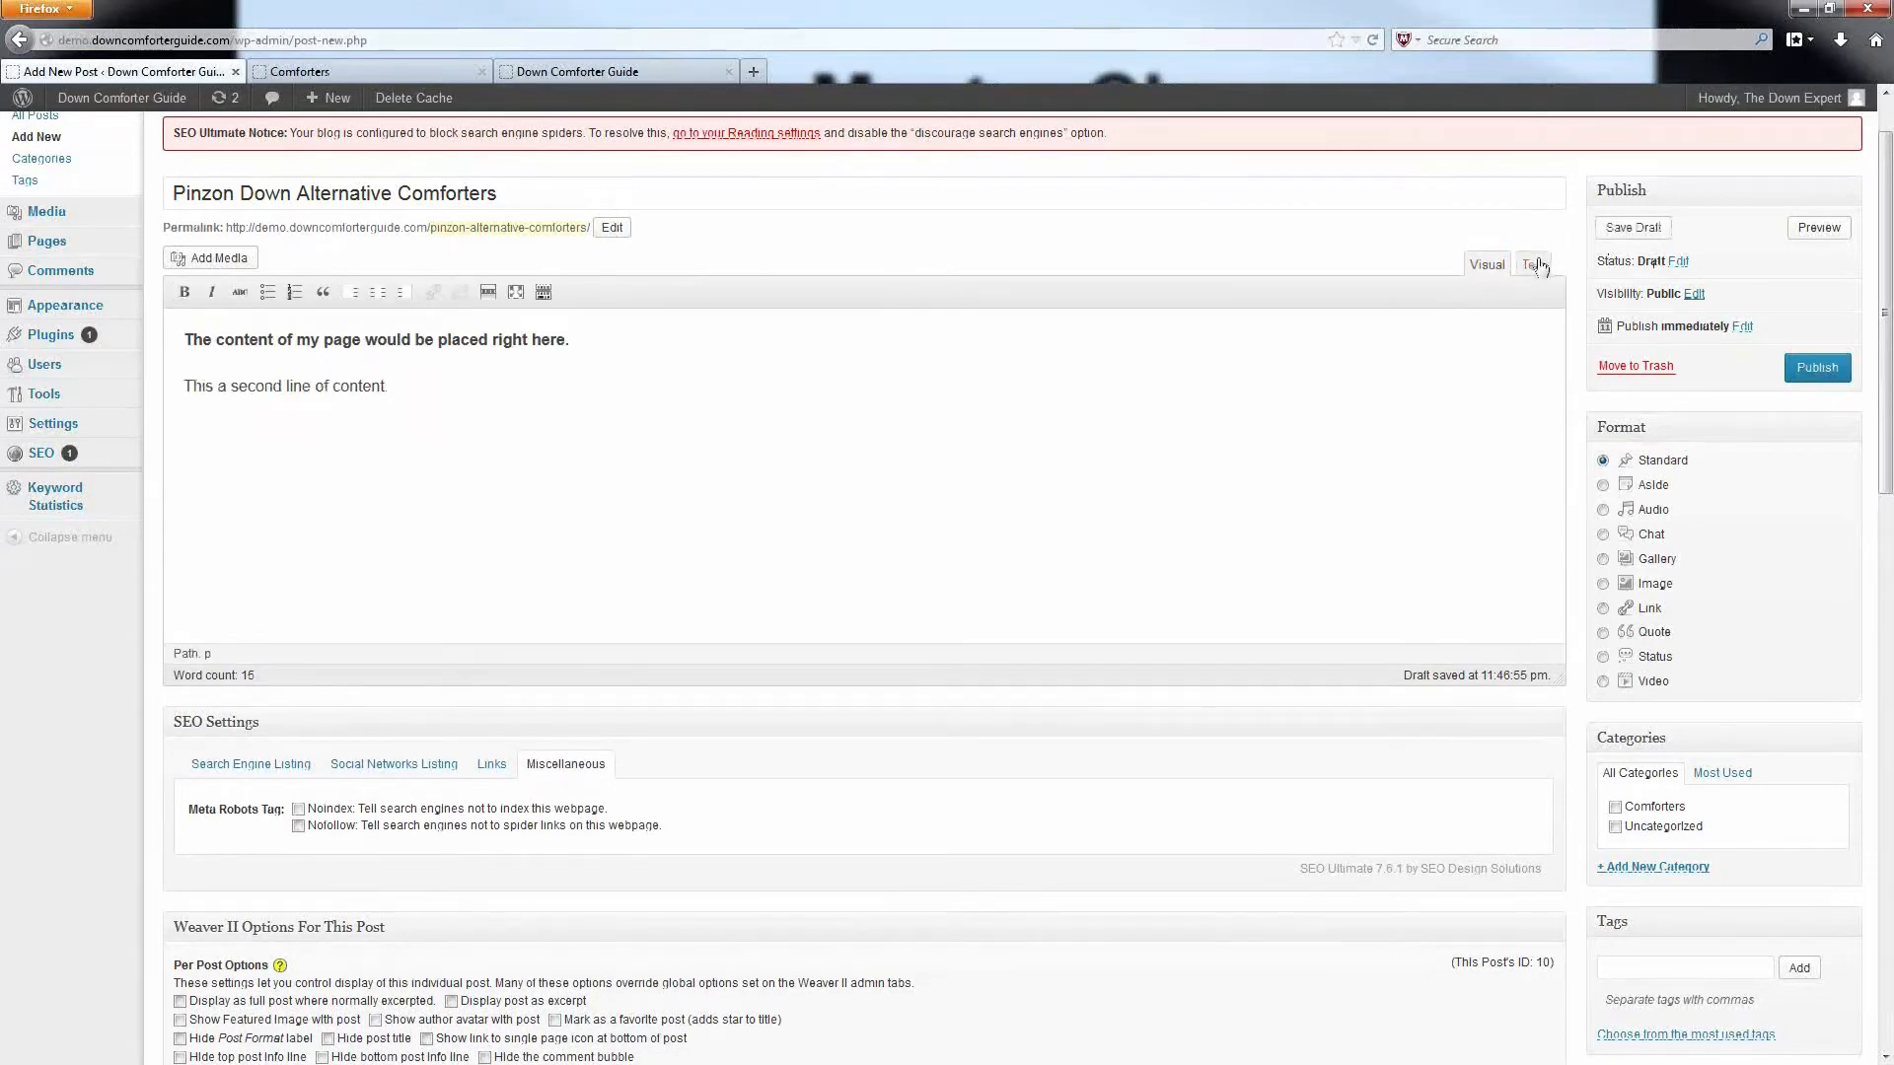
pyautogui.click(1533, 263)
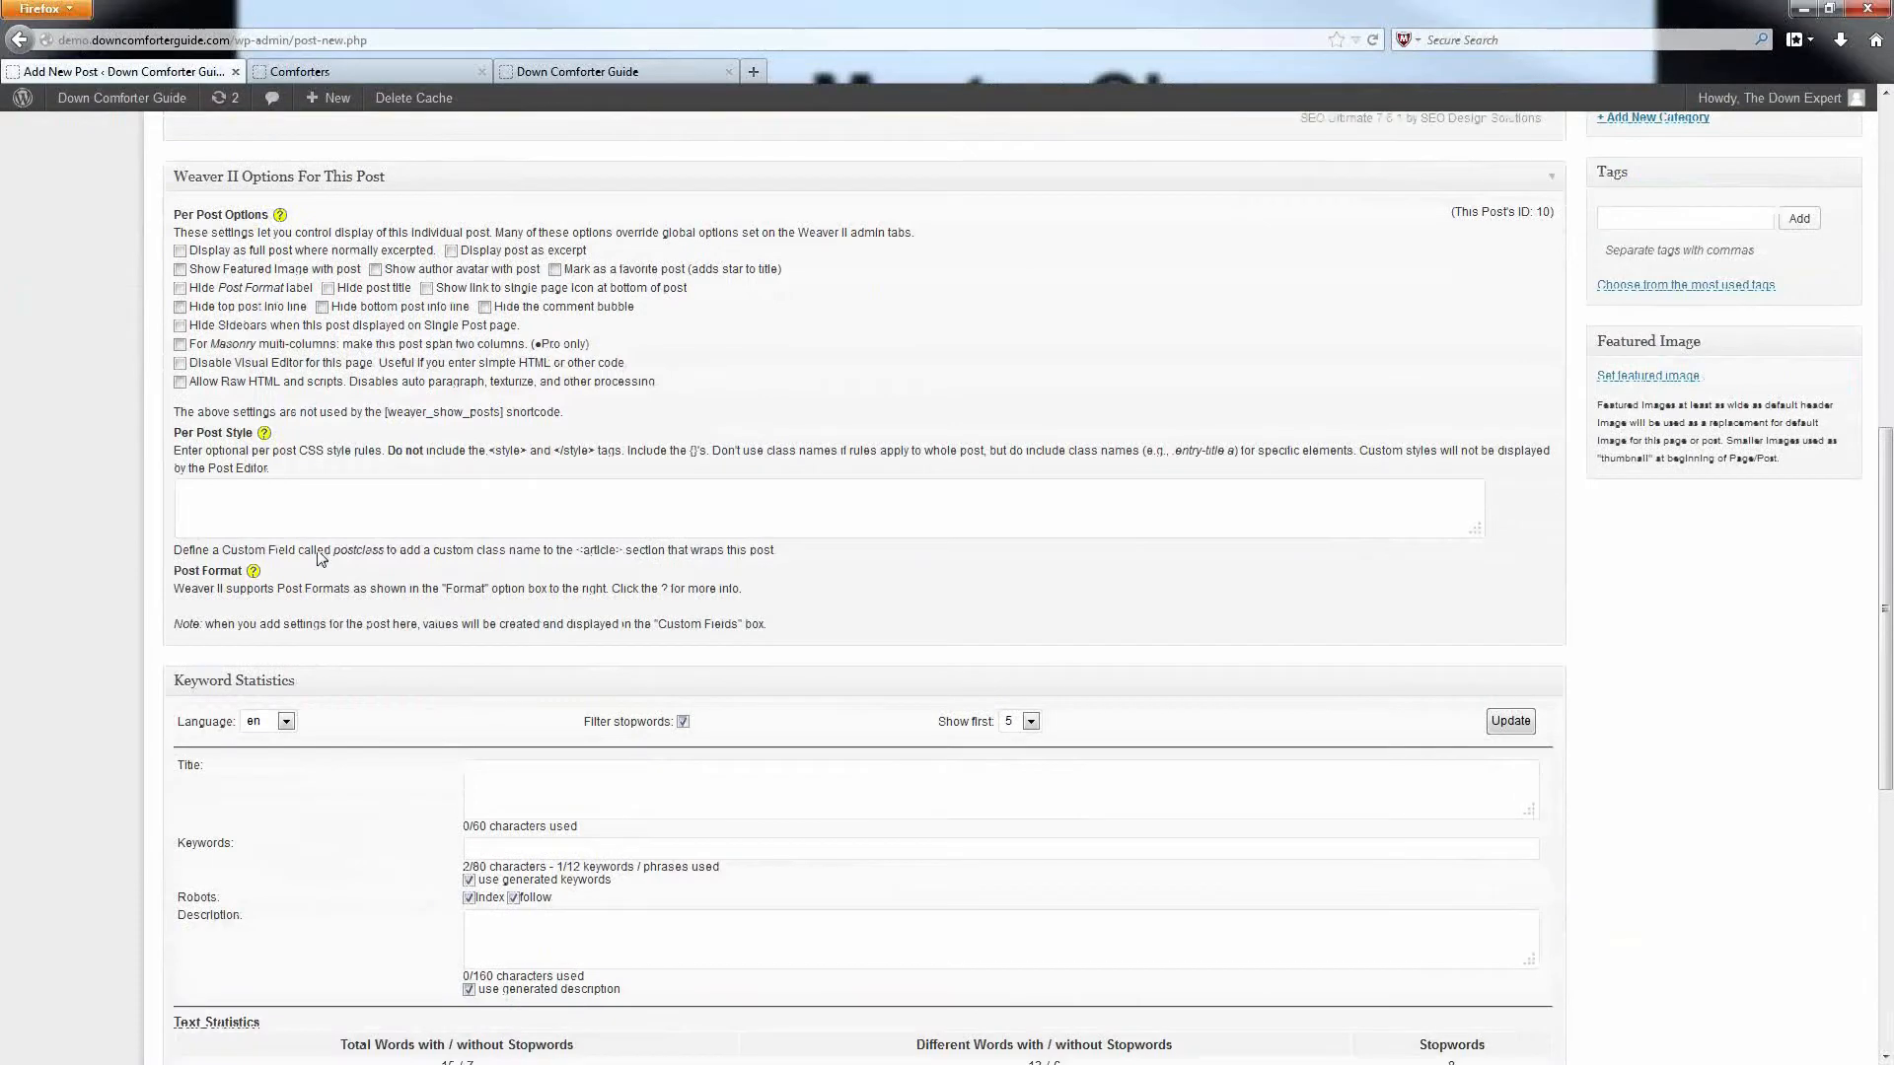
pyautogui.moveTo(470, 399)
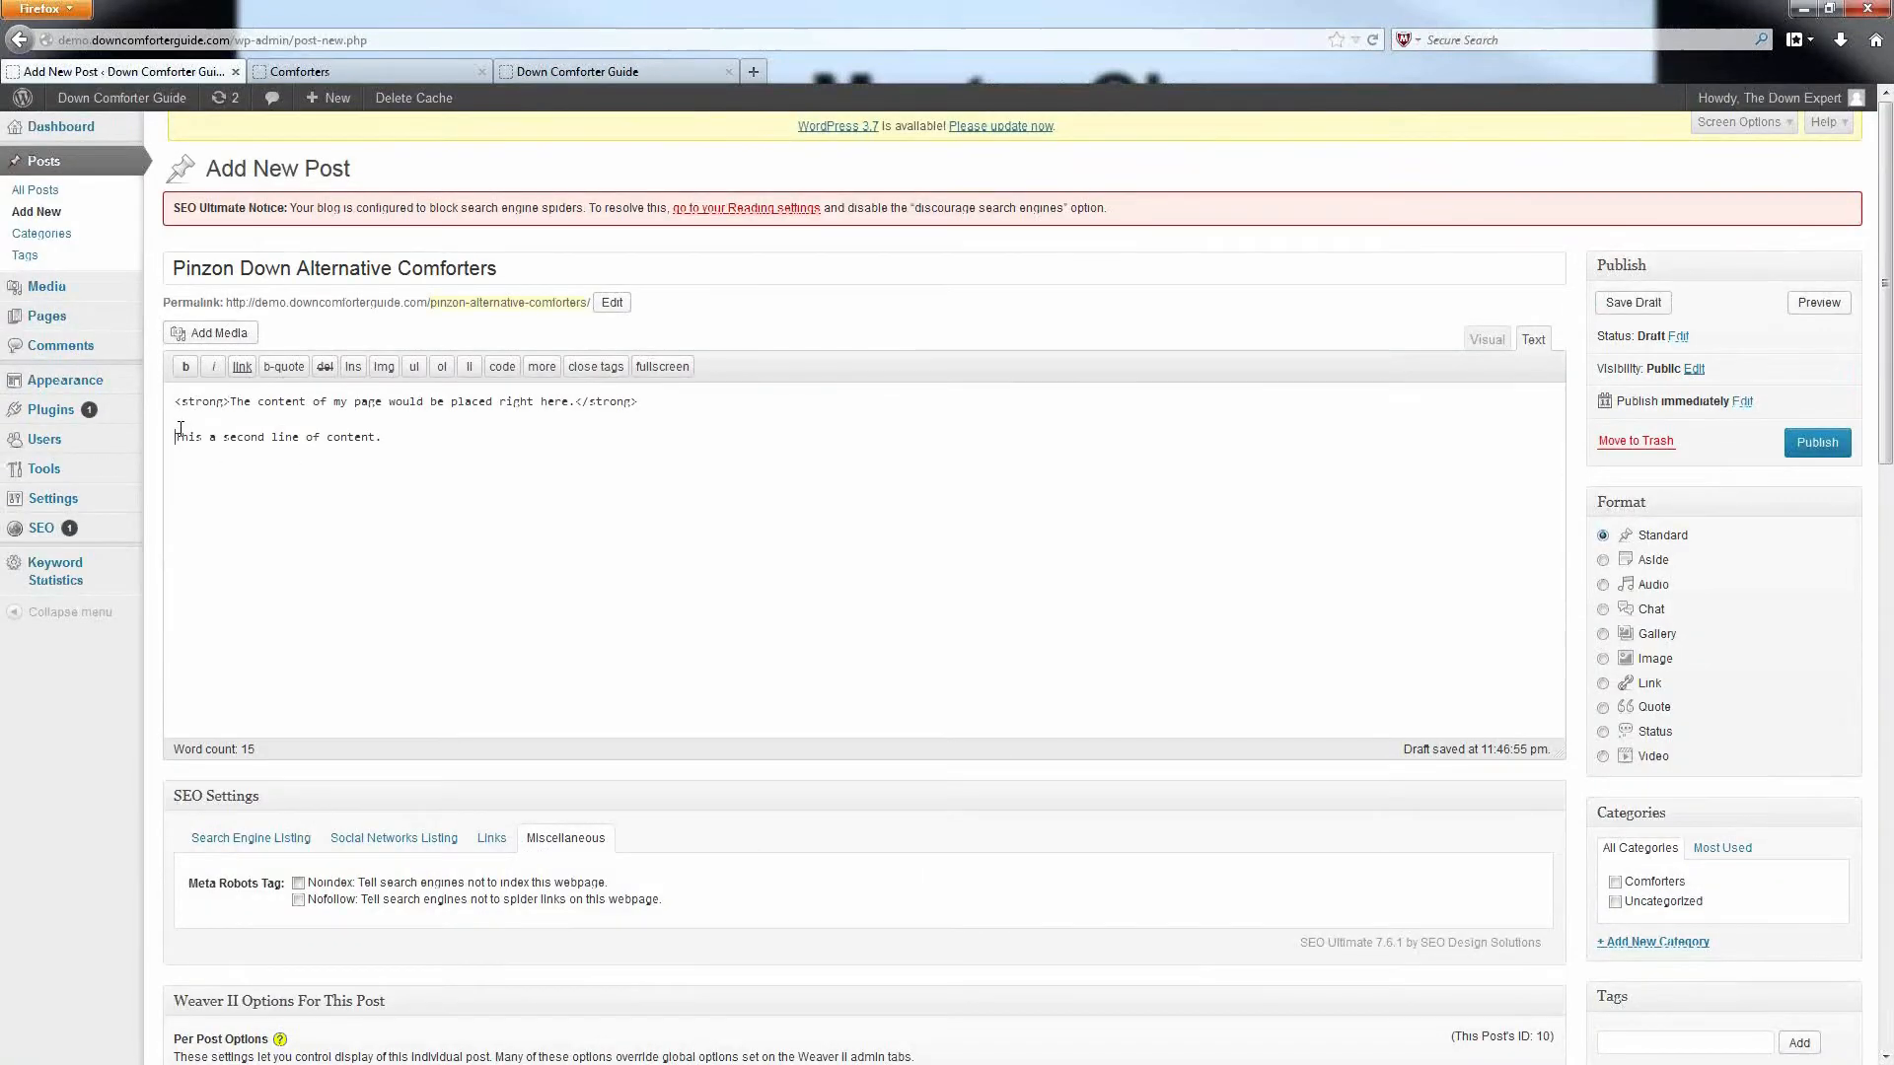
# Wrap the second content line in <p> and </p> tags in the HTML source
pyautogui.write('<p>')
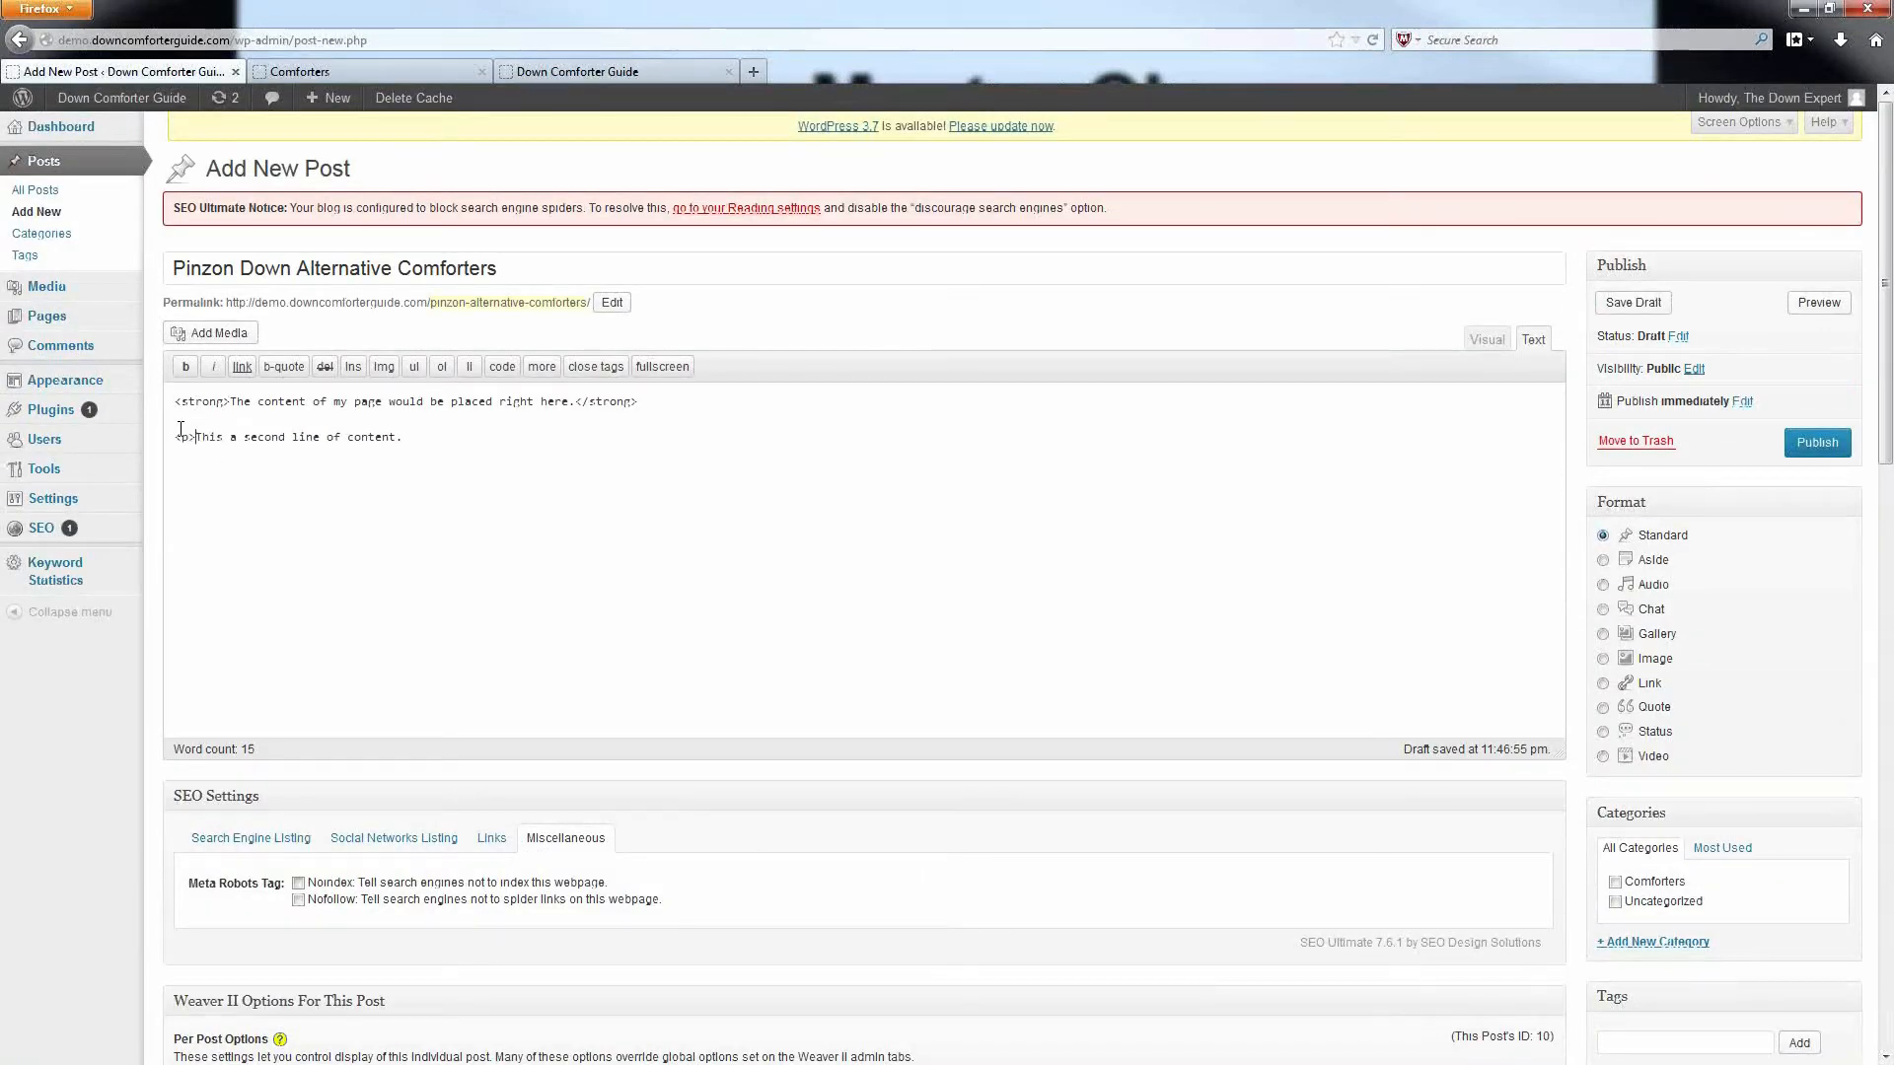
pyautogui.write('<')
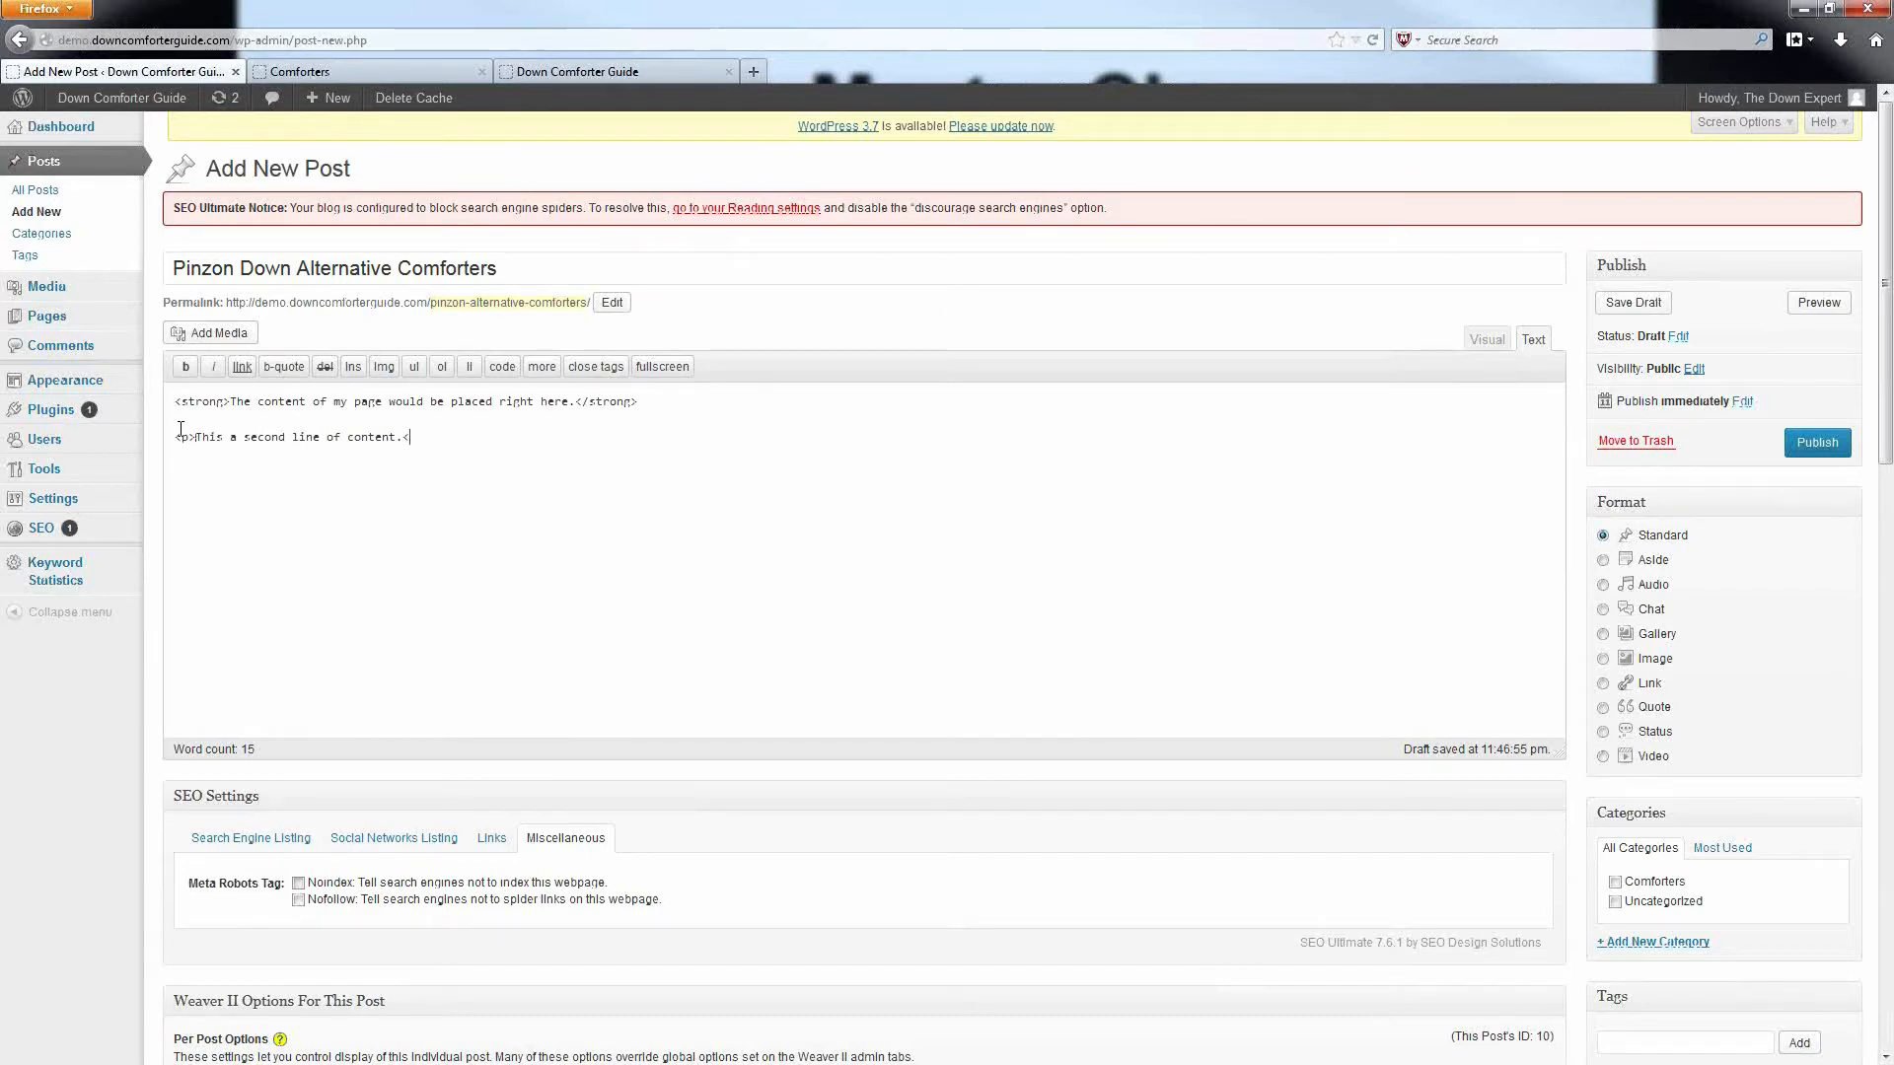
pyautogui.write('/p>')
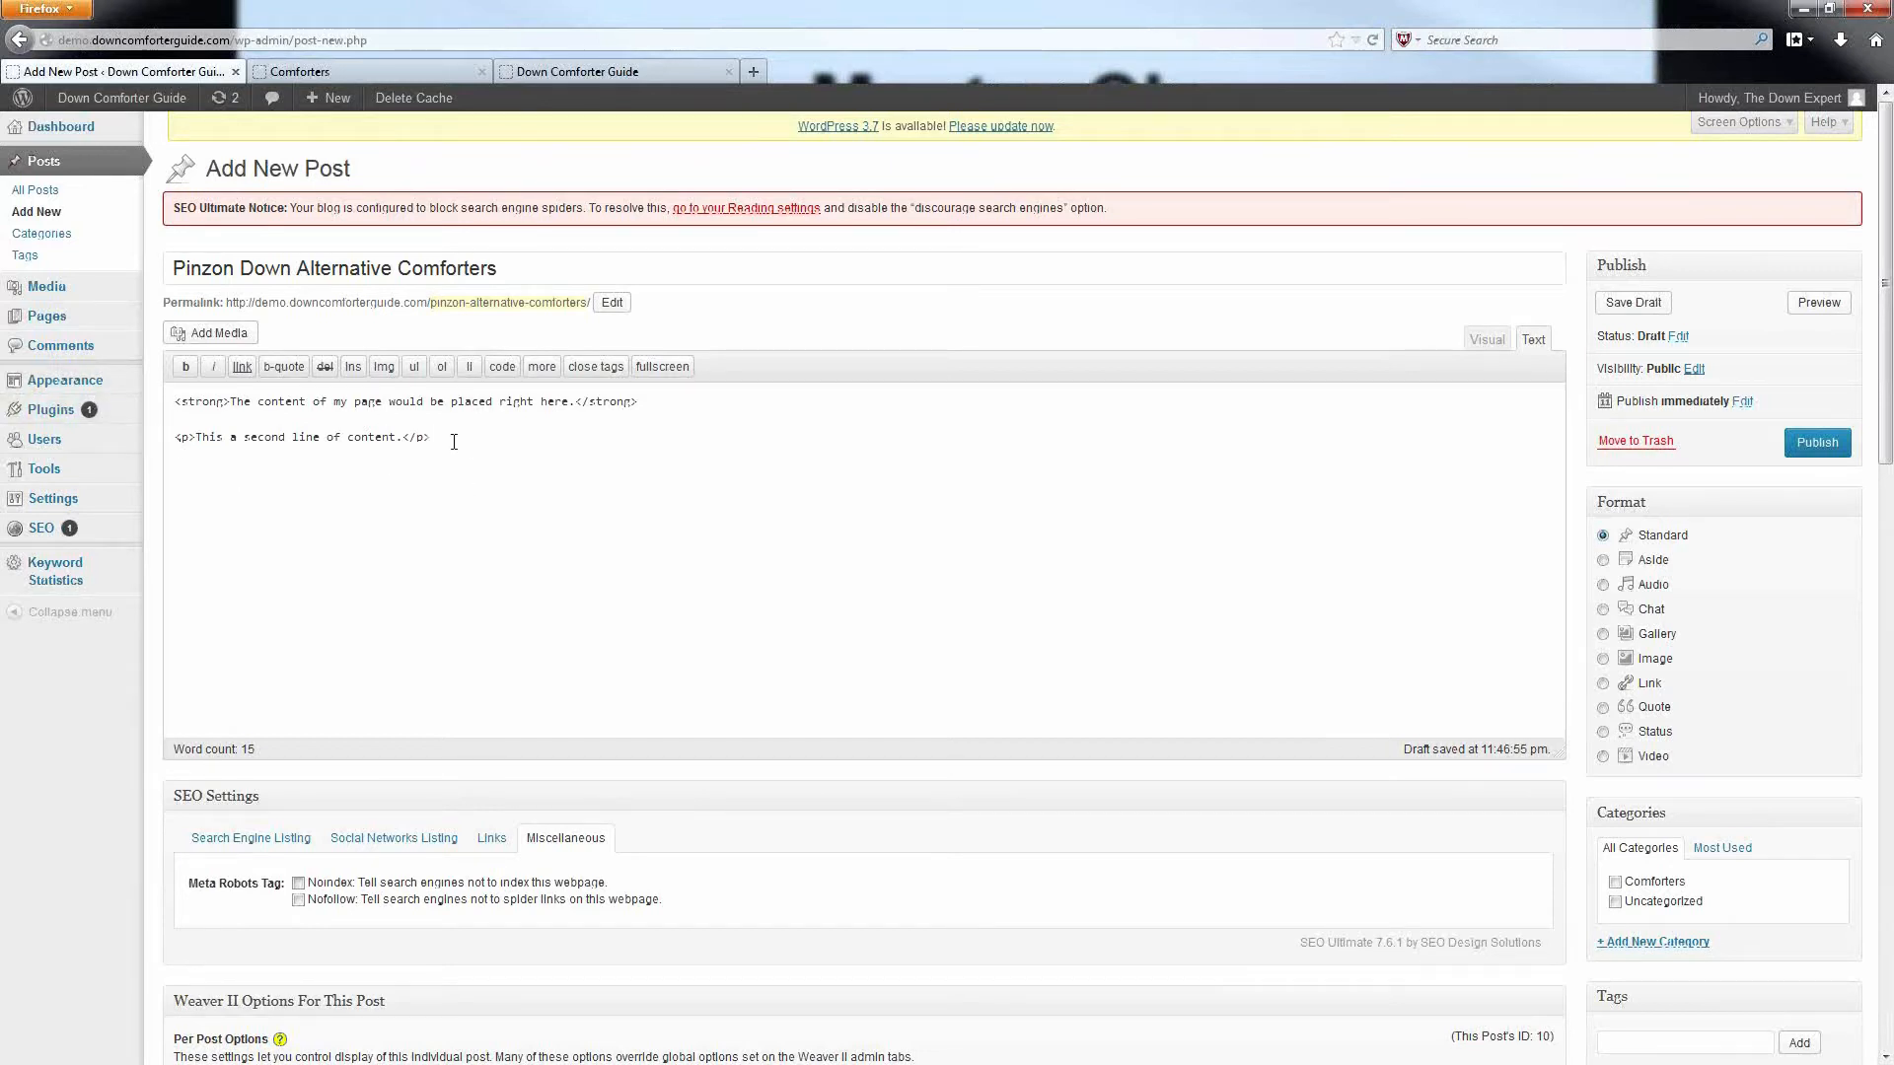
pyautogui.moveTo(176, 436); pyautogui.dragTo(430, 436)
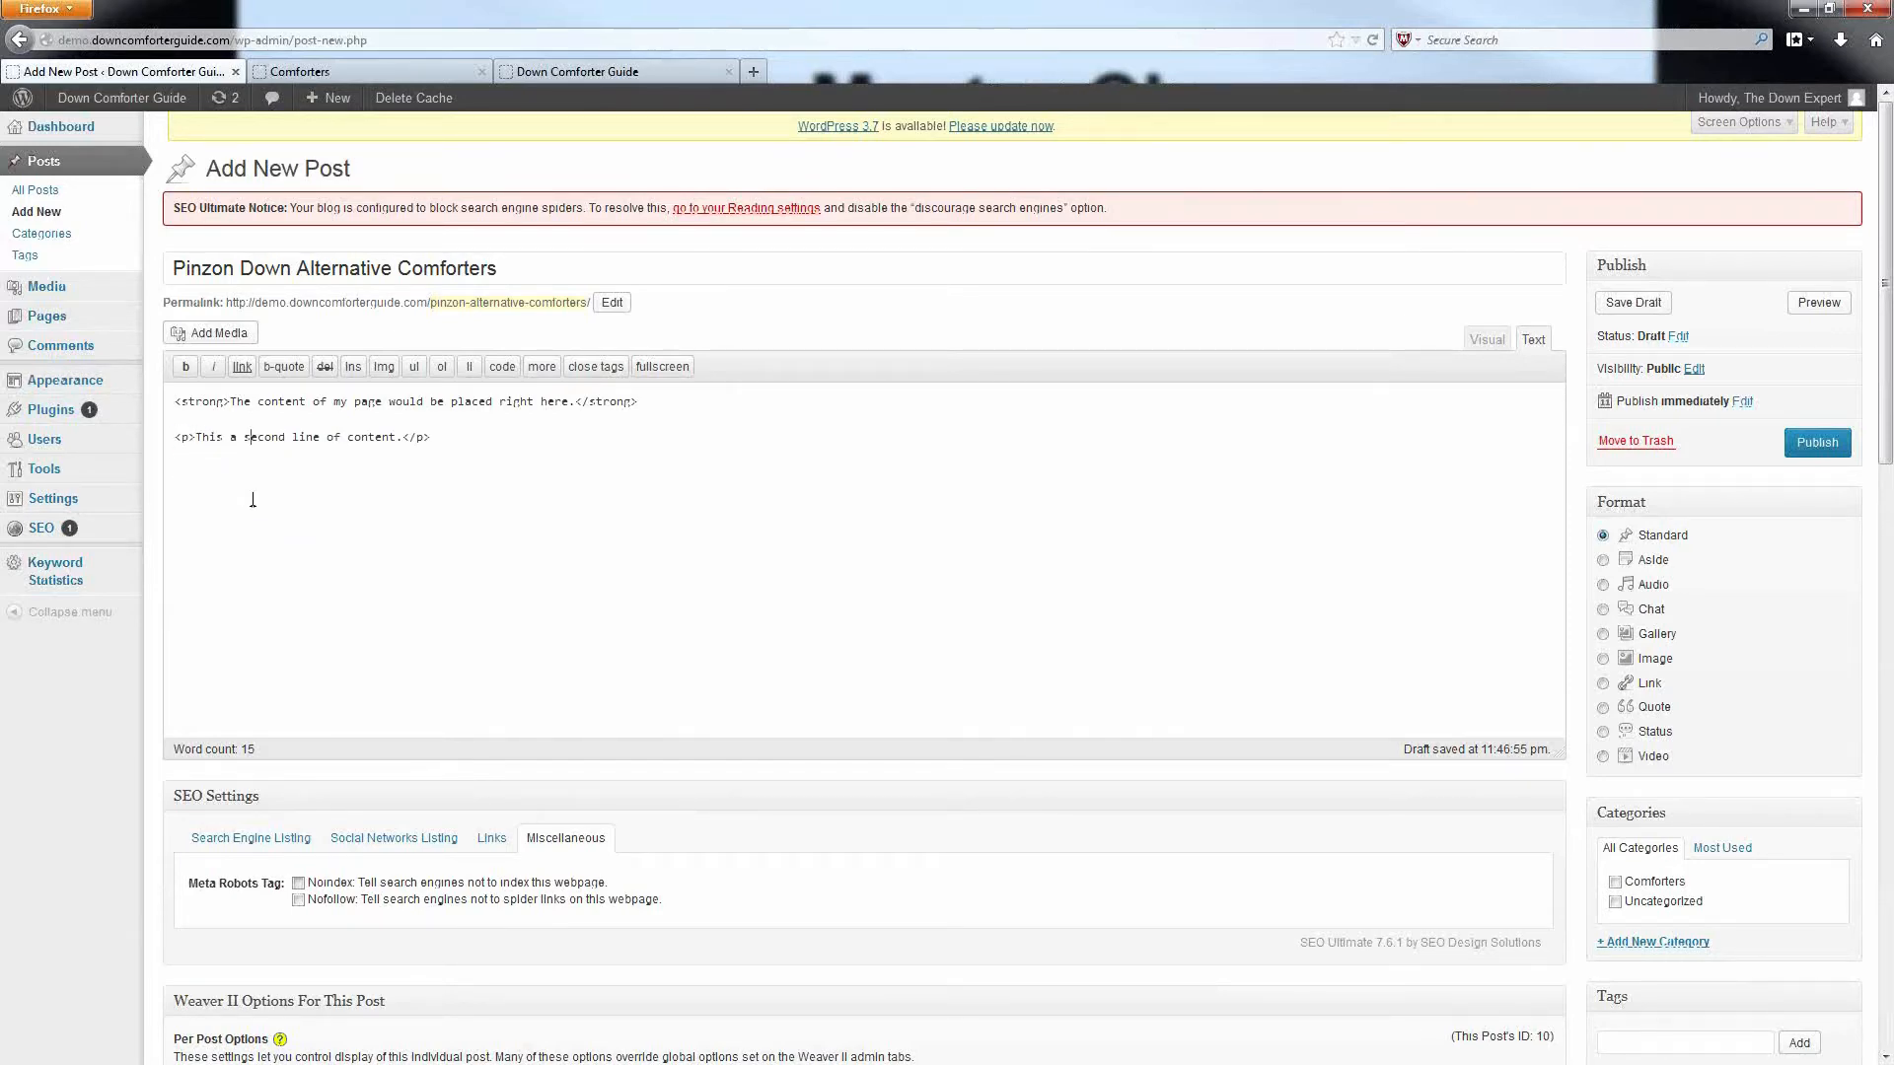
pyautogui.scroll(-3)
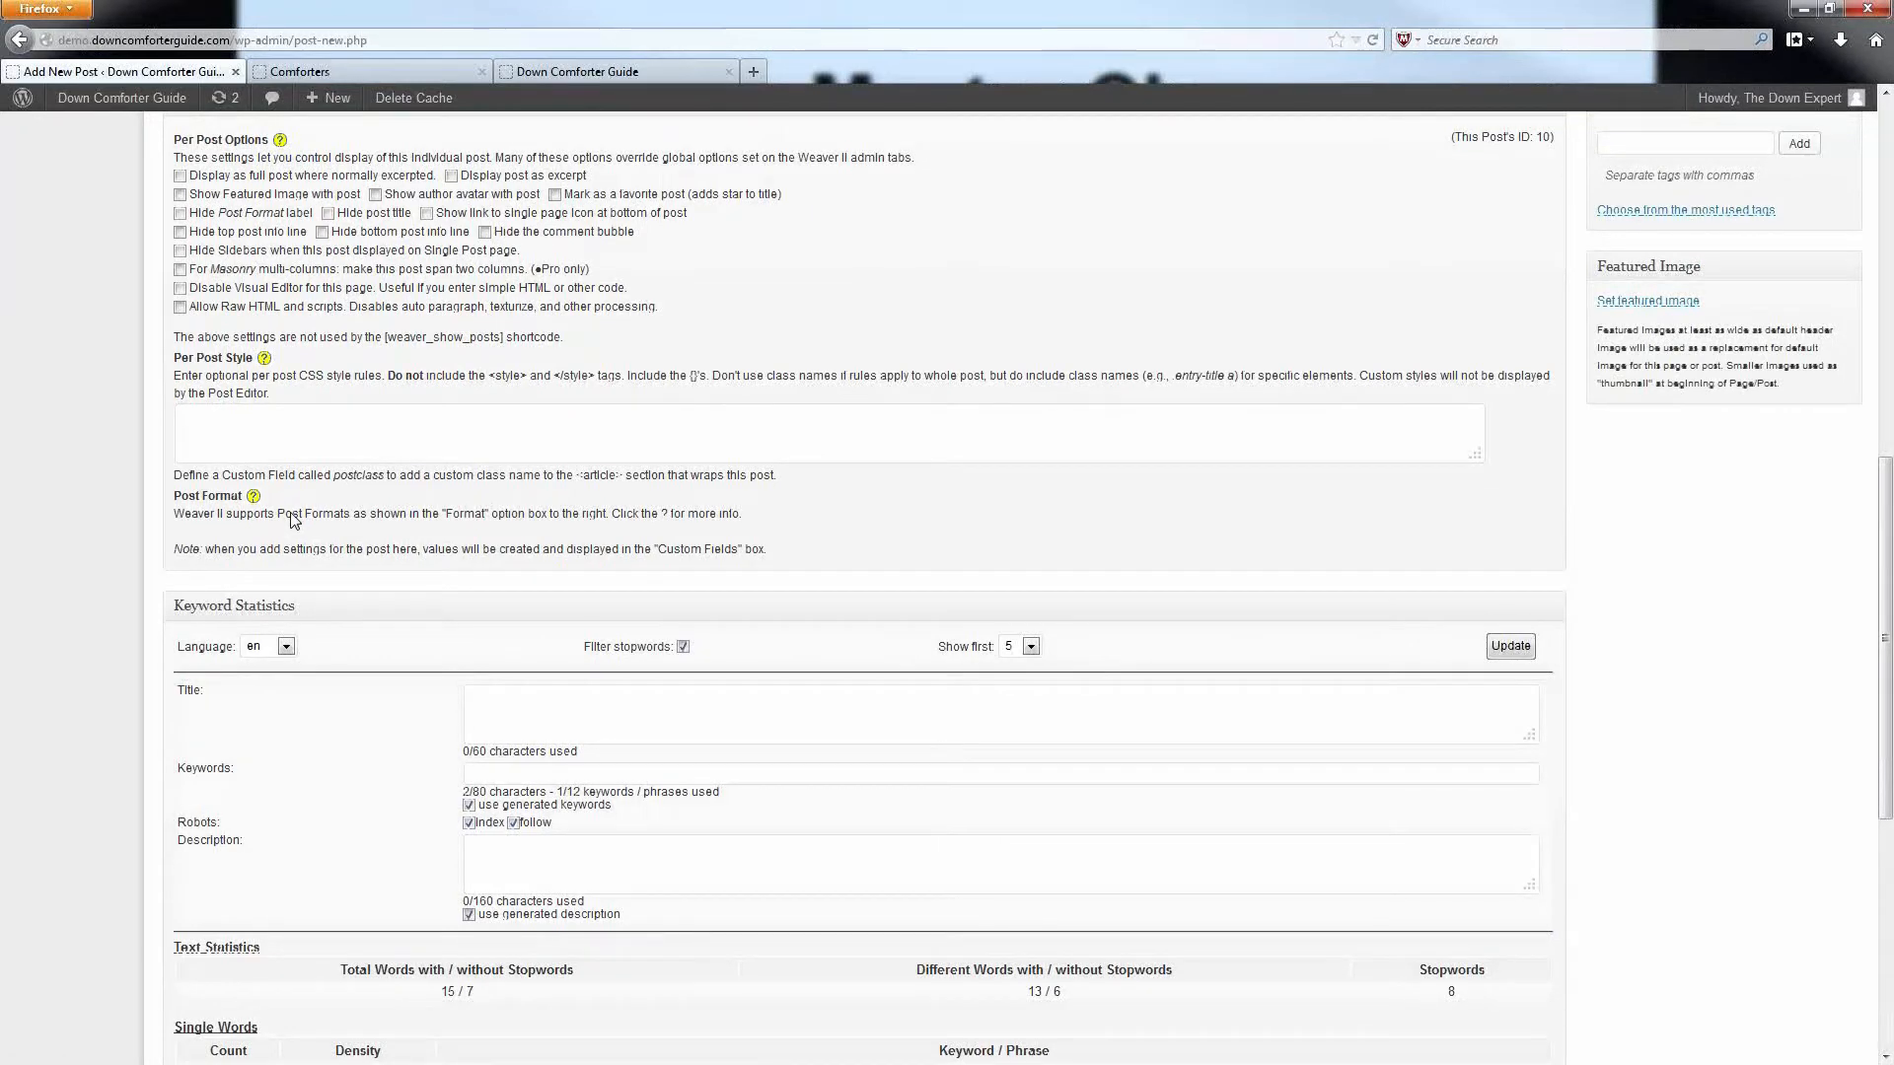
pyautogui.scroll(3)
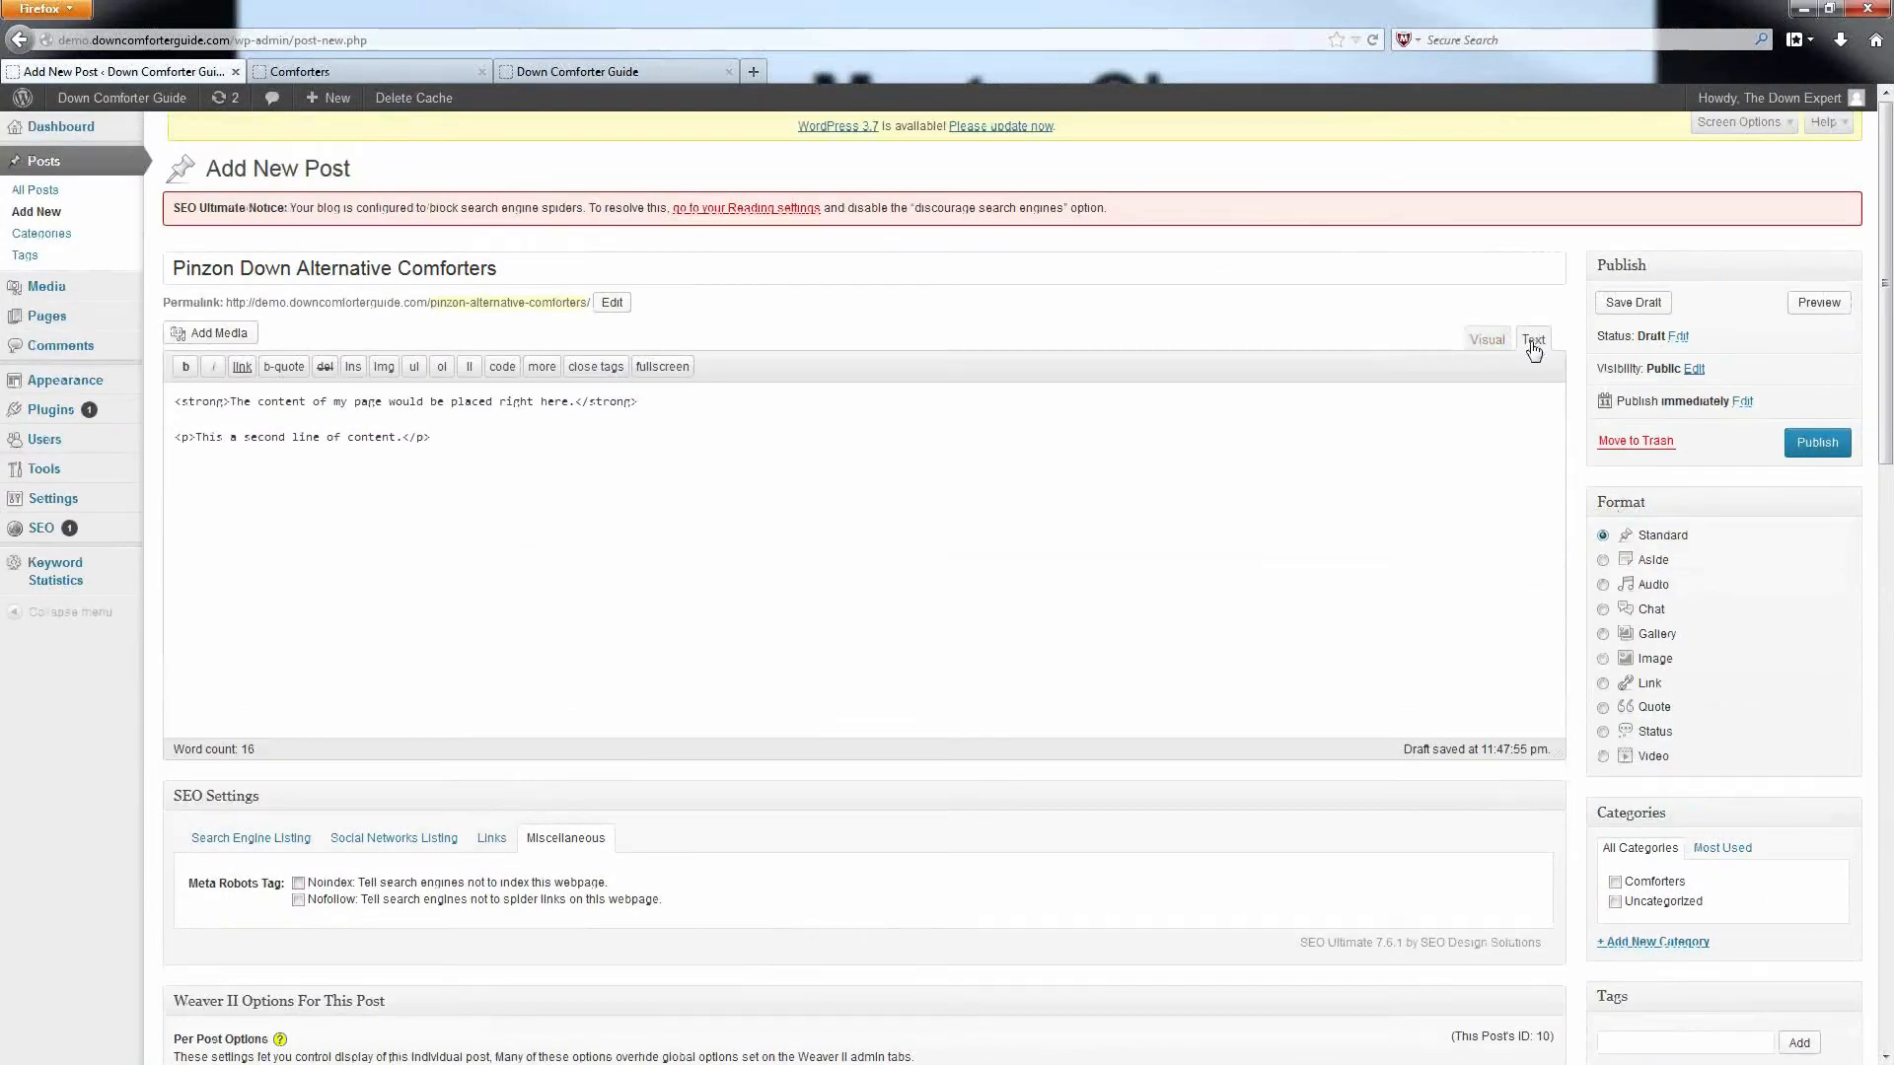
pyautogui.moveTo(41, 529)
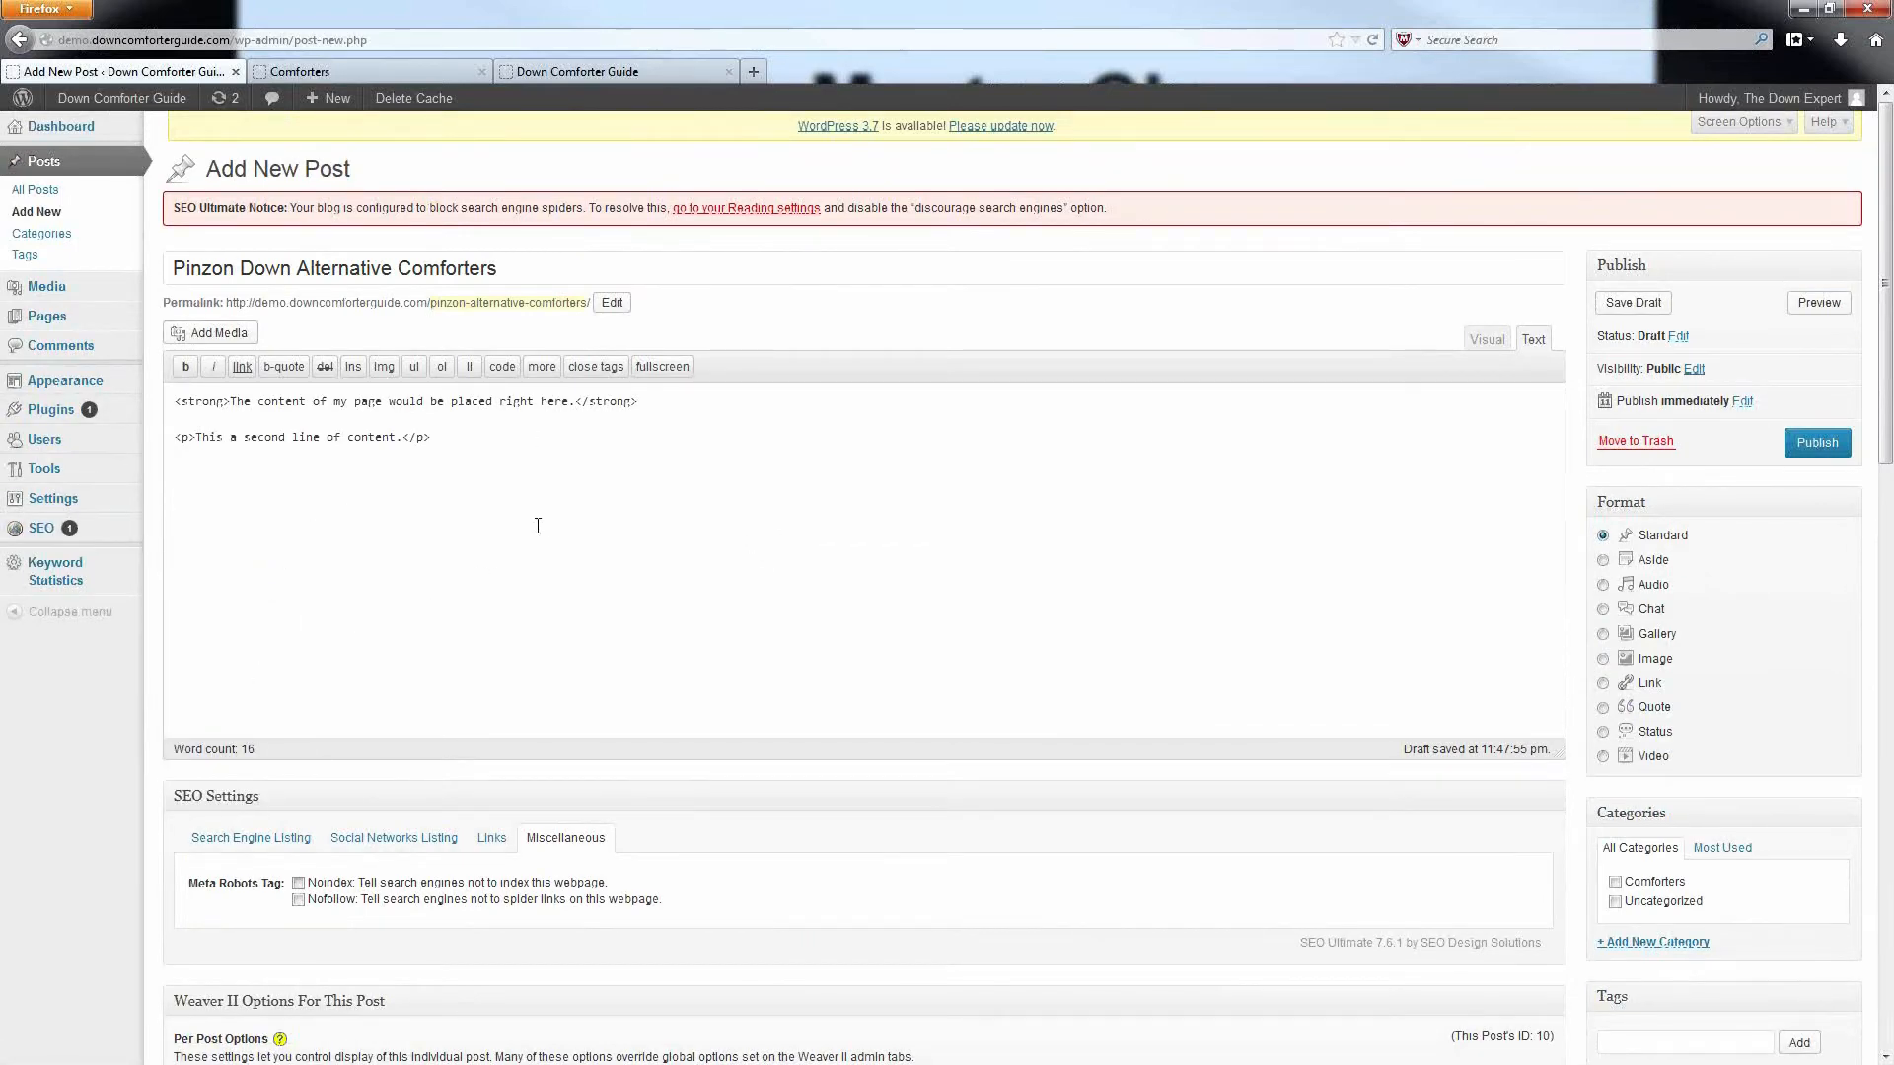
pyautogui.scroll(-3)
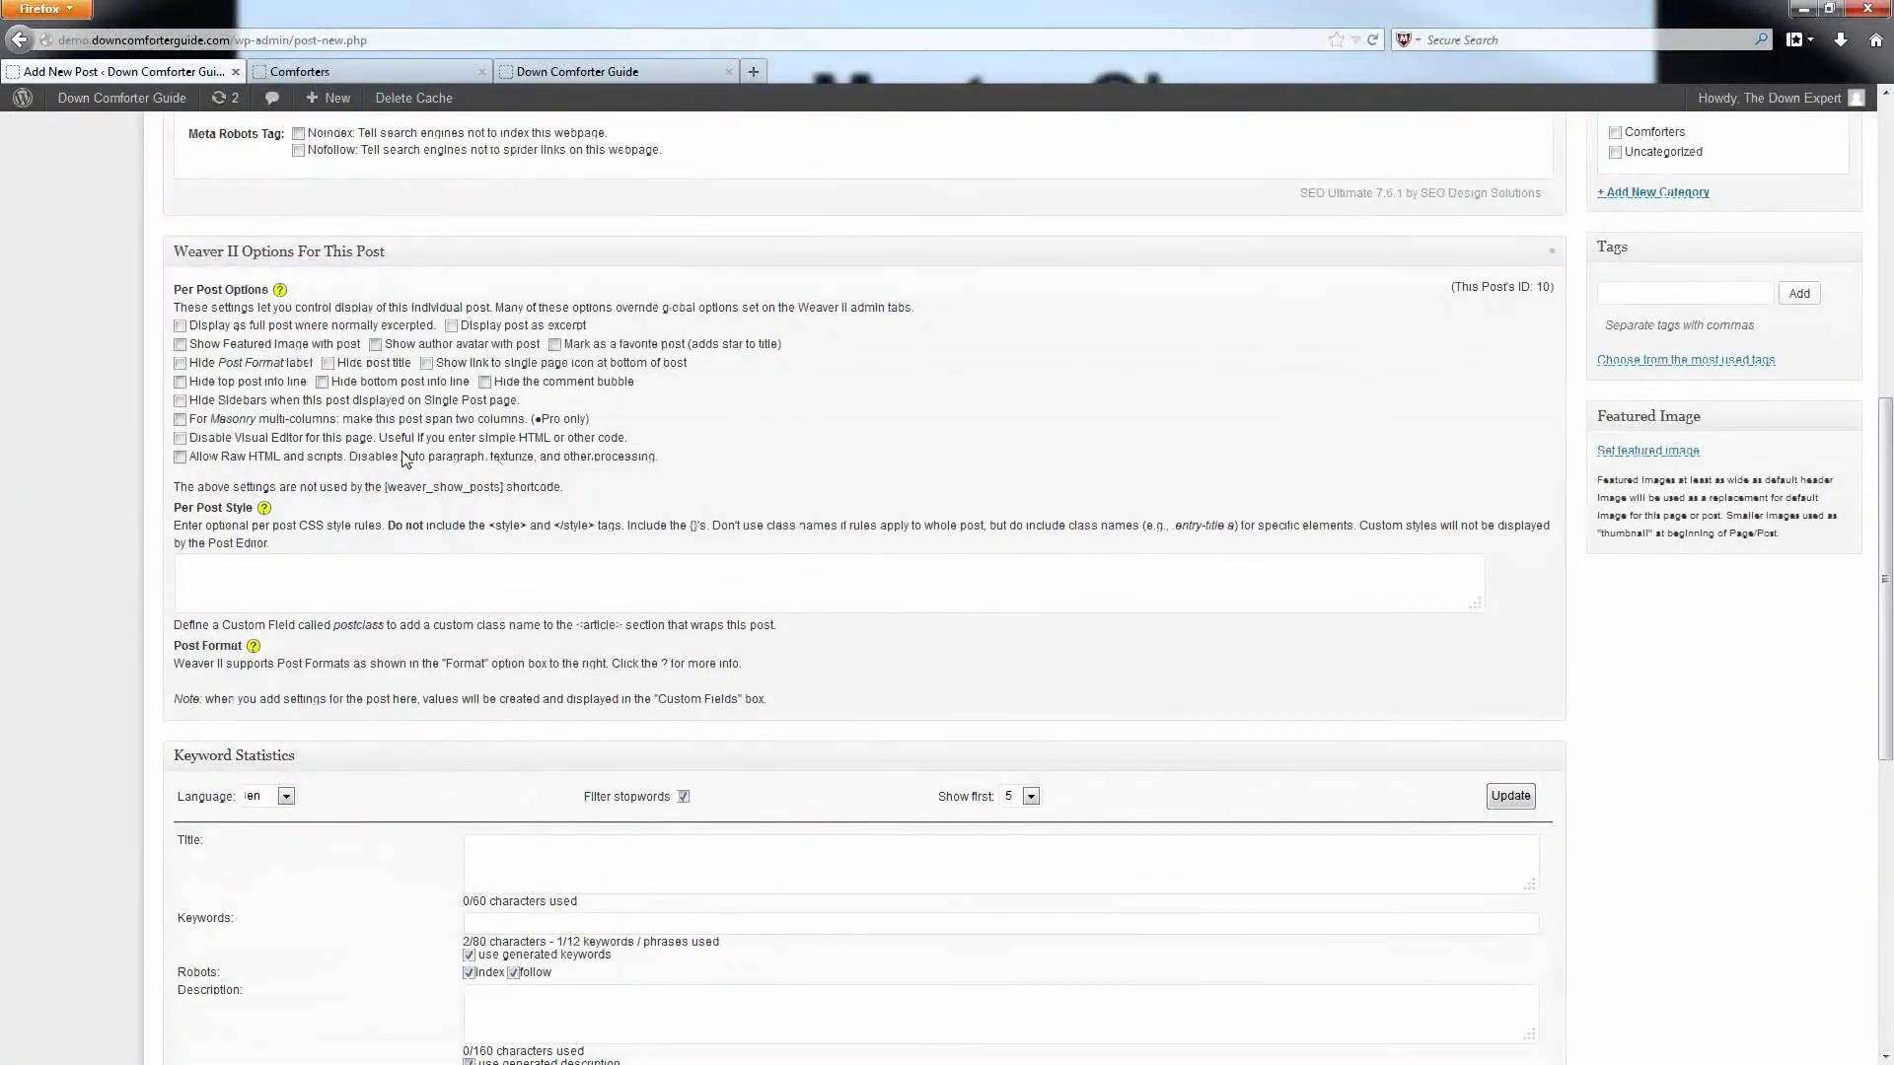
pyautogui.doubleClick(442, 456)
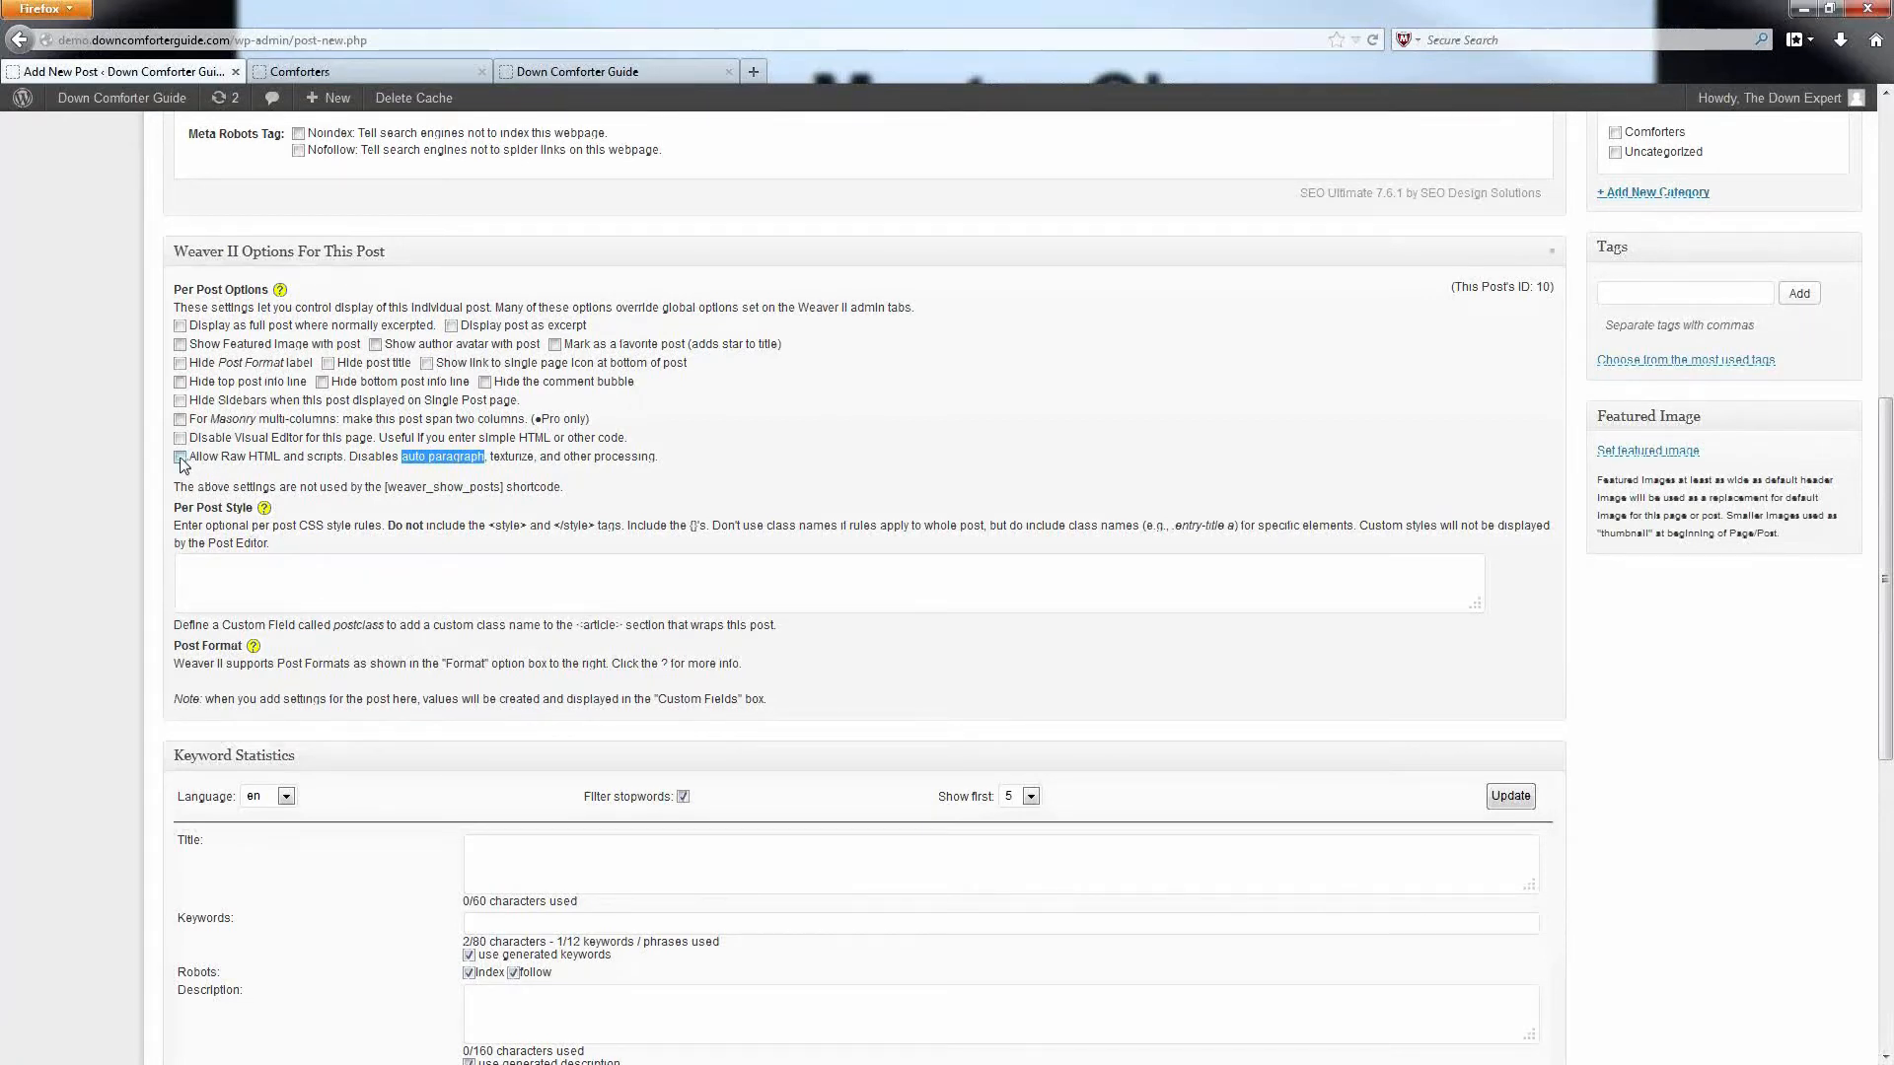
pyautogui.click(179, 456)
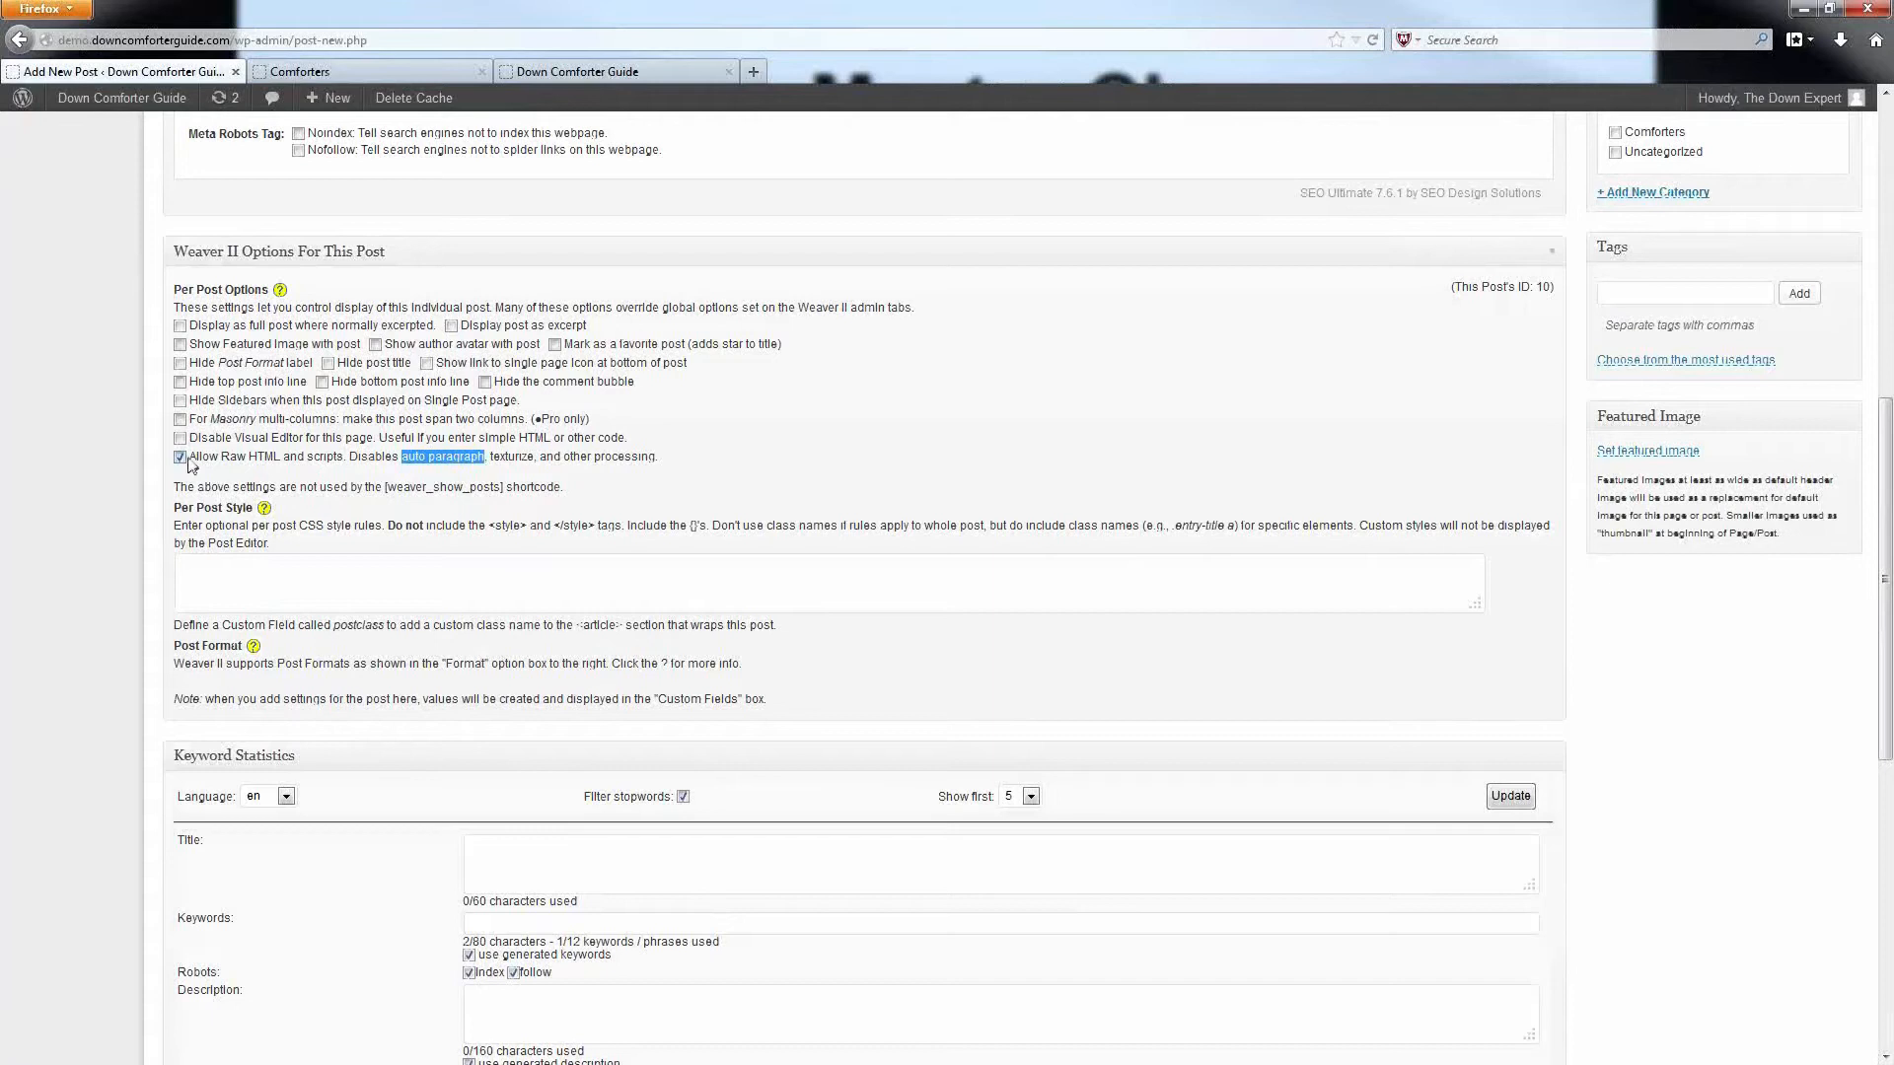
pyautogui.click(179, 455)
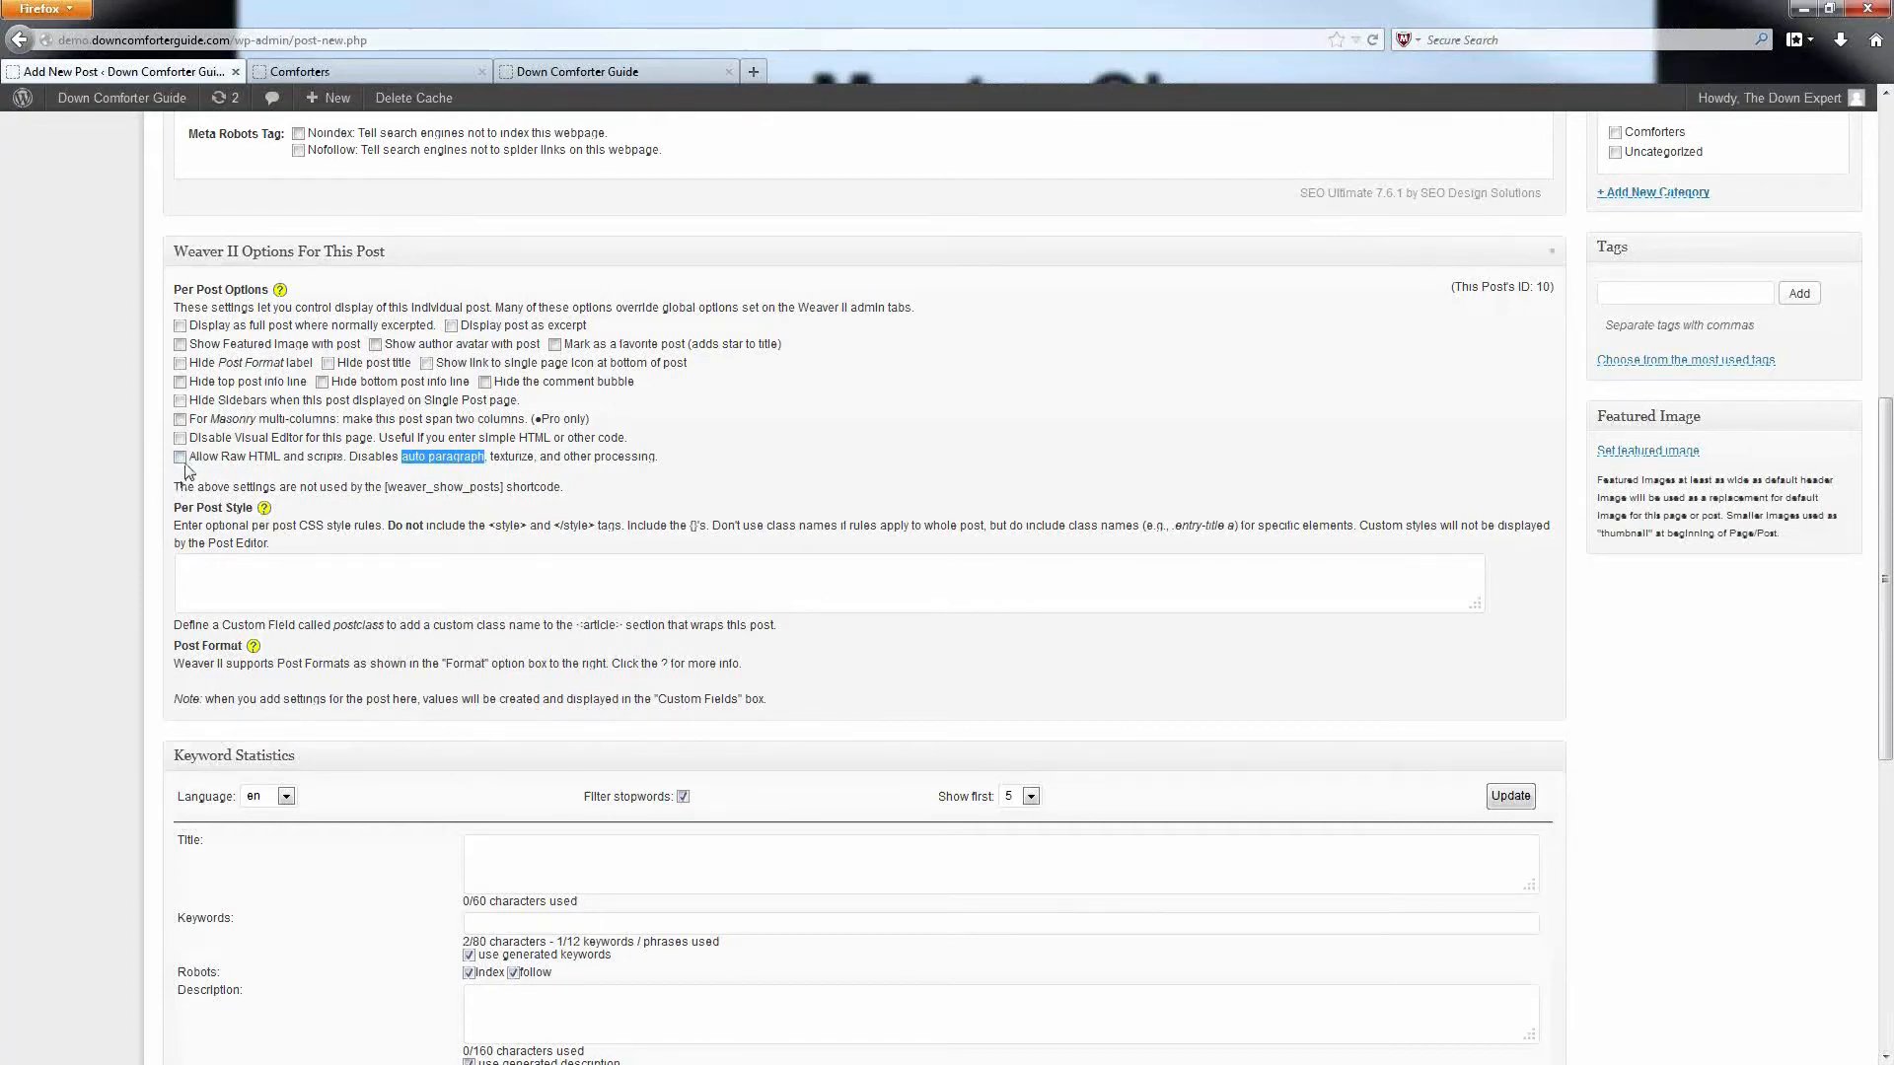
pyautogui.click(179, 456)
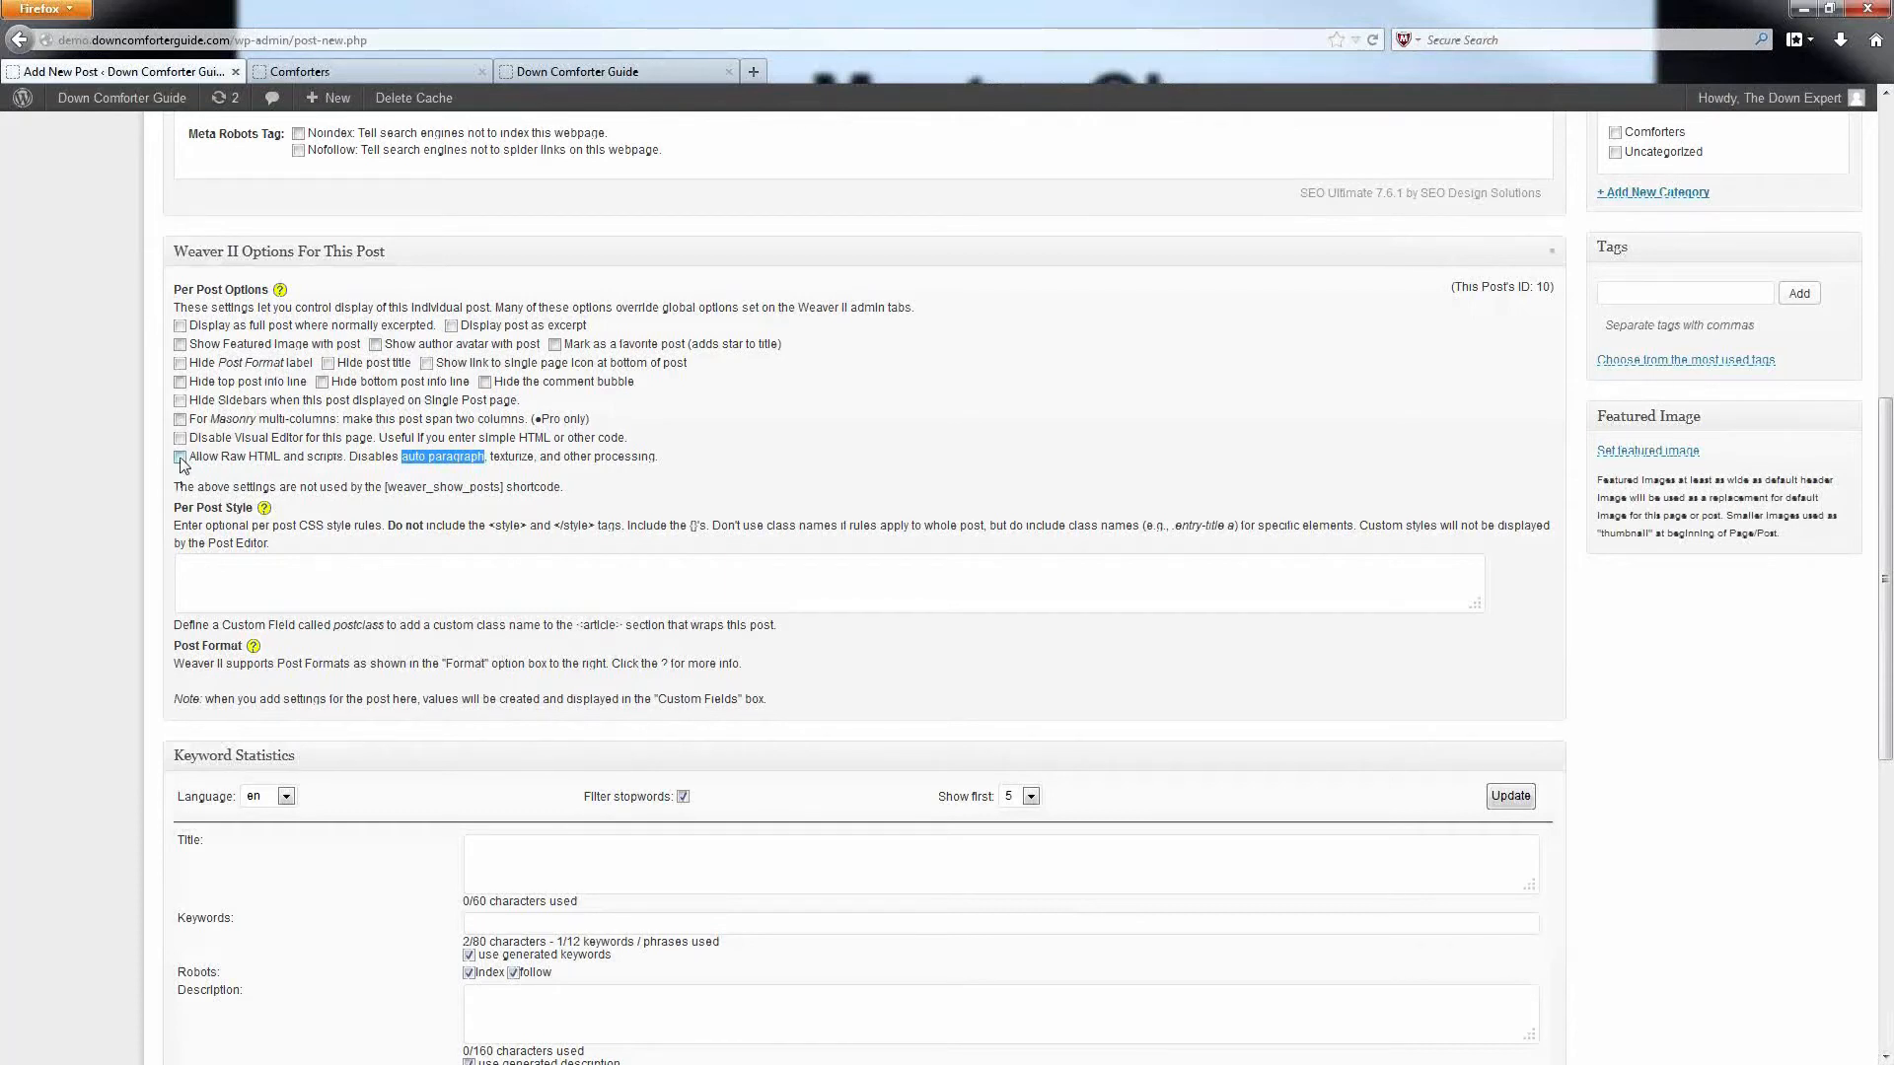
pyautogui.click(179, 456)
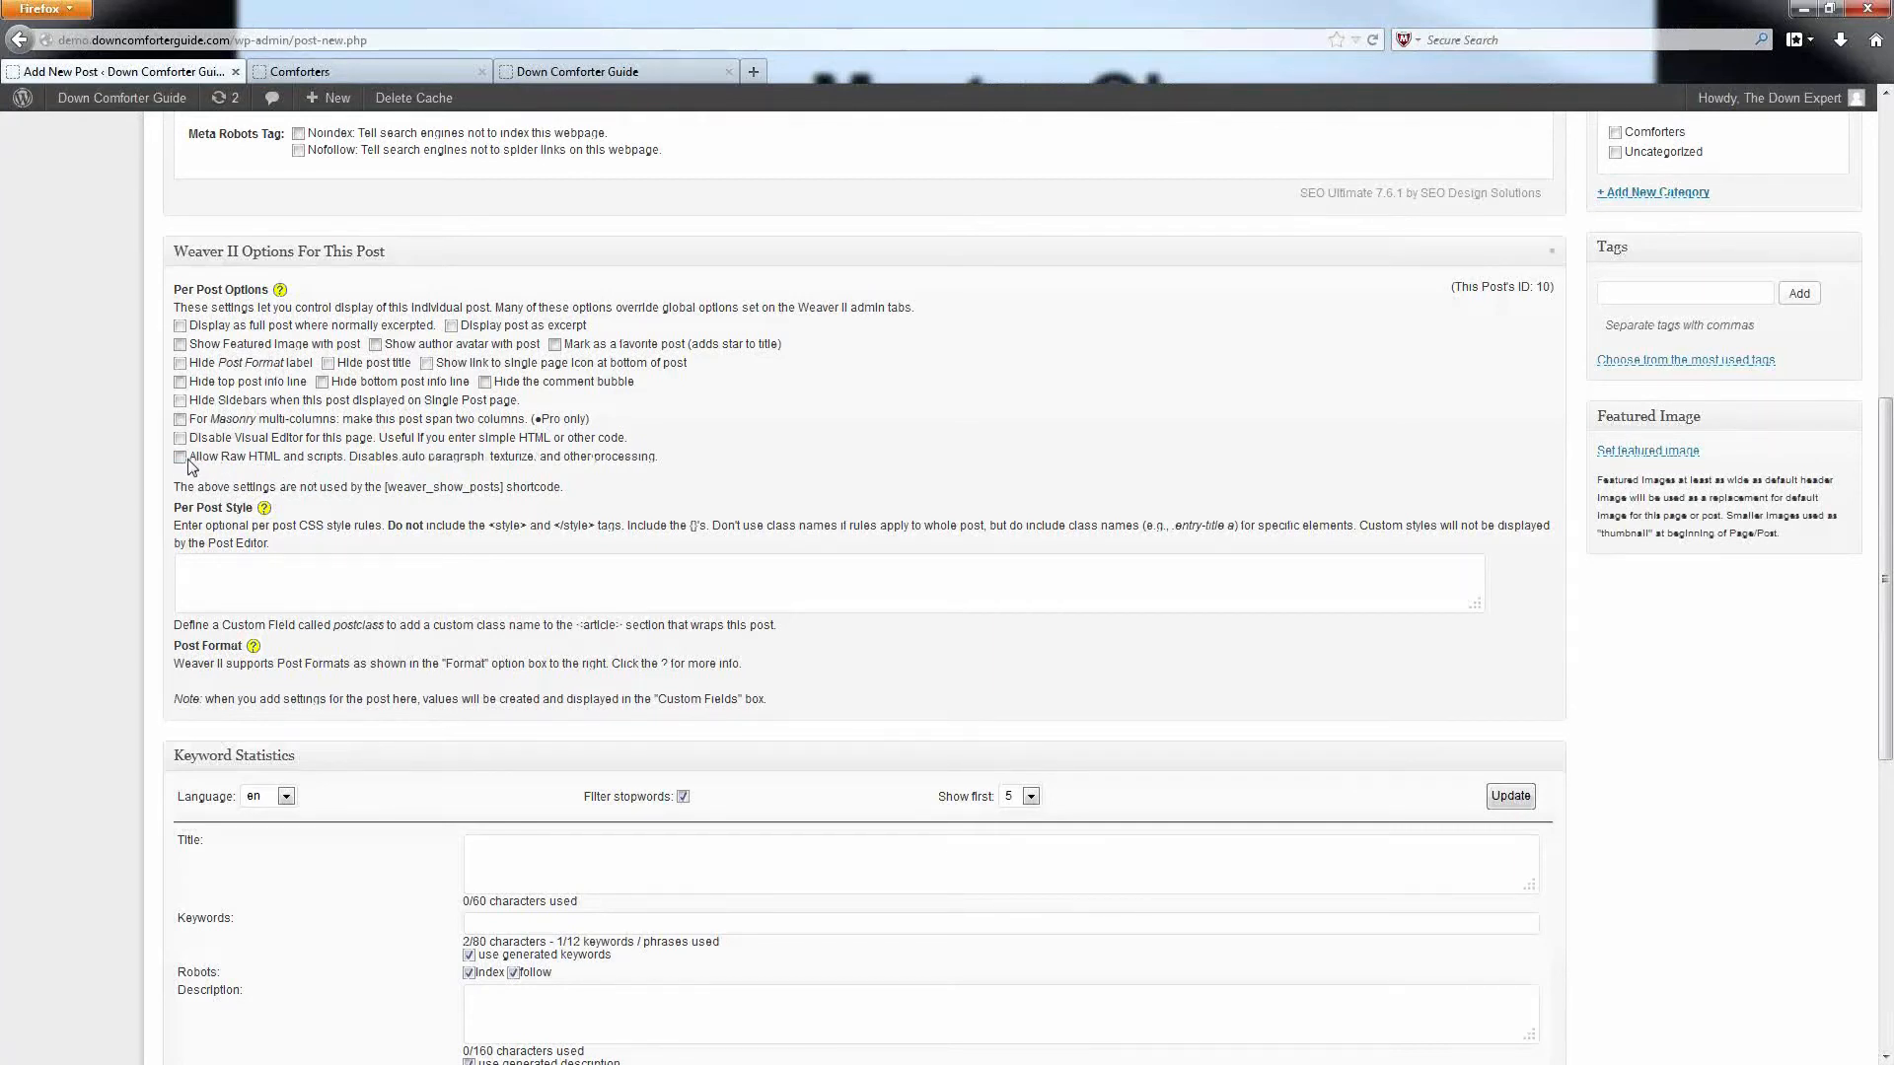
pyautogui.click(179, 462)
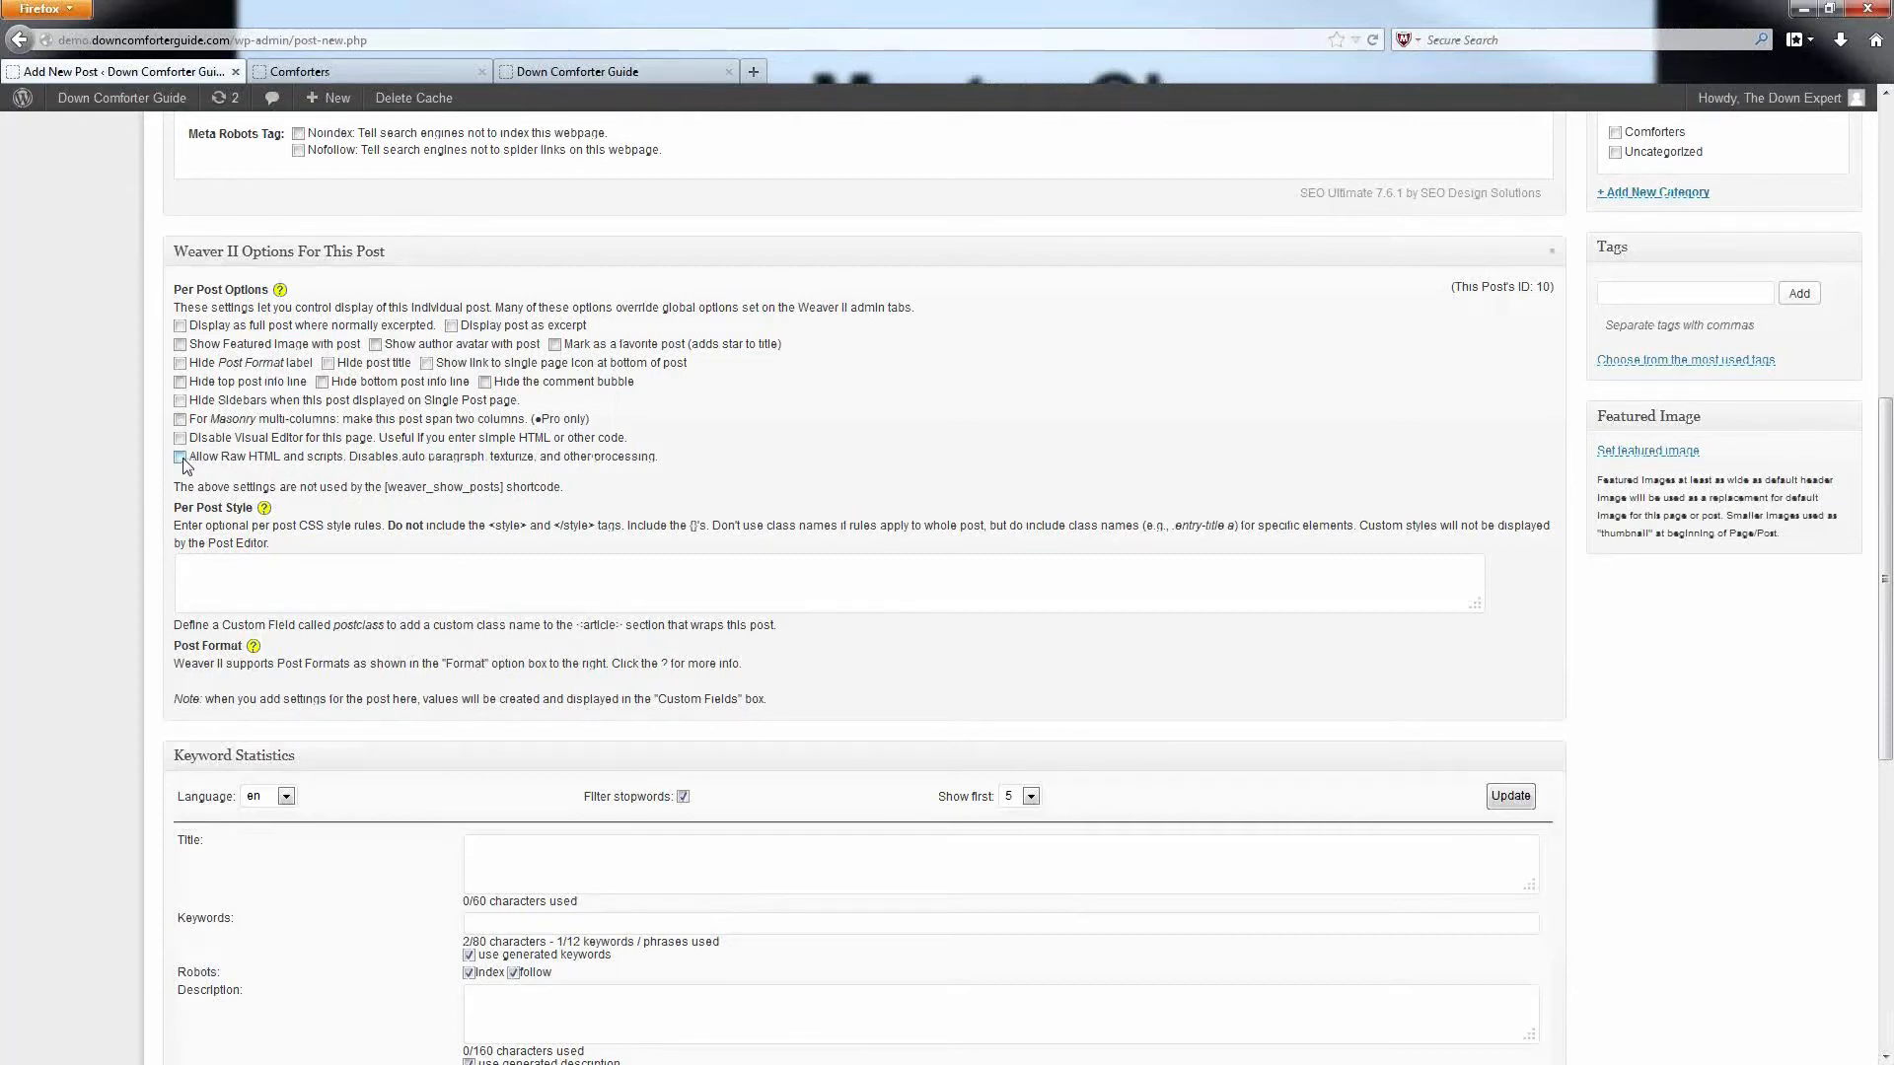
pyautogui.click(180, 456)
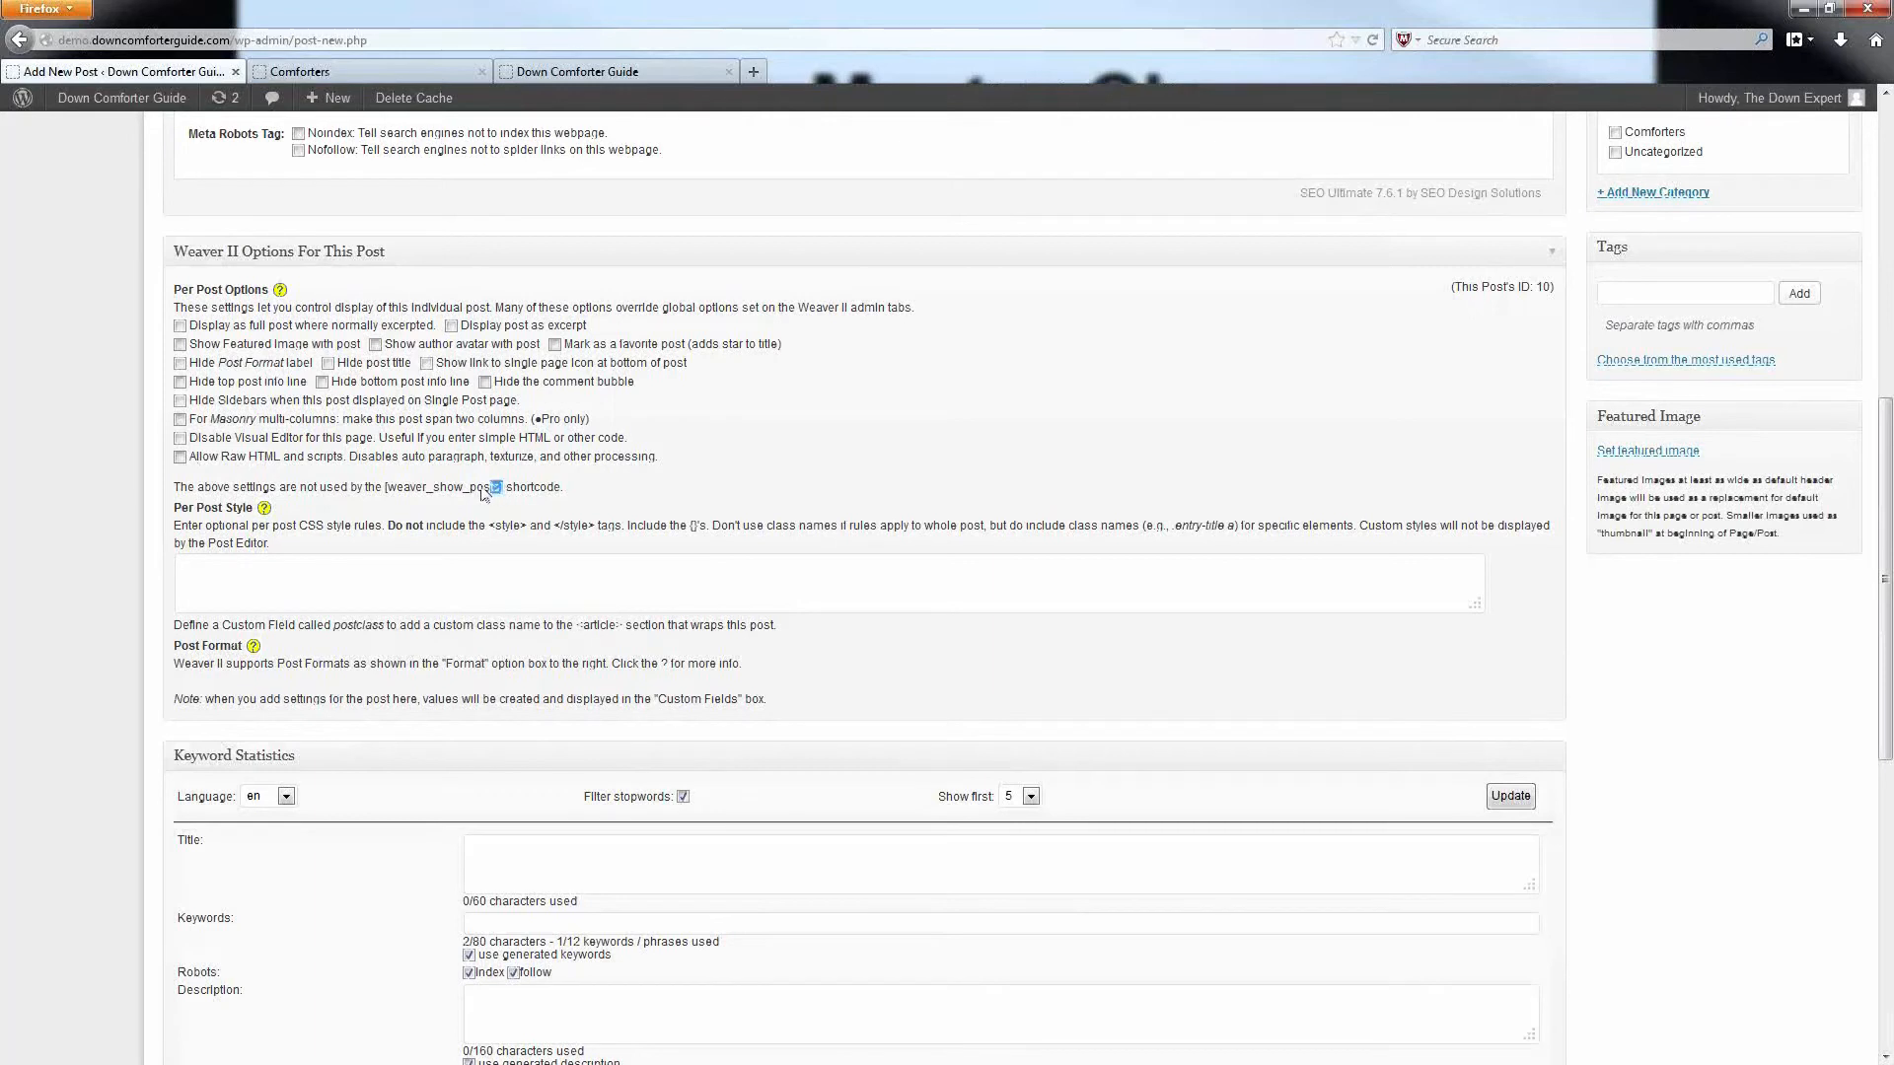
# Pick up the weaver_show_posts shortcode name from the Weaver II options note
pyautogui.doubleClick(444, 487)
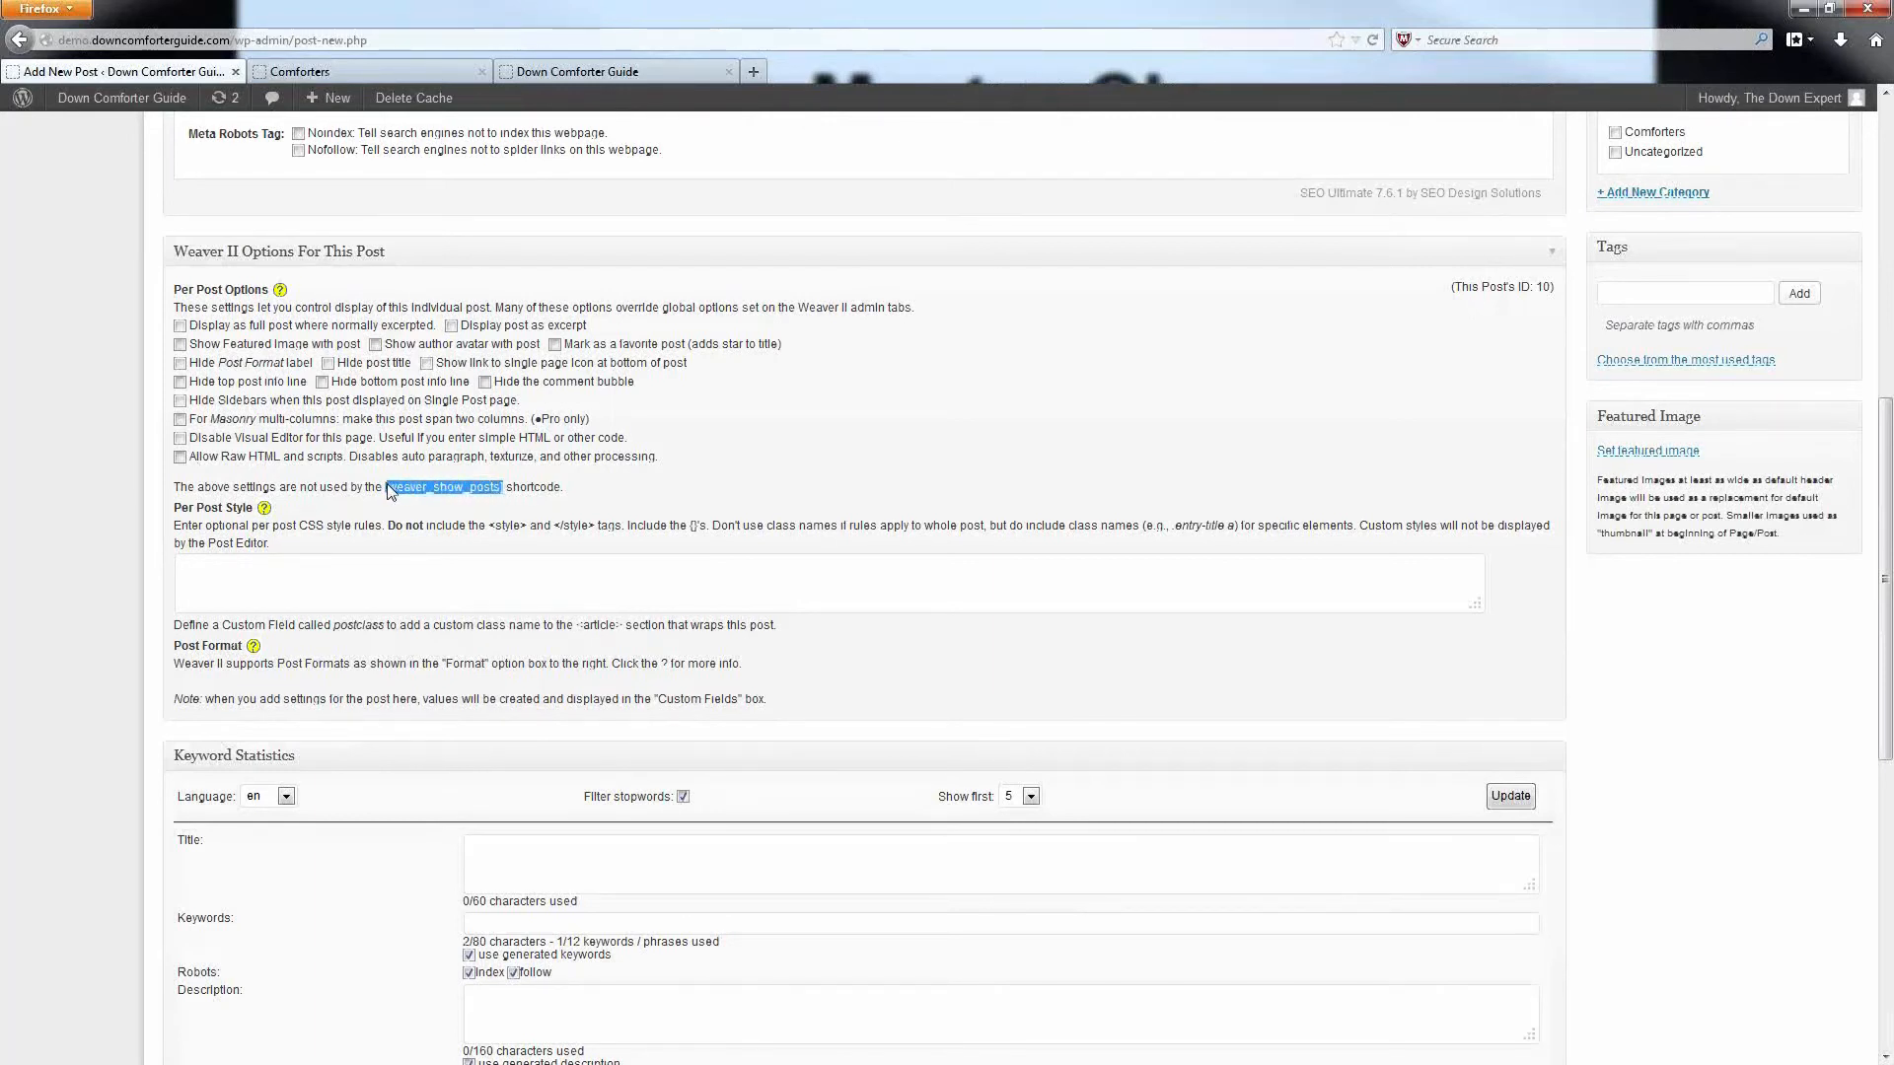
pyautogui.moveTo(418, 548)
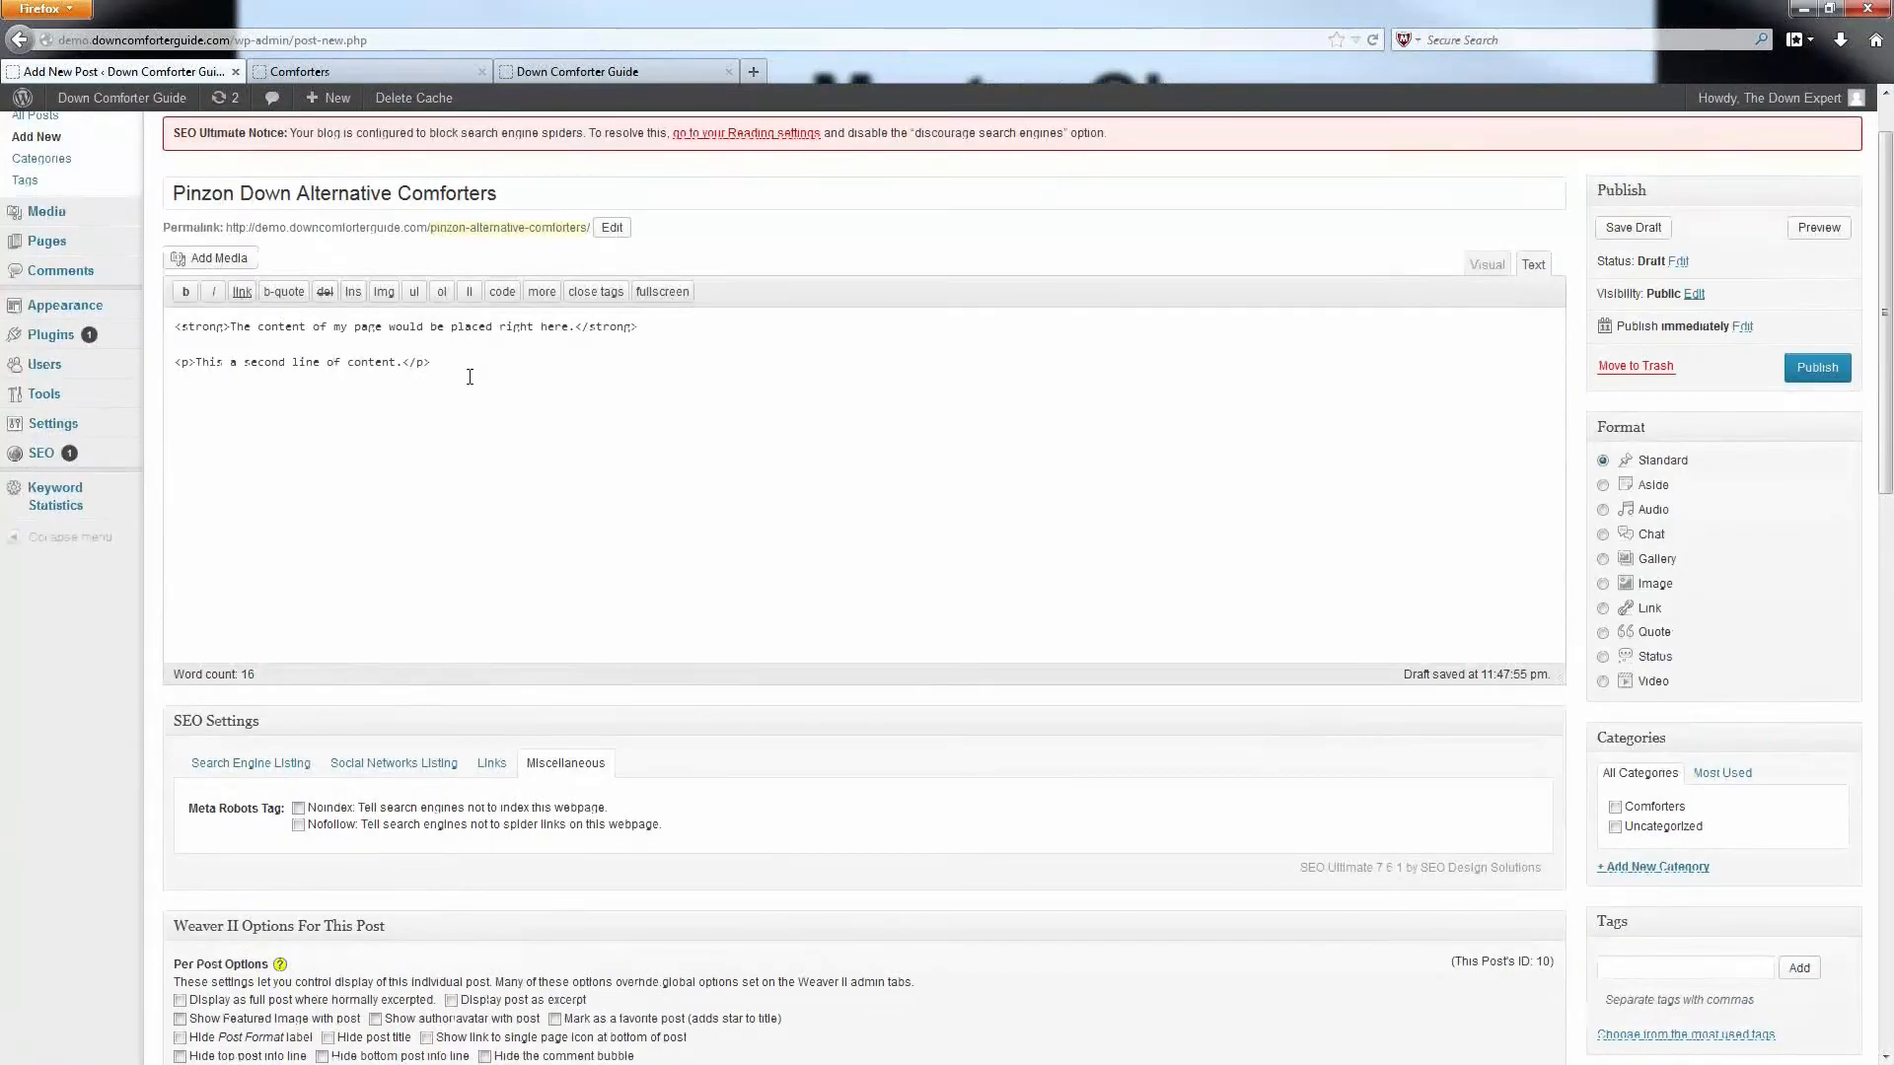
# Add a [weaver_show_posts] shortcode on its own line below the two content lines and select it
pyautogui.write('[weaver_show_posts]')
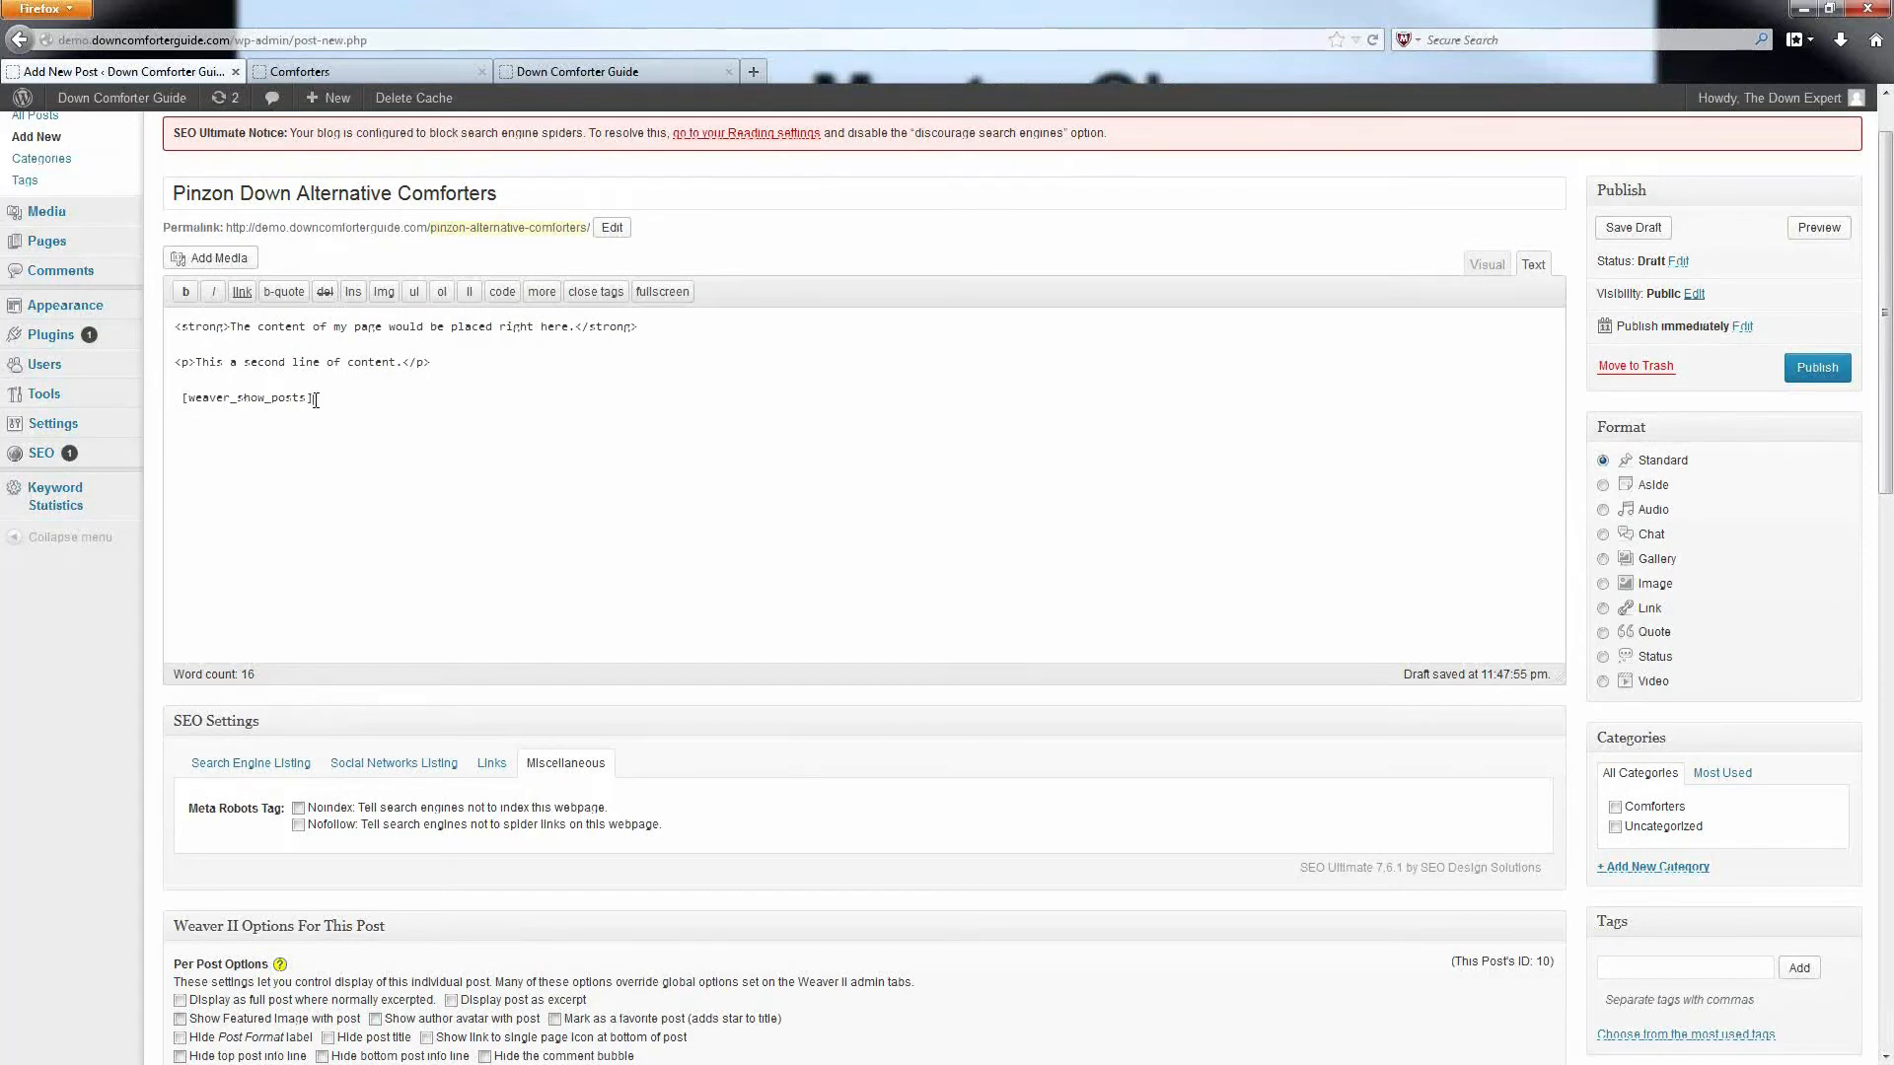
pyautogui.doubleClick(242, 396)
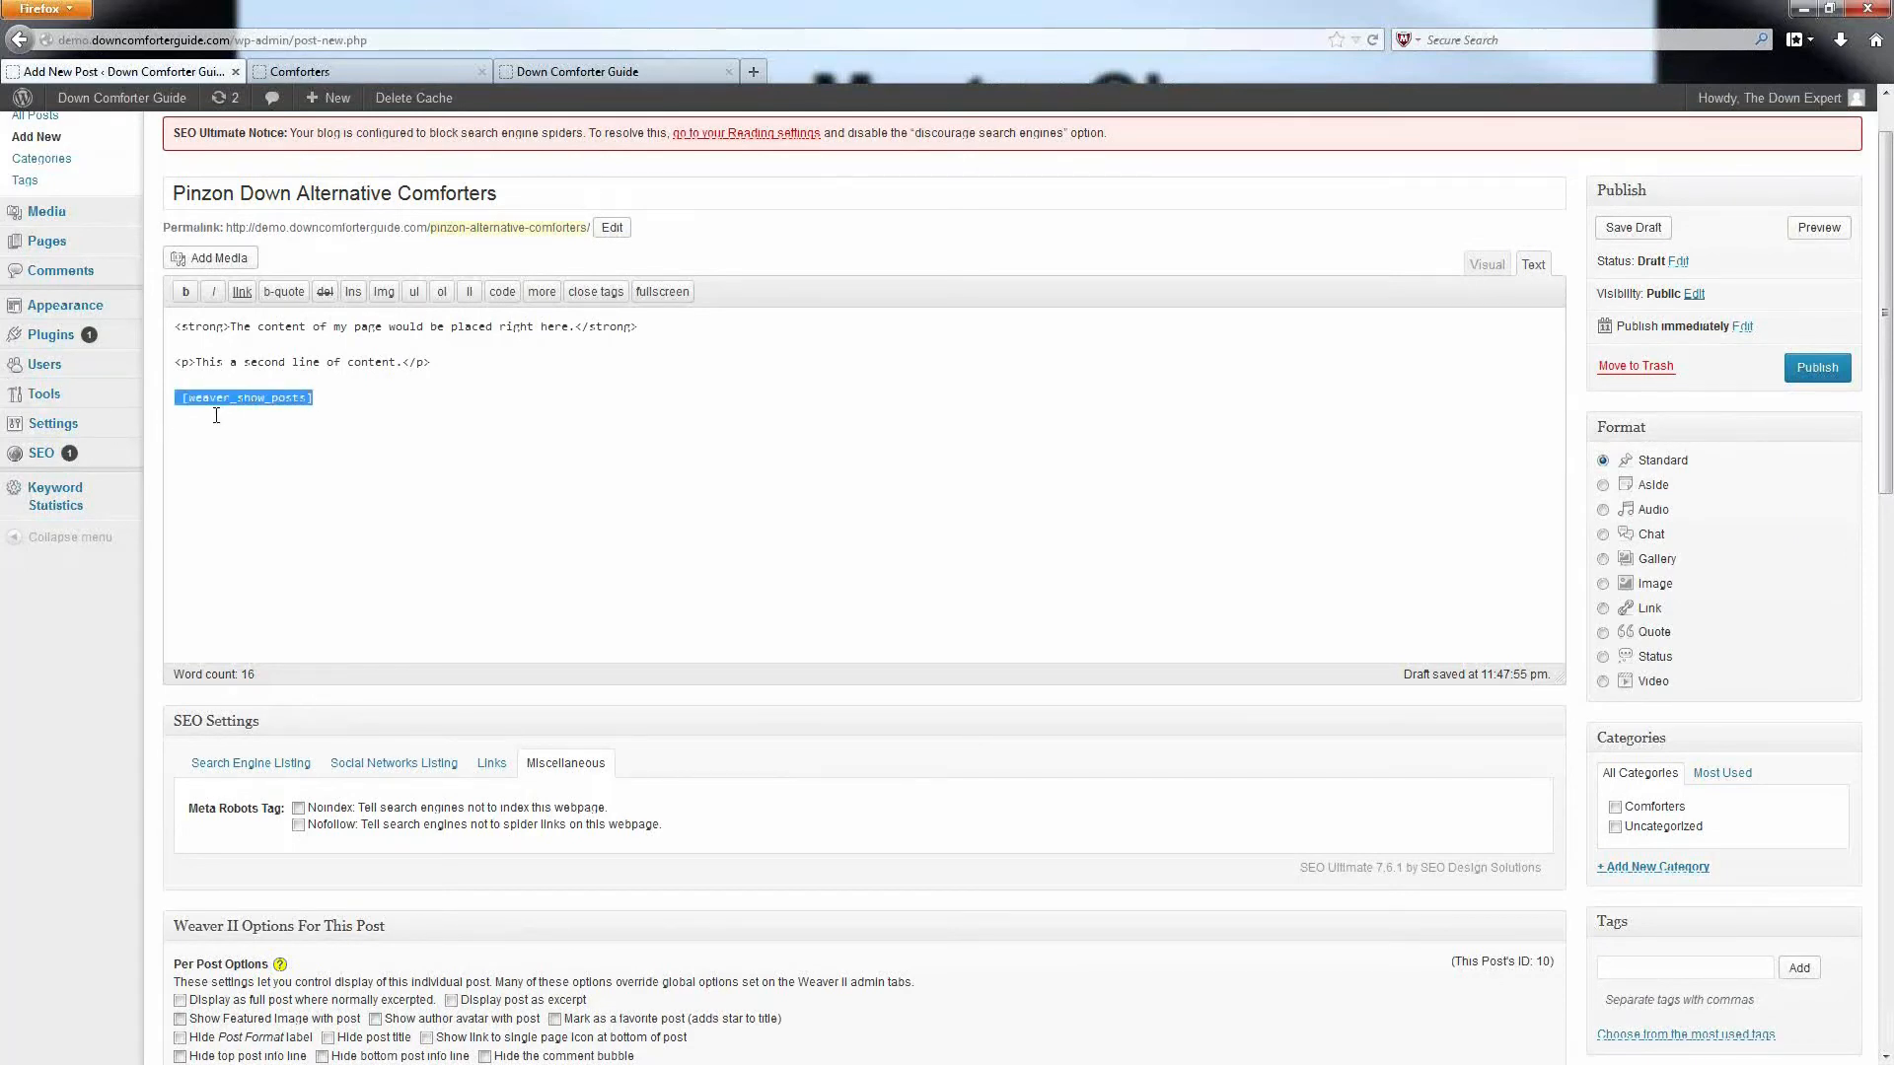
pyautogui.click(1631, 226)
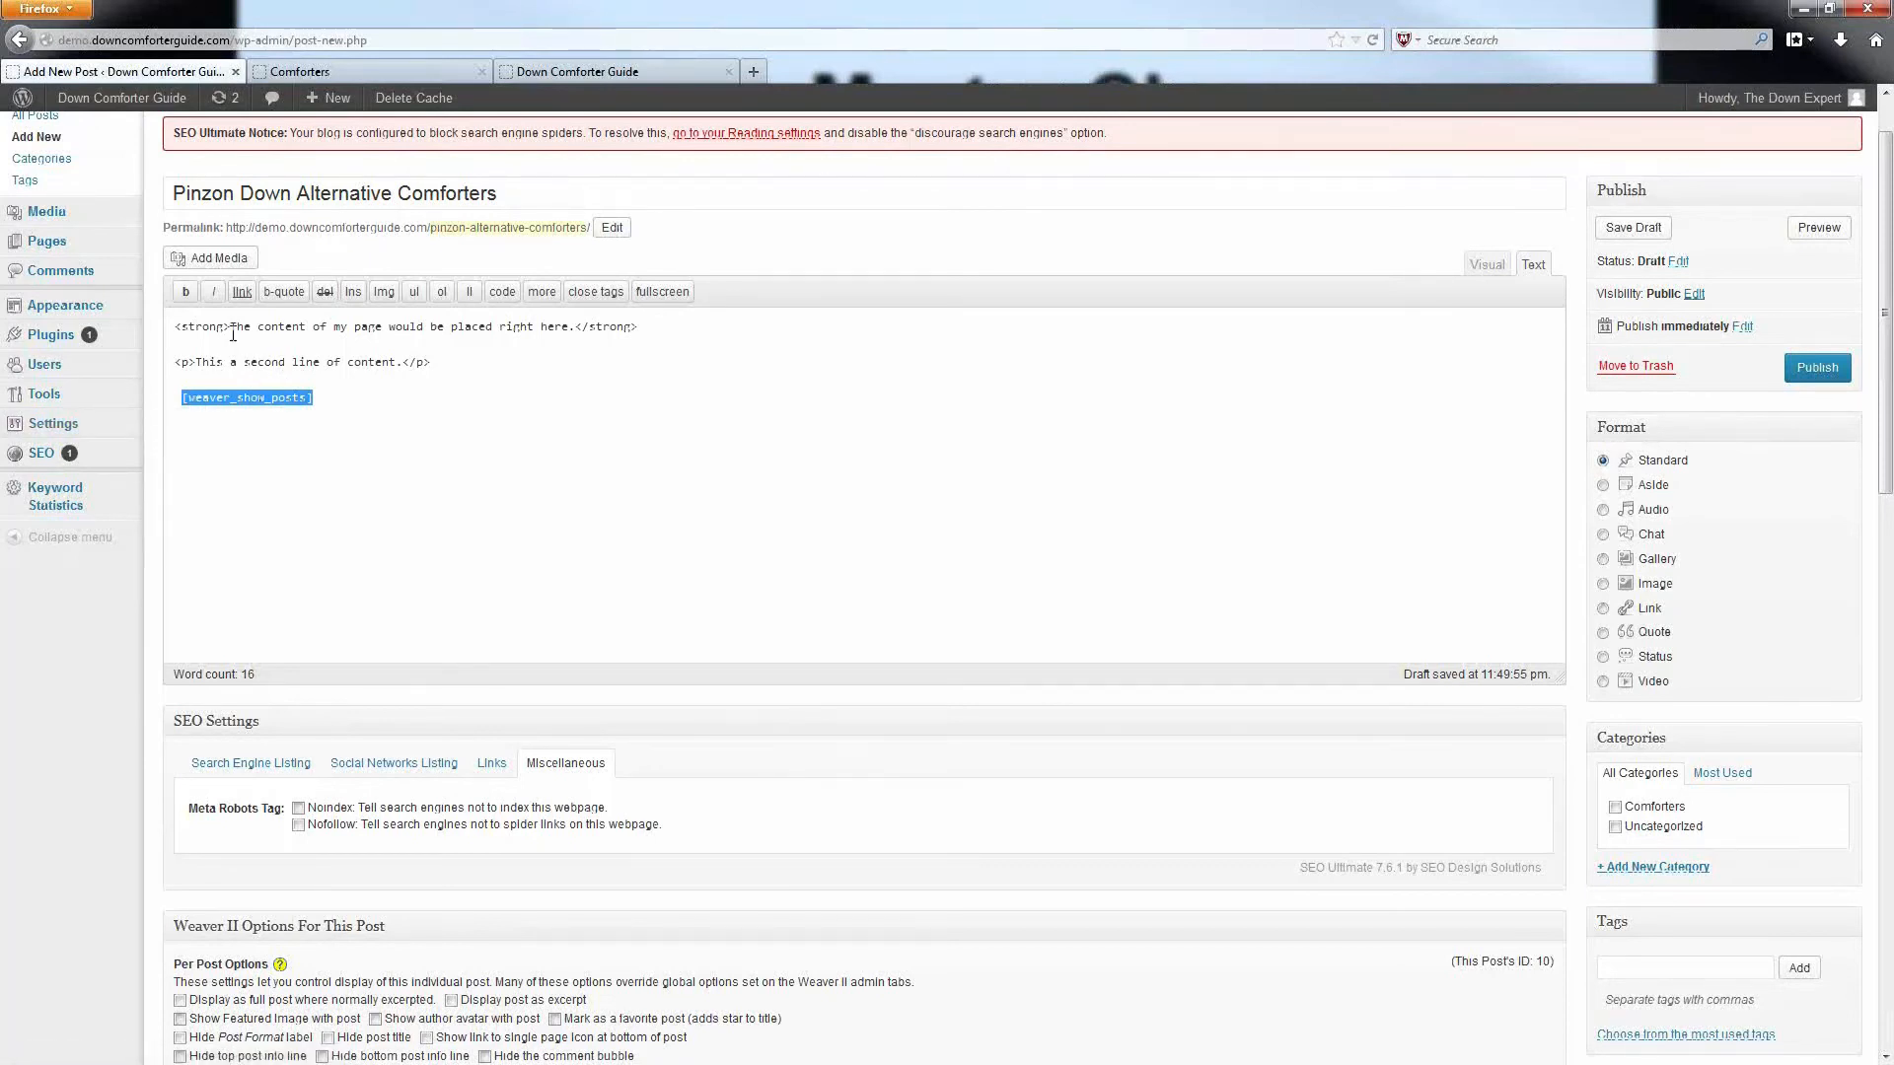
pyautogui.click(203, 427)
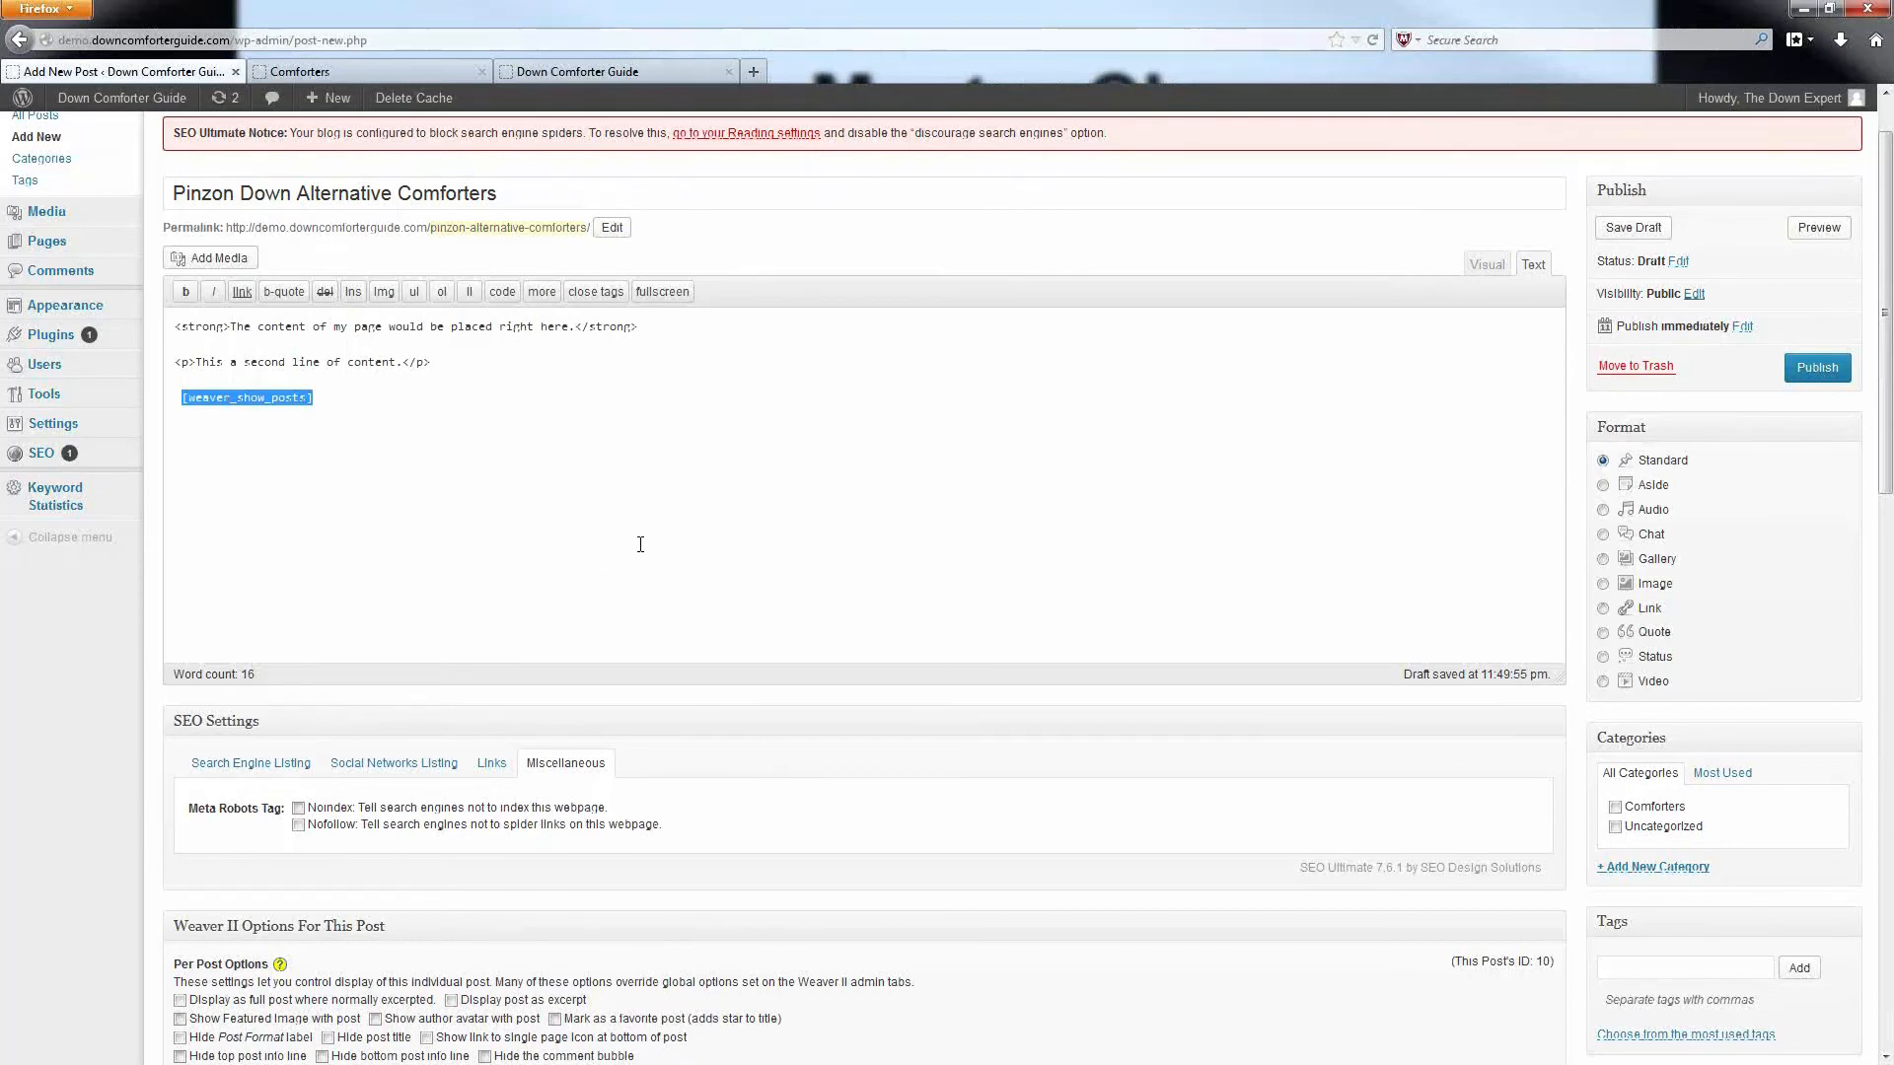
pyautogui.scroll(-3)
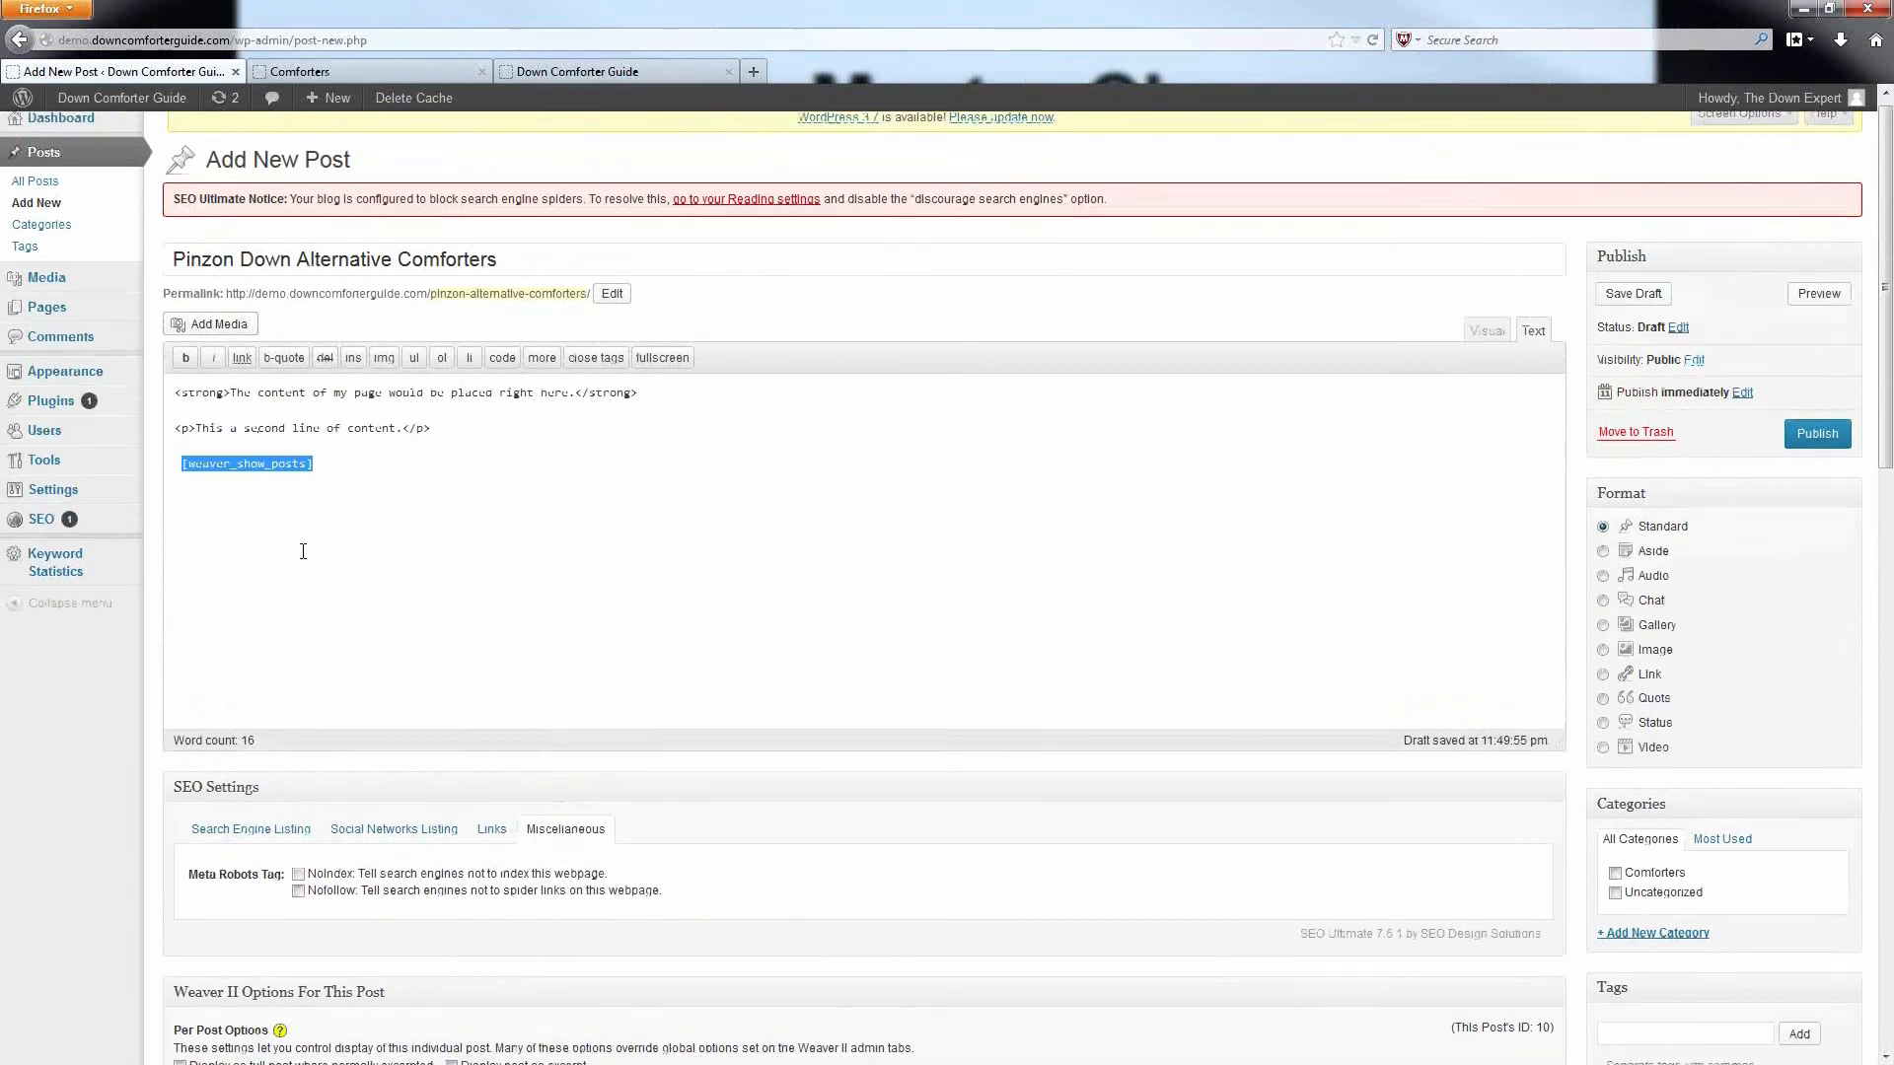
# Toggle 'Allow Raw HTML and scripts' on and off in Weaver II per-post options, leaving it off
pyautogui.scroll(-3)
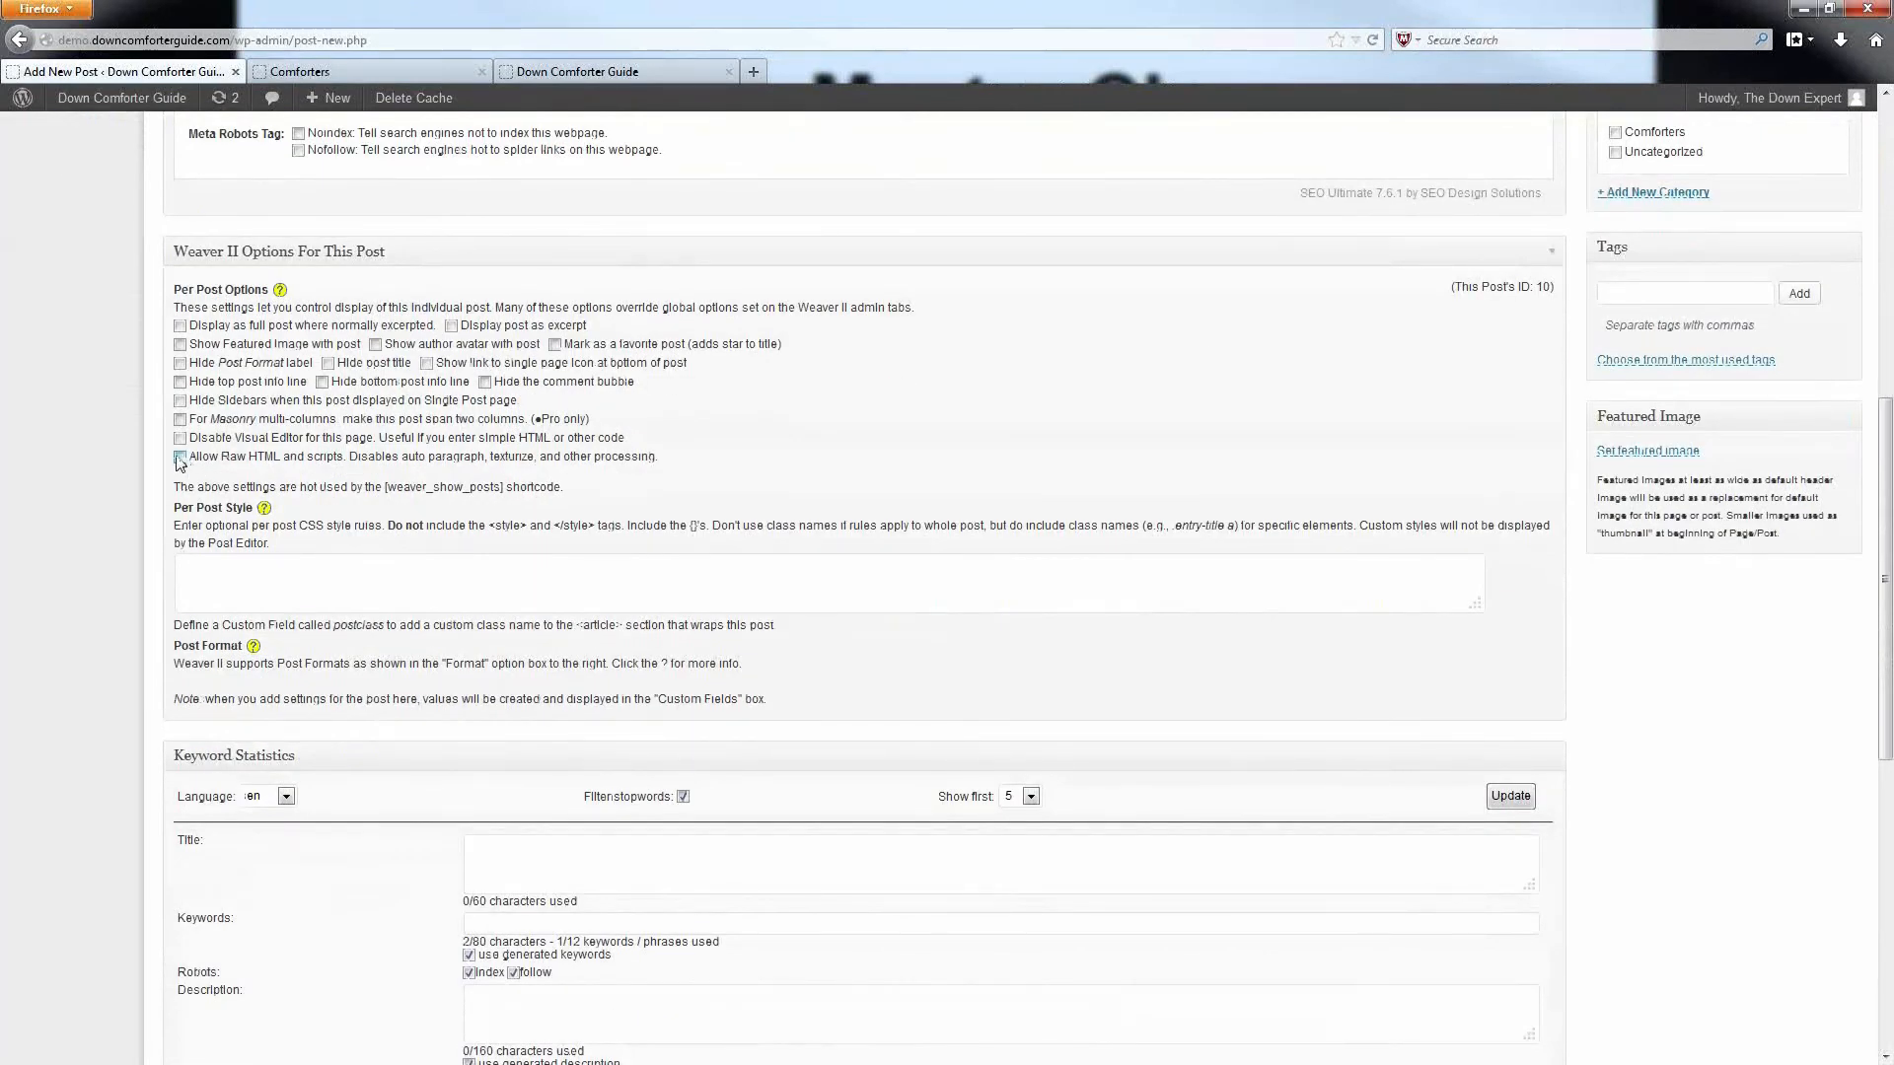
pyautogui.click(180, 456)
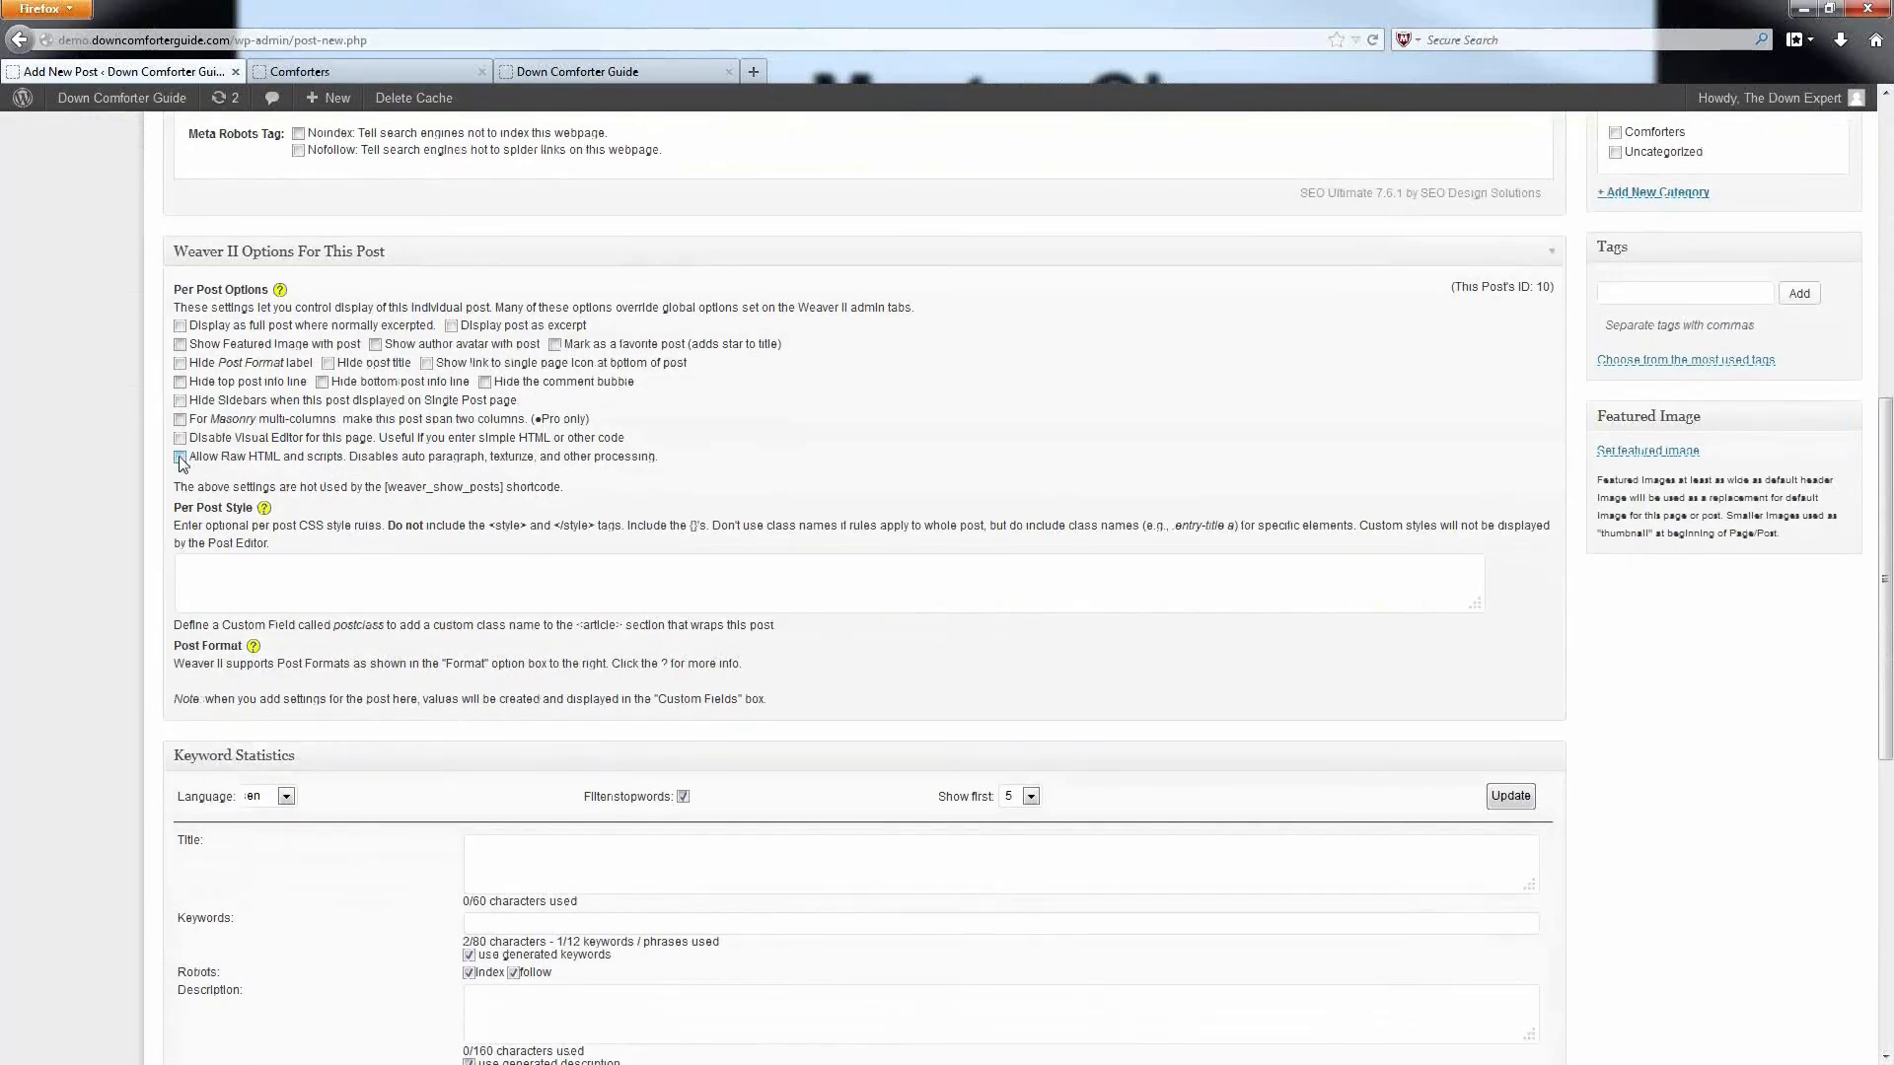
pyautogui.click(180, 456)
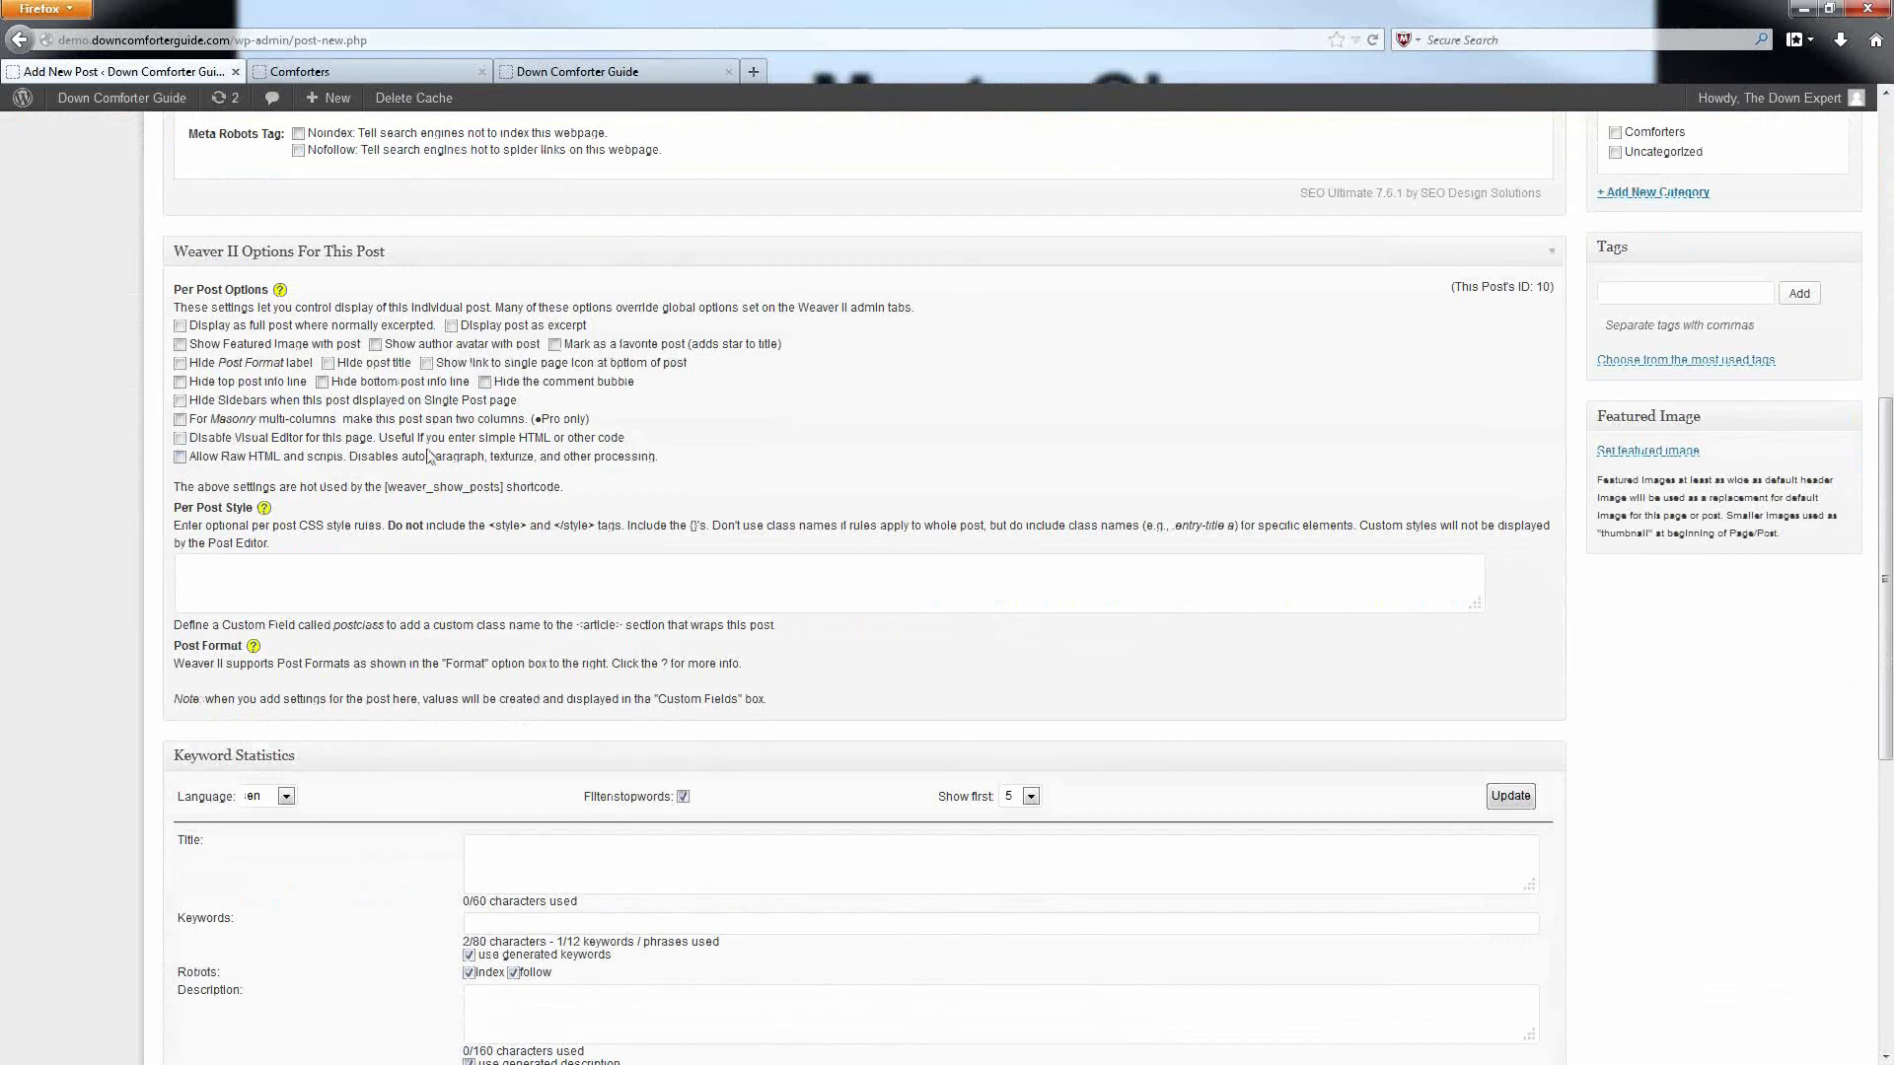
pyautogui.moveTo(659, 464)
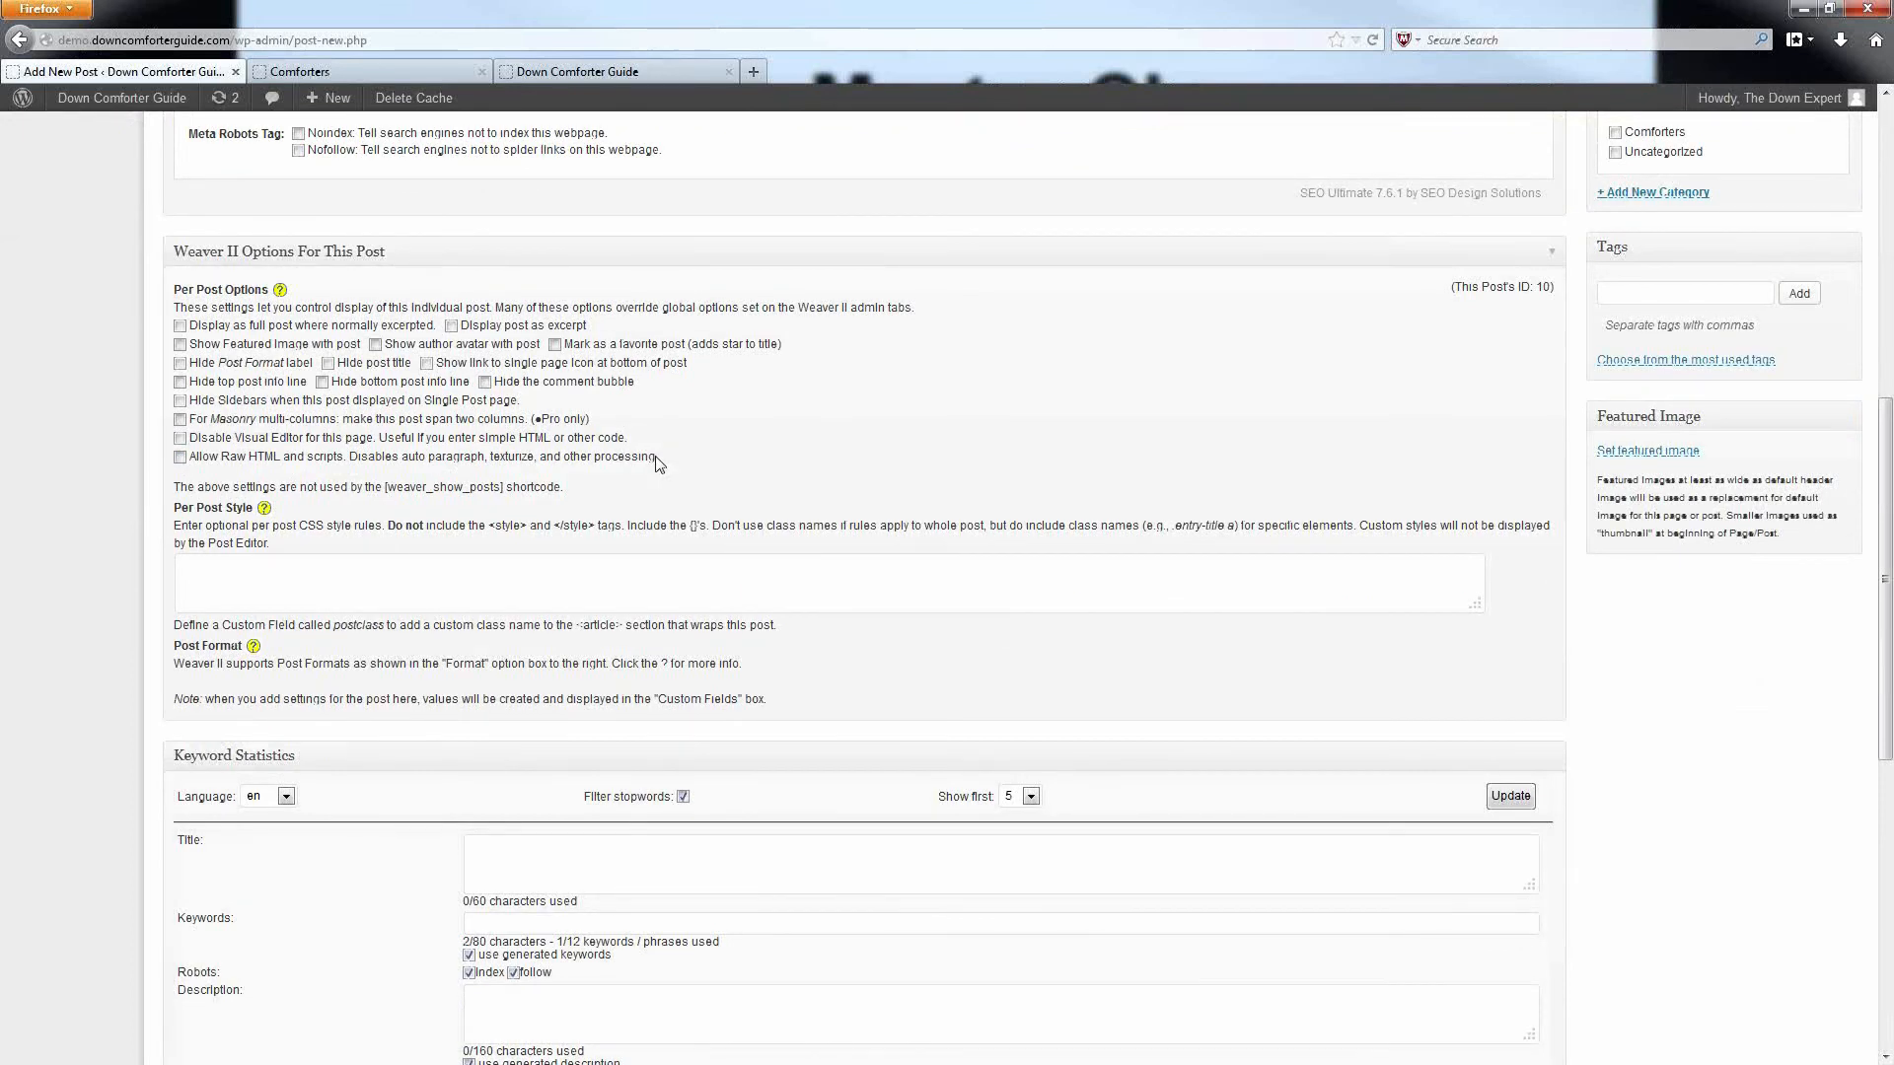
pyautogui.doubleClick(609, 456)
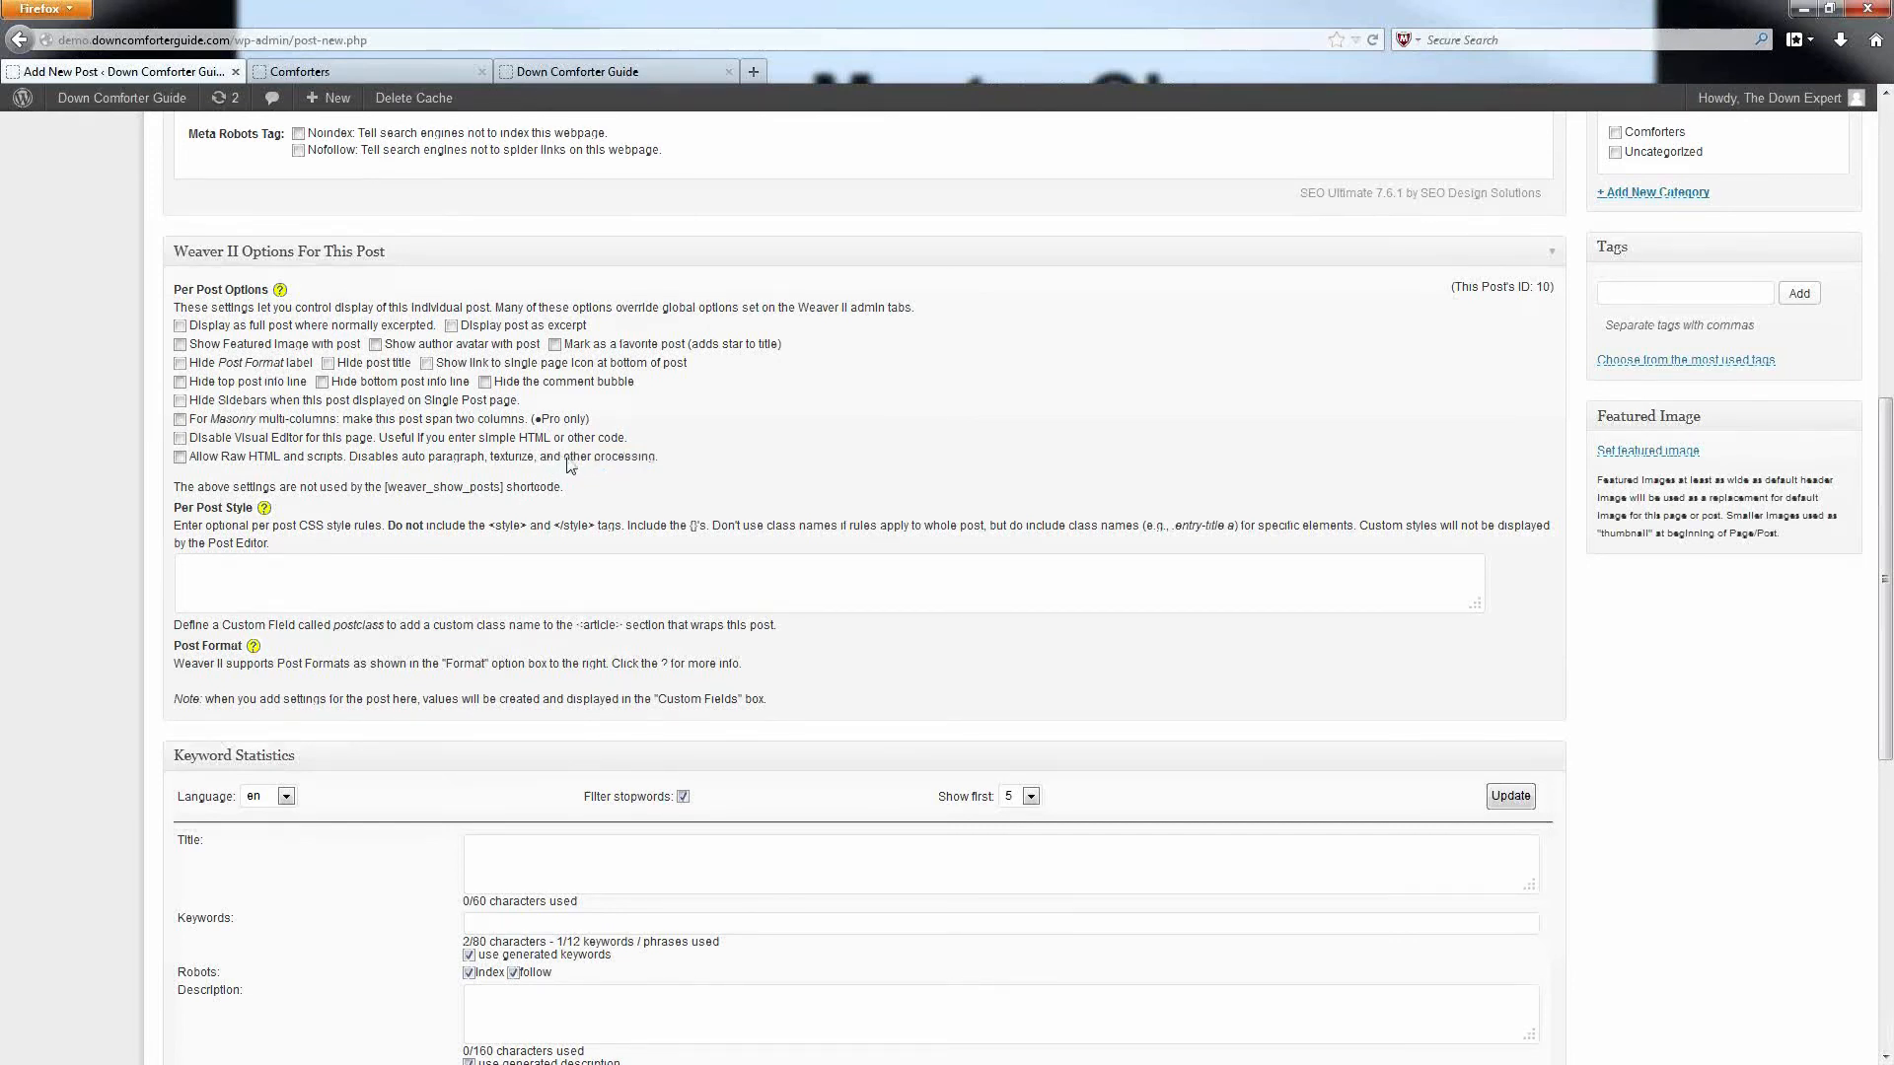
pyautogui.moveTo(541, 499)
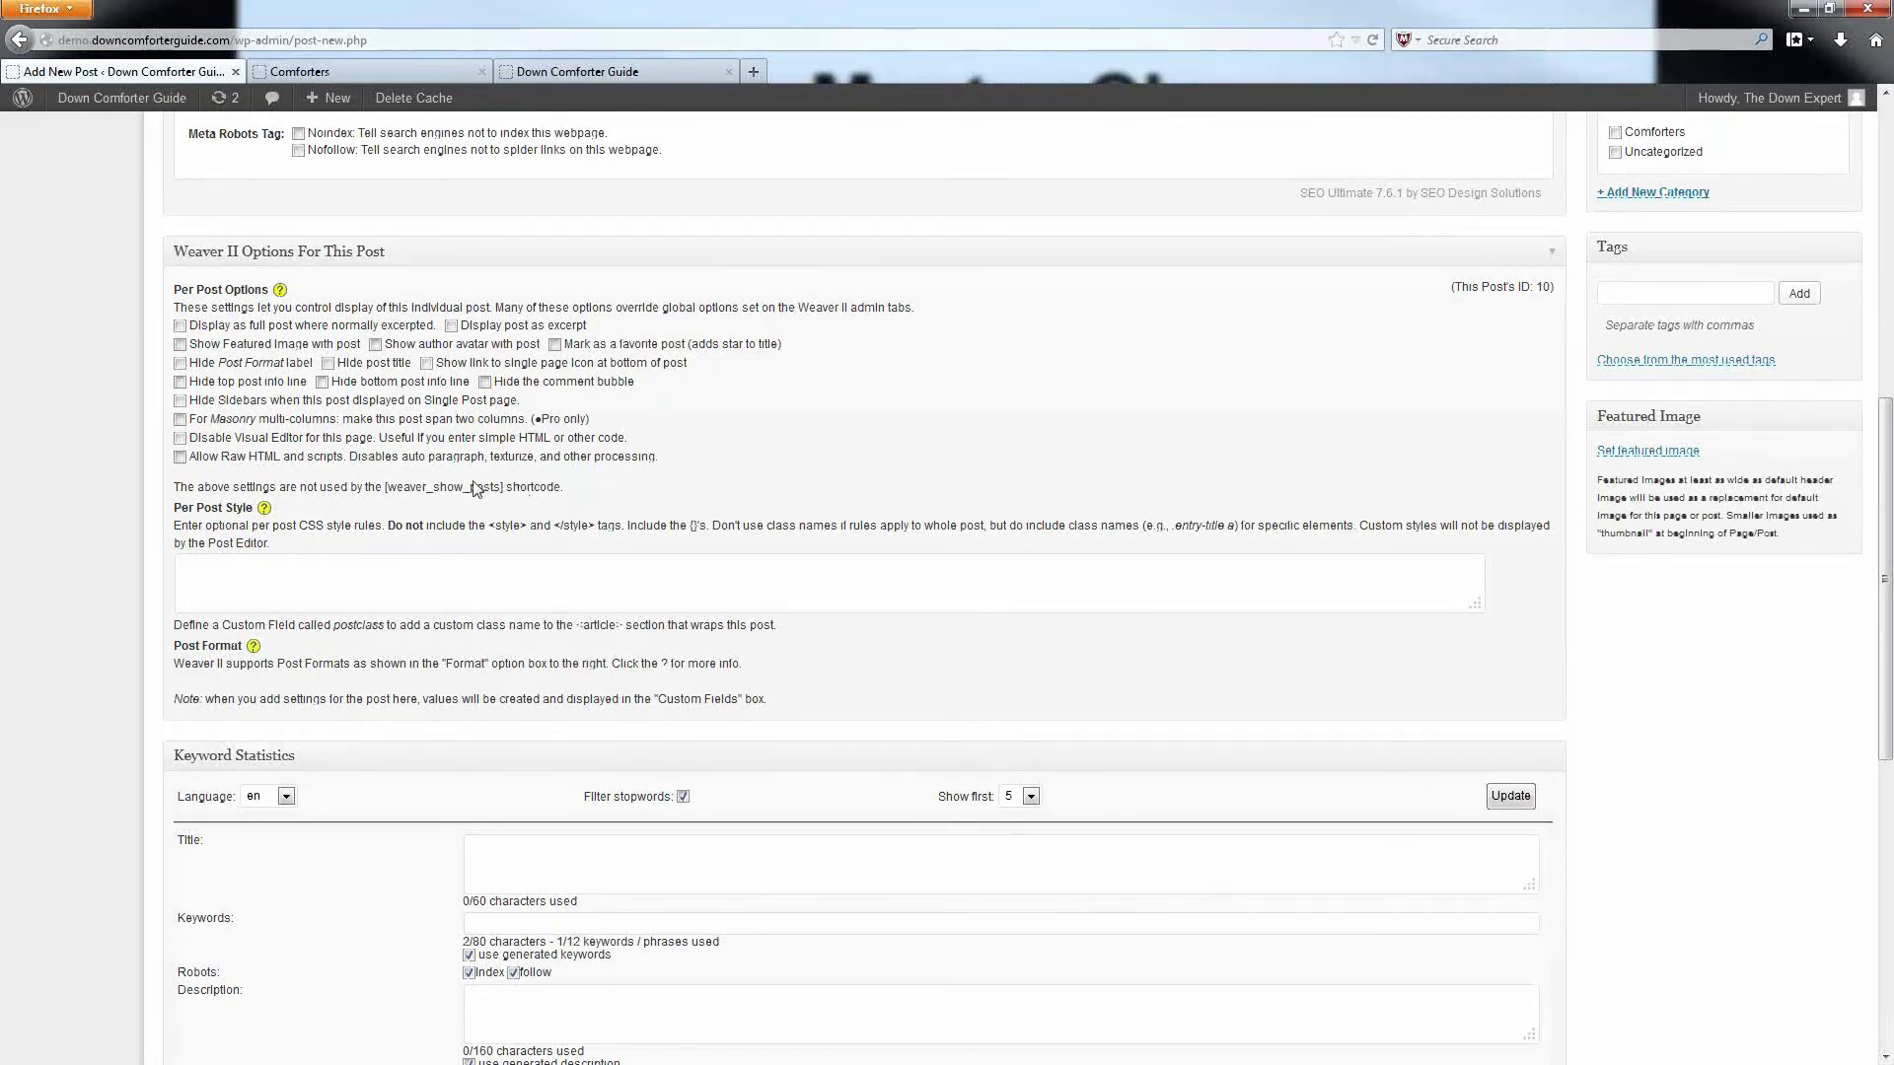
pyautogui.moveTo(564, 466)
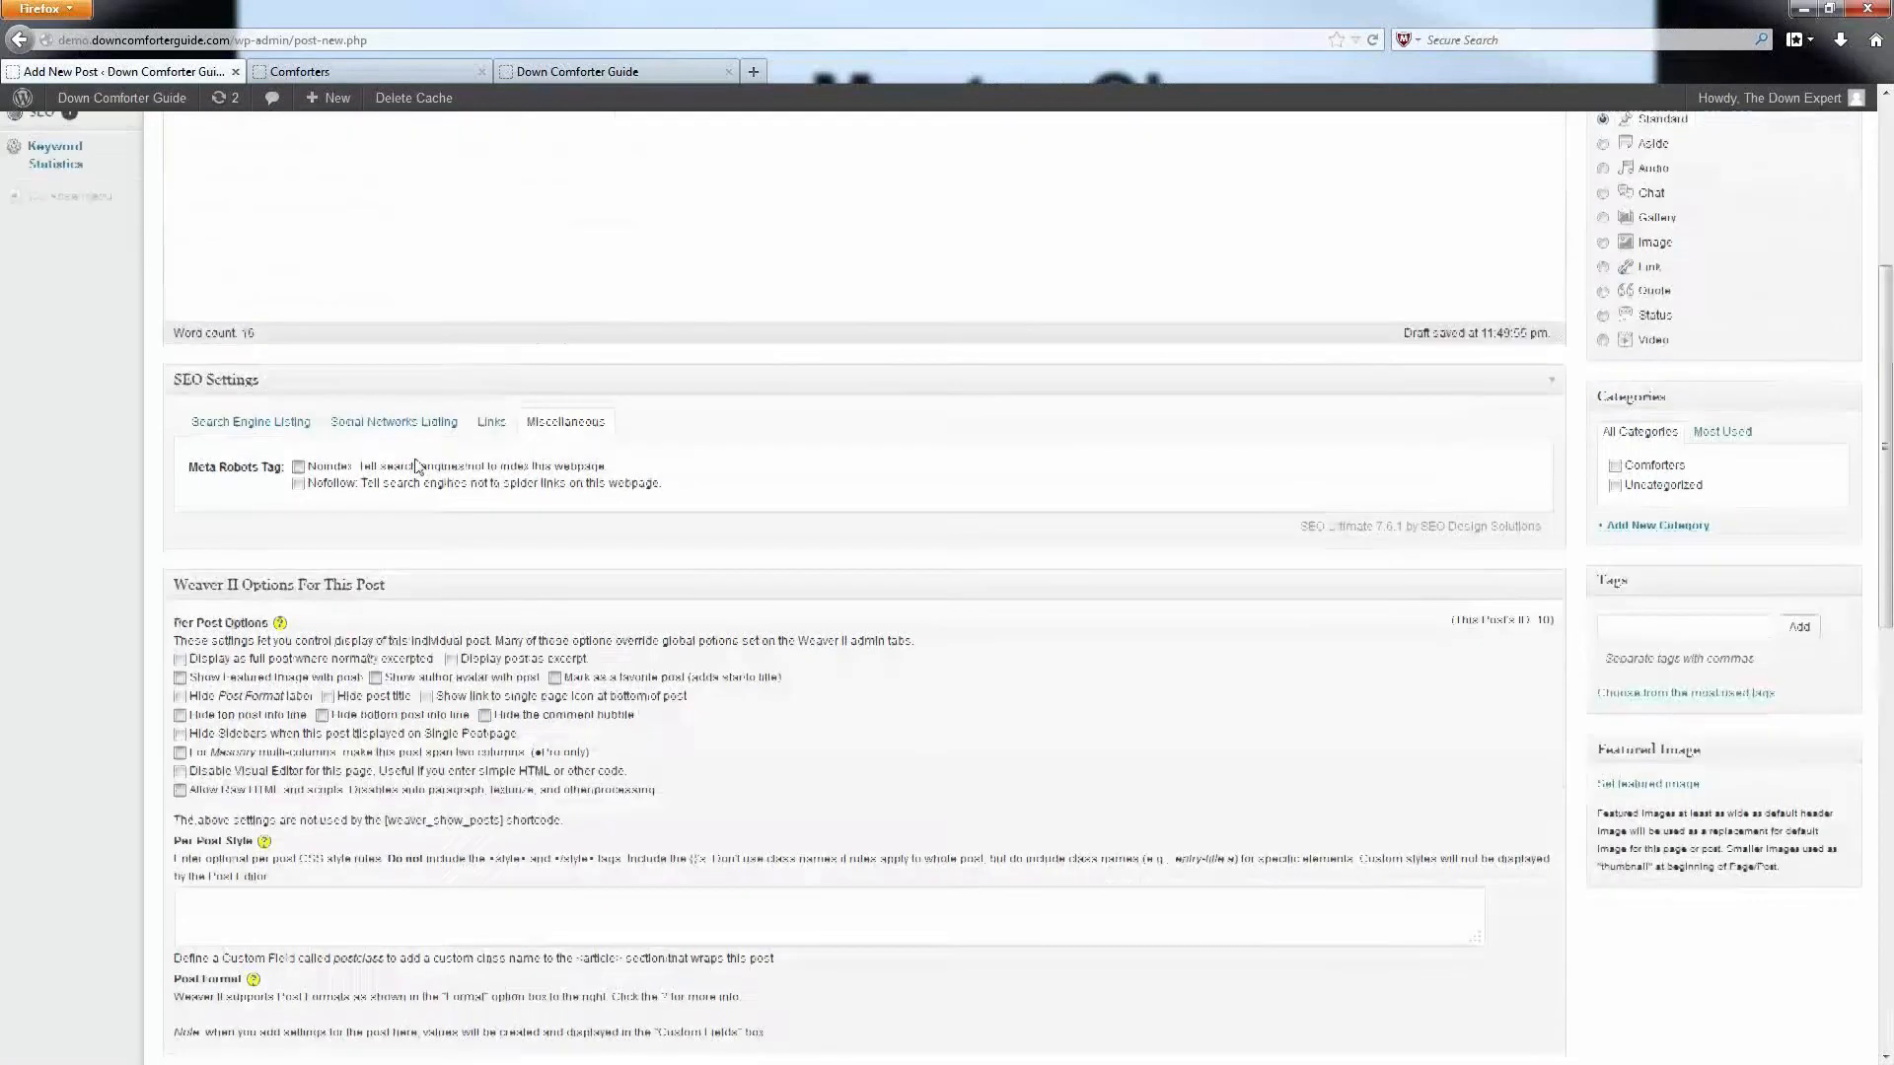
pyautogui.scroll(3)
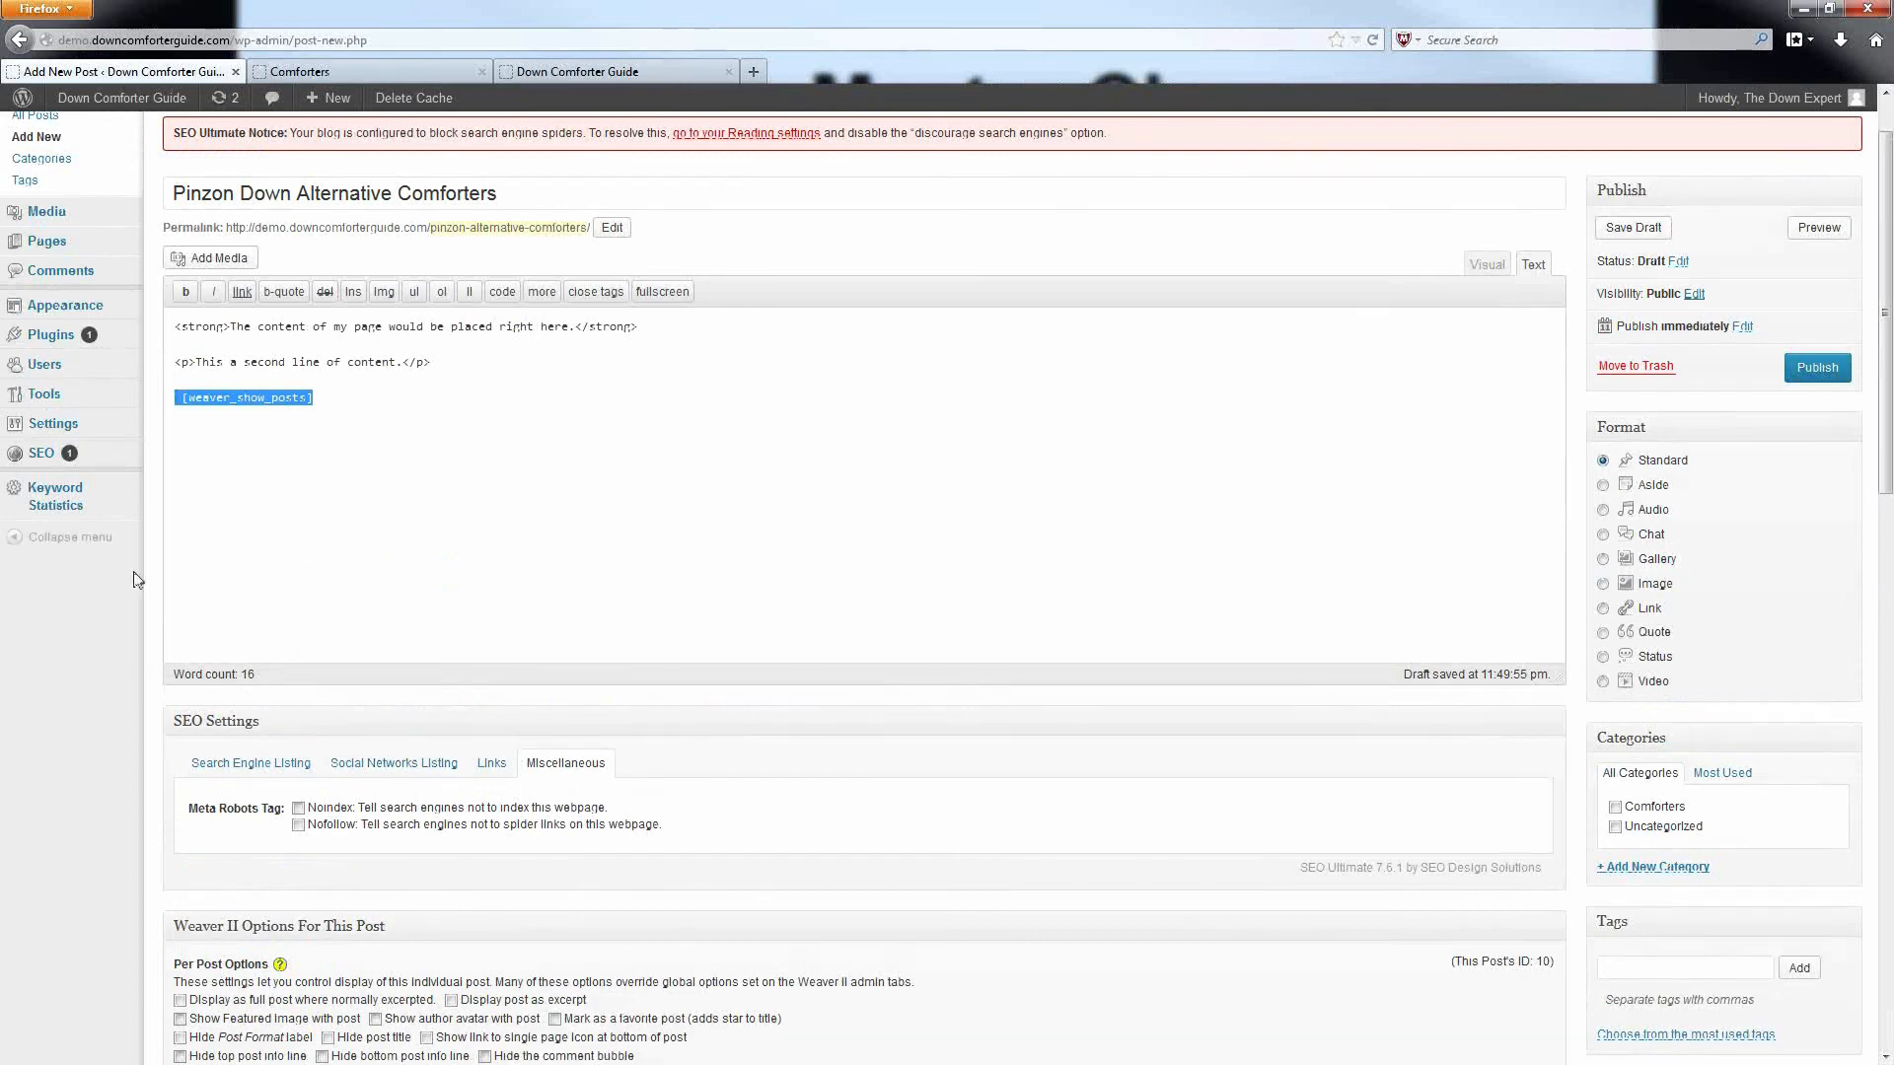
pyautogui.scroll(-3)
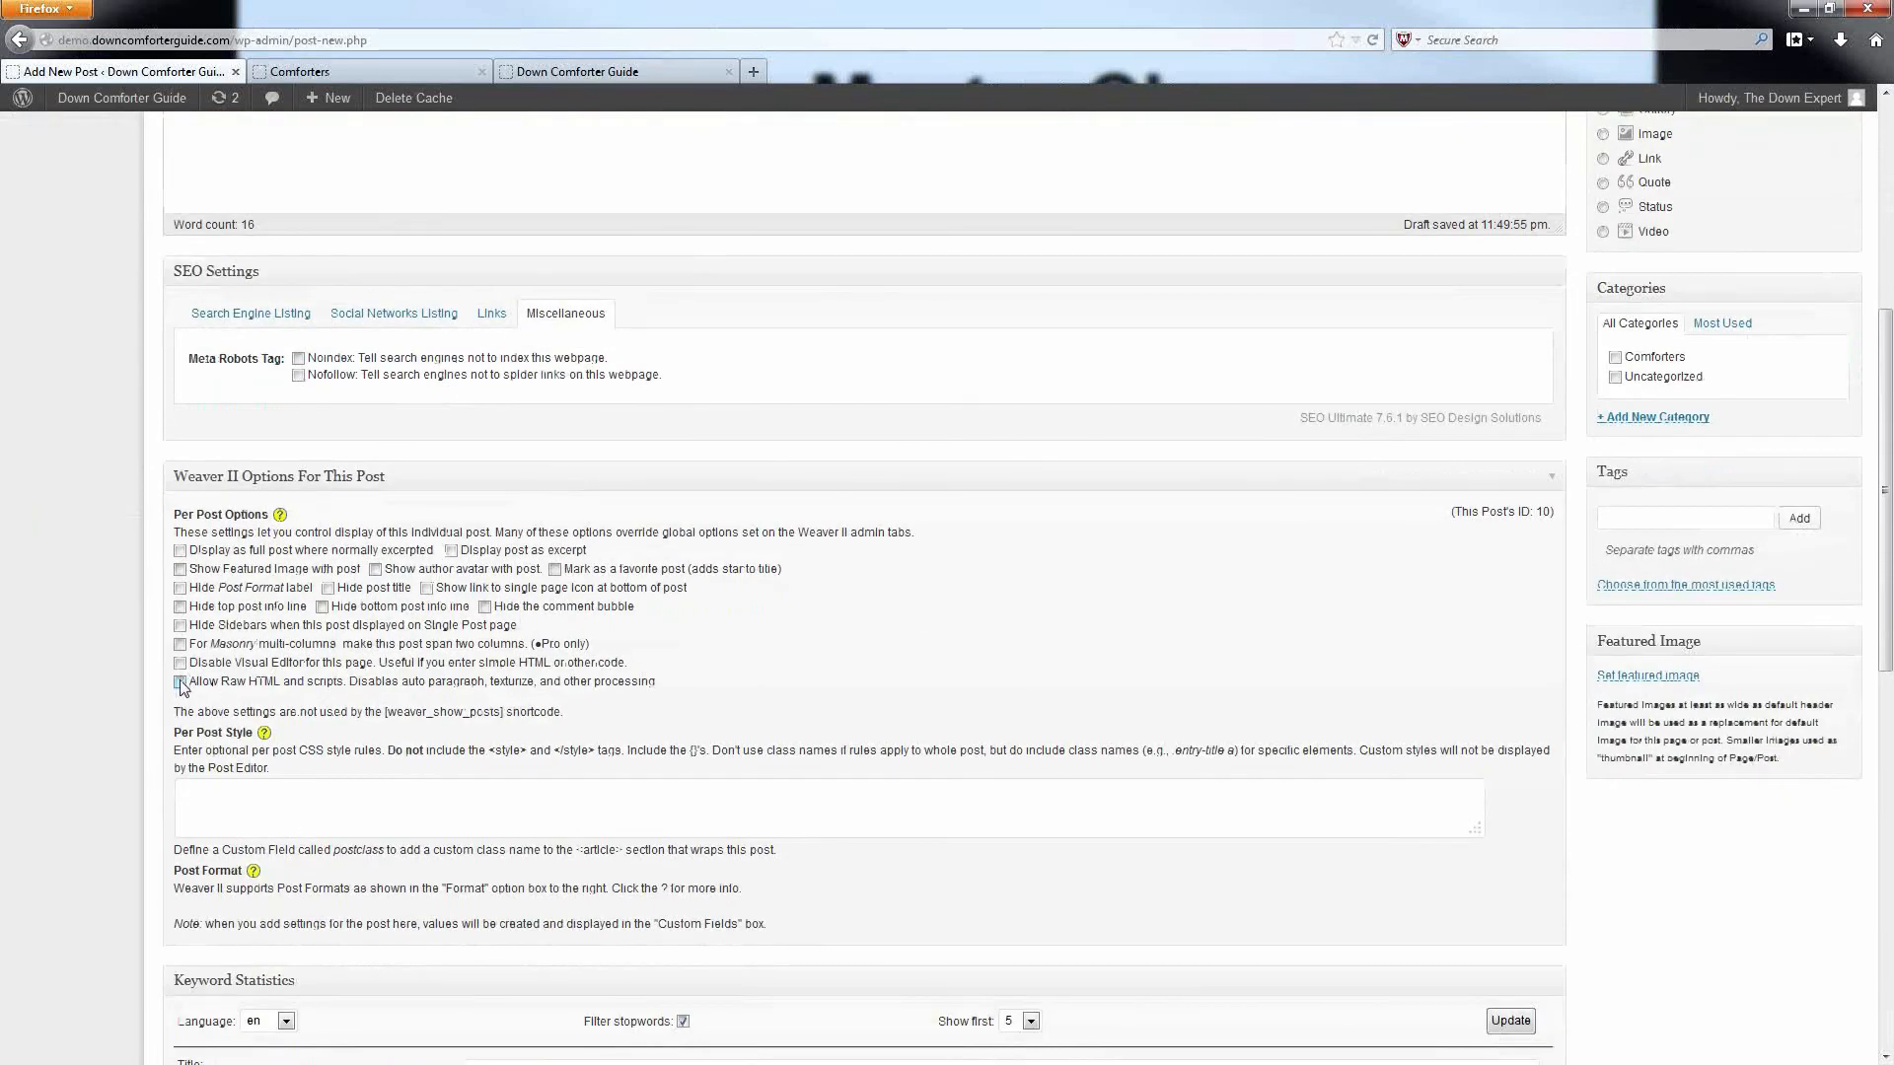
pyautogui.click(180, 682)
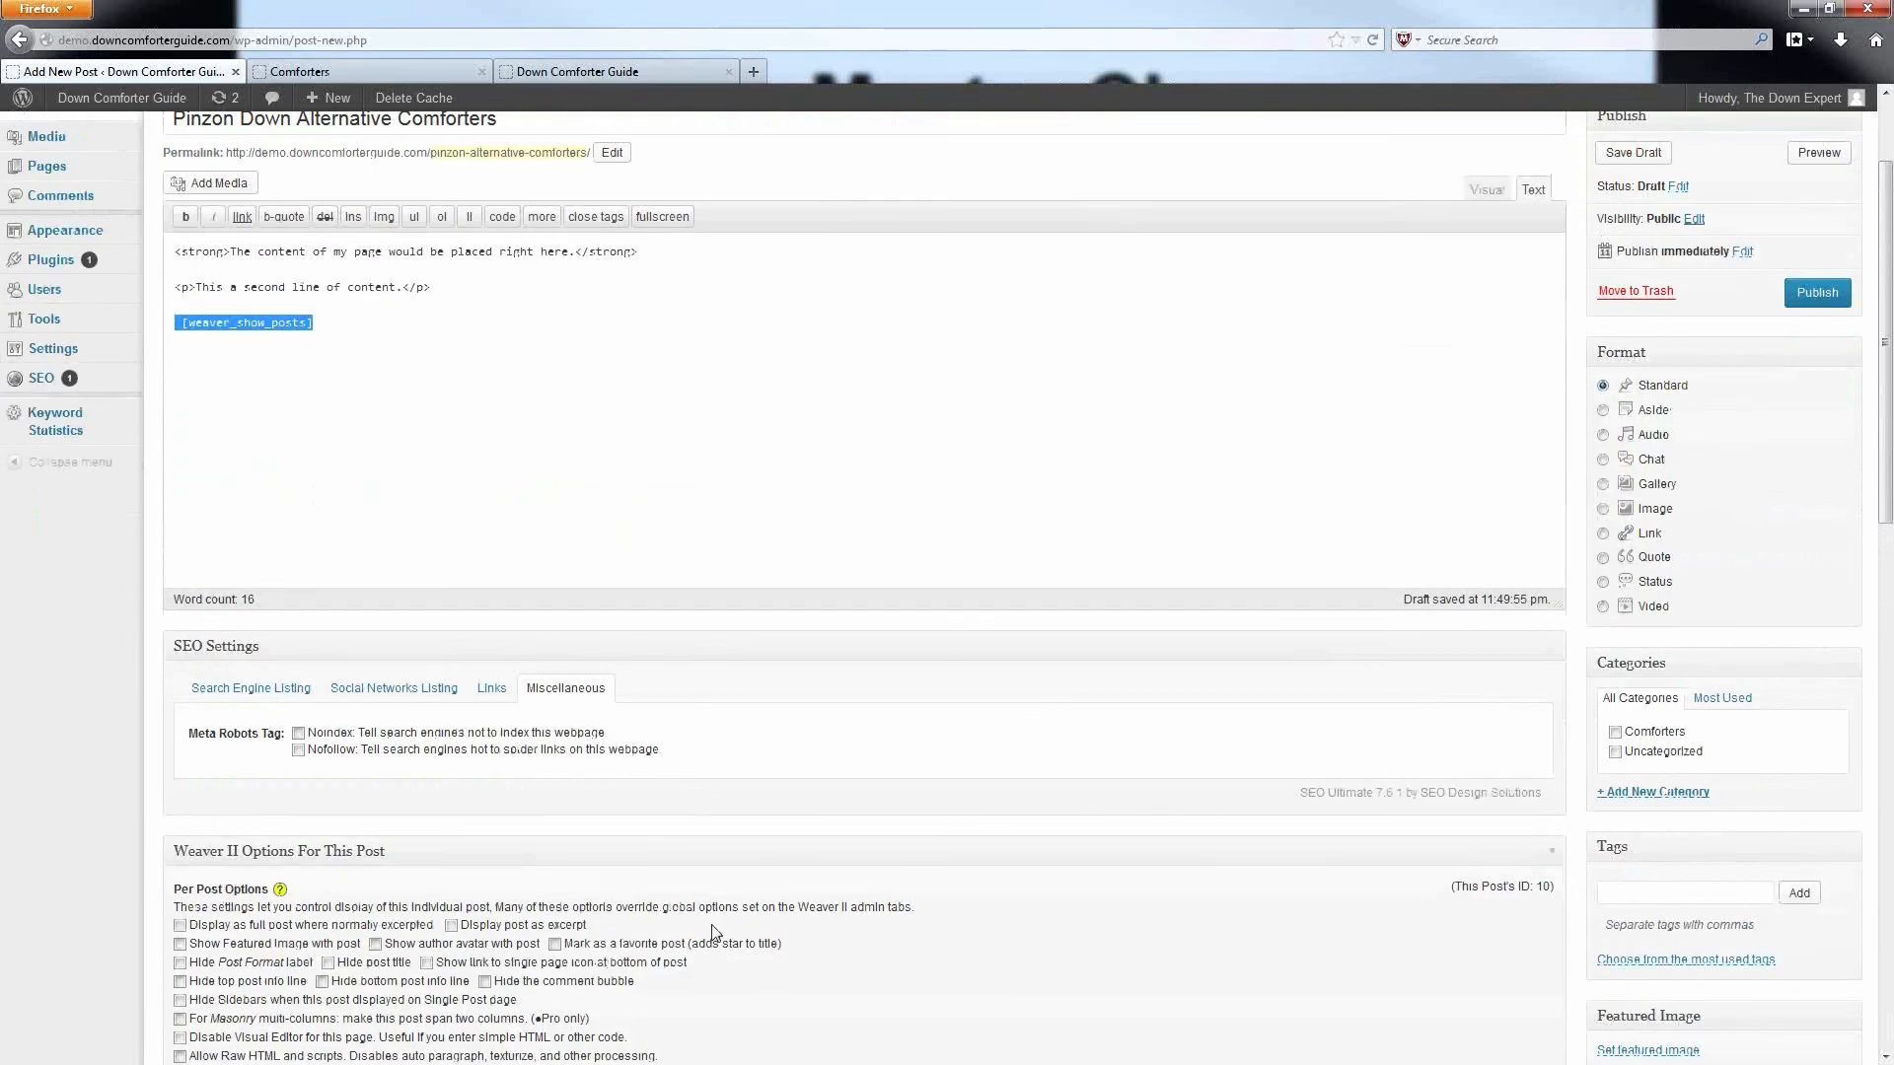
pyautogui.scroll(-3)
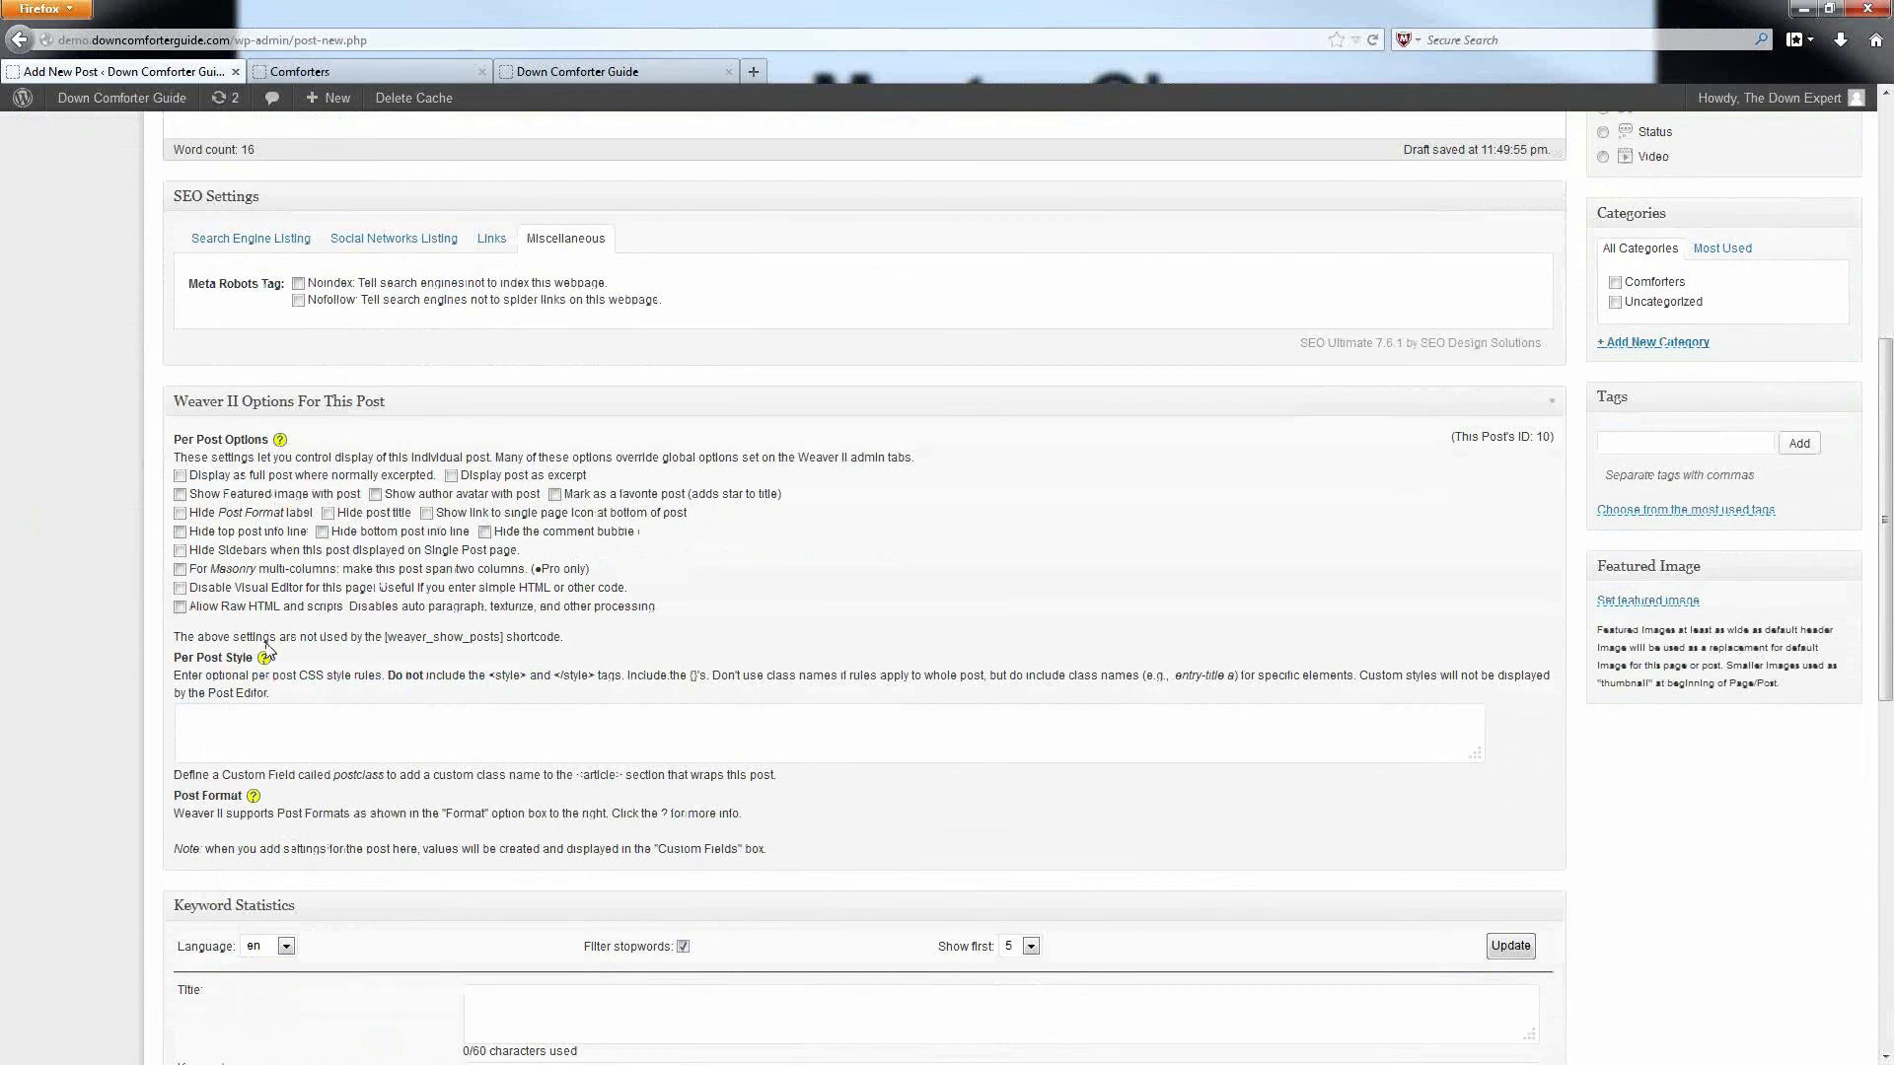
pyautogui.moveTo(276, 632)
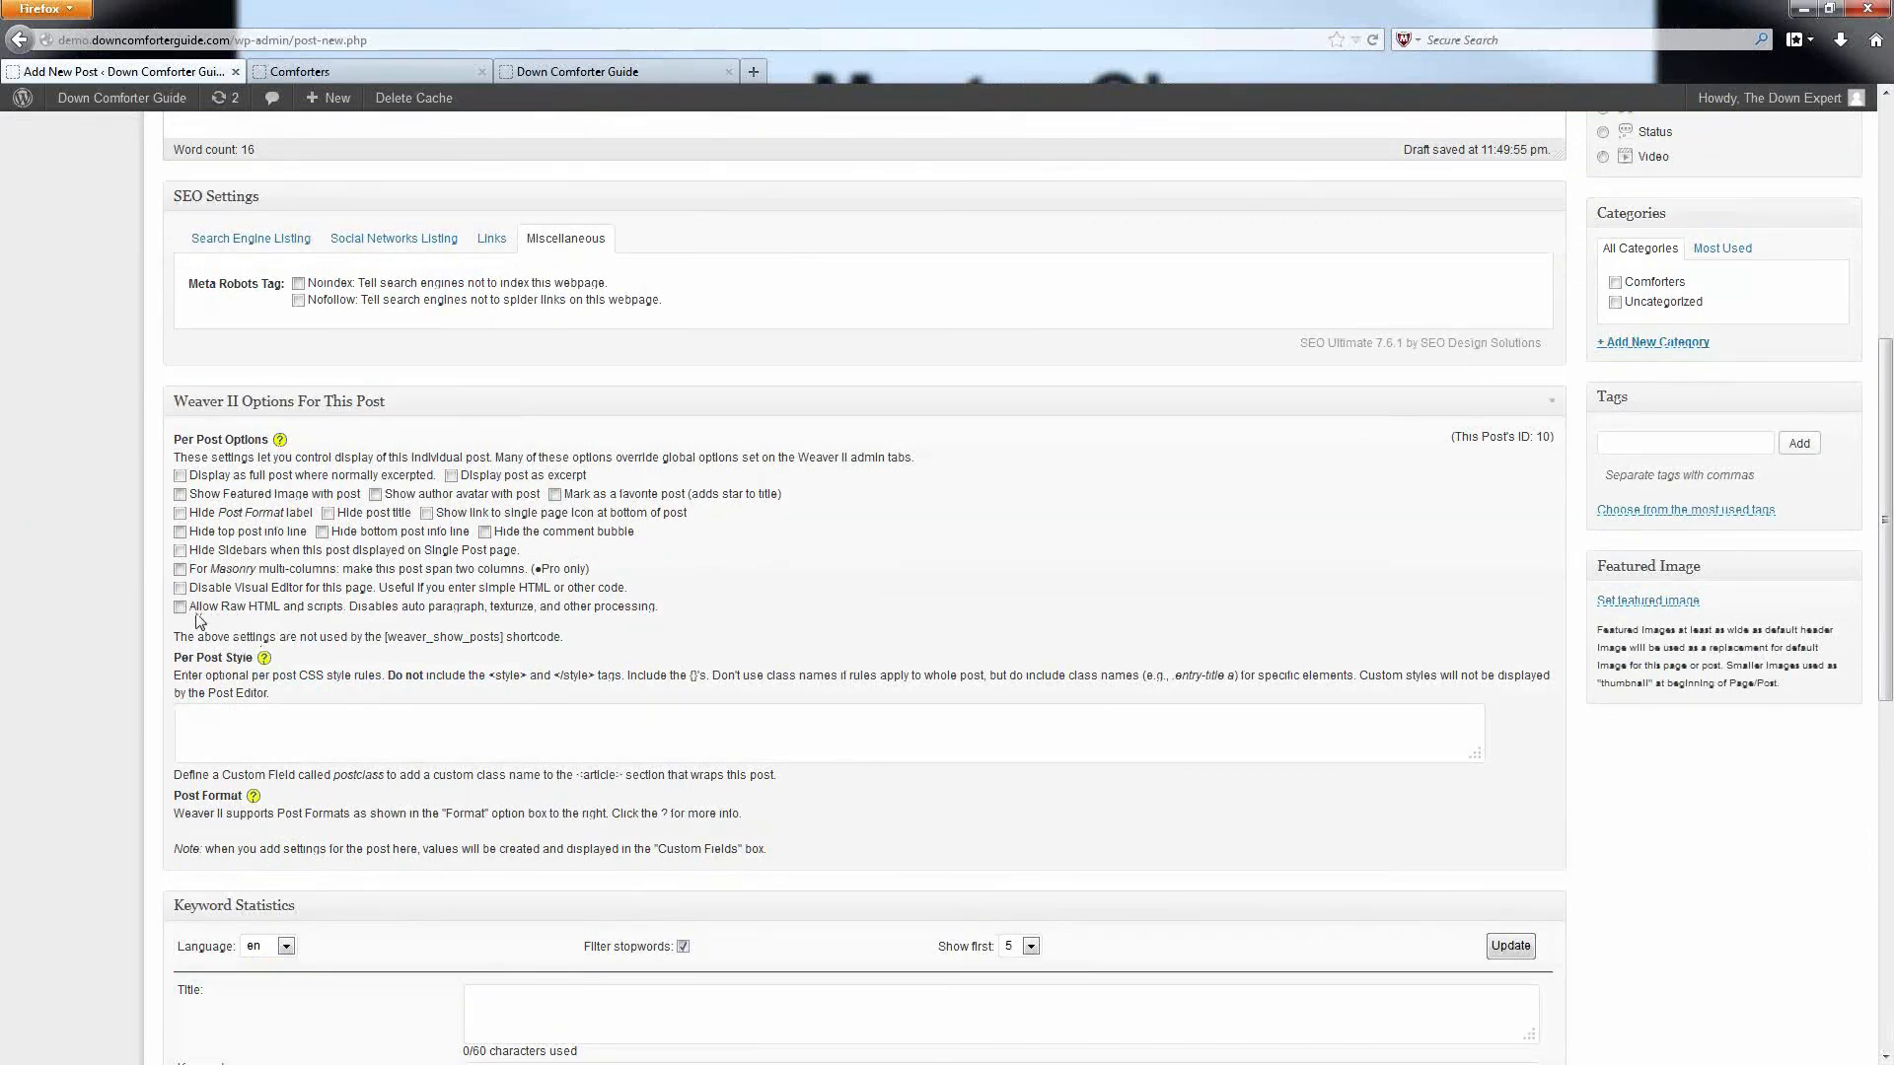
pyautogui.moveTo(244, 615)
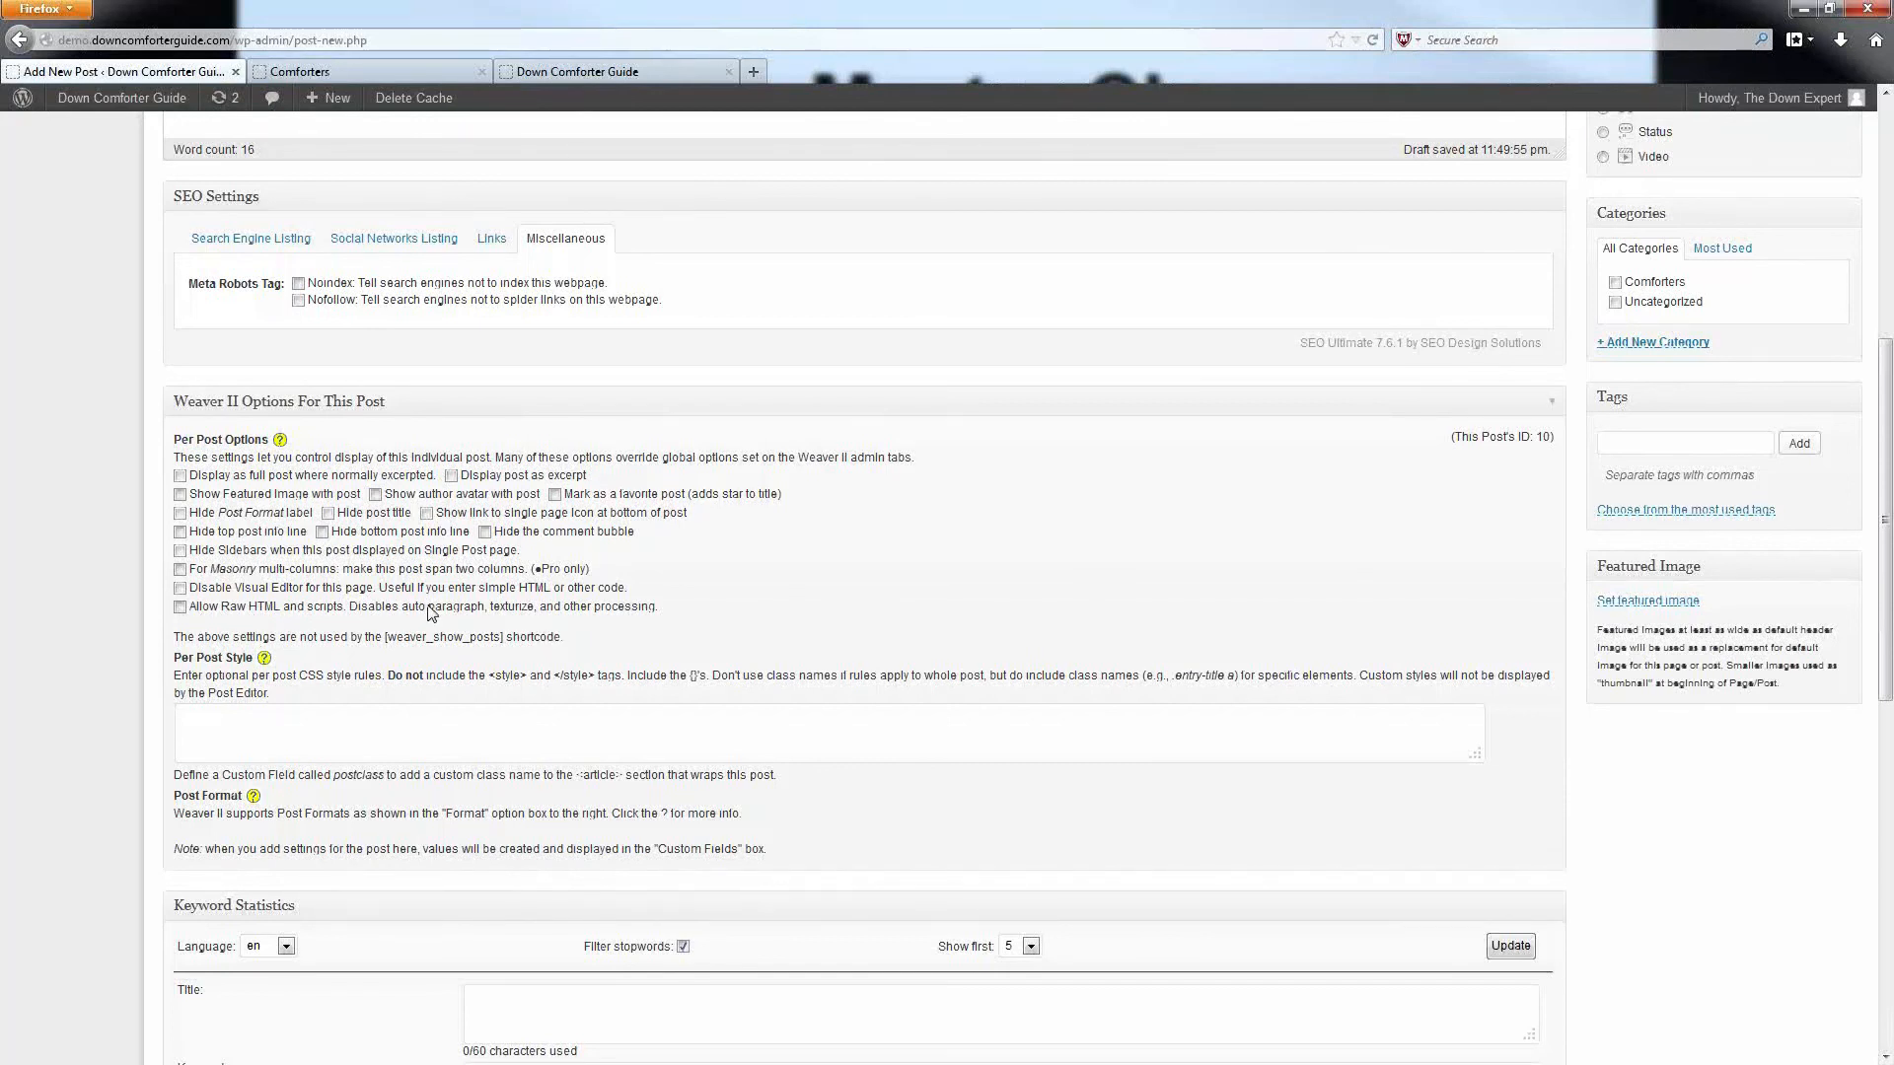
pyautogui.scroll(-3)
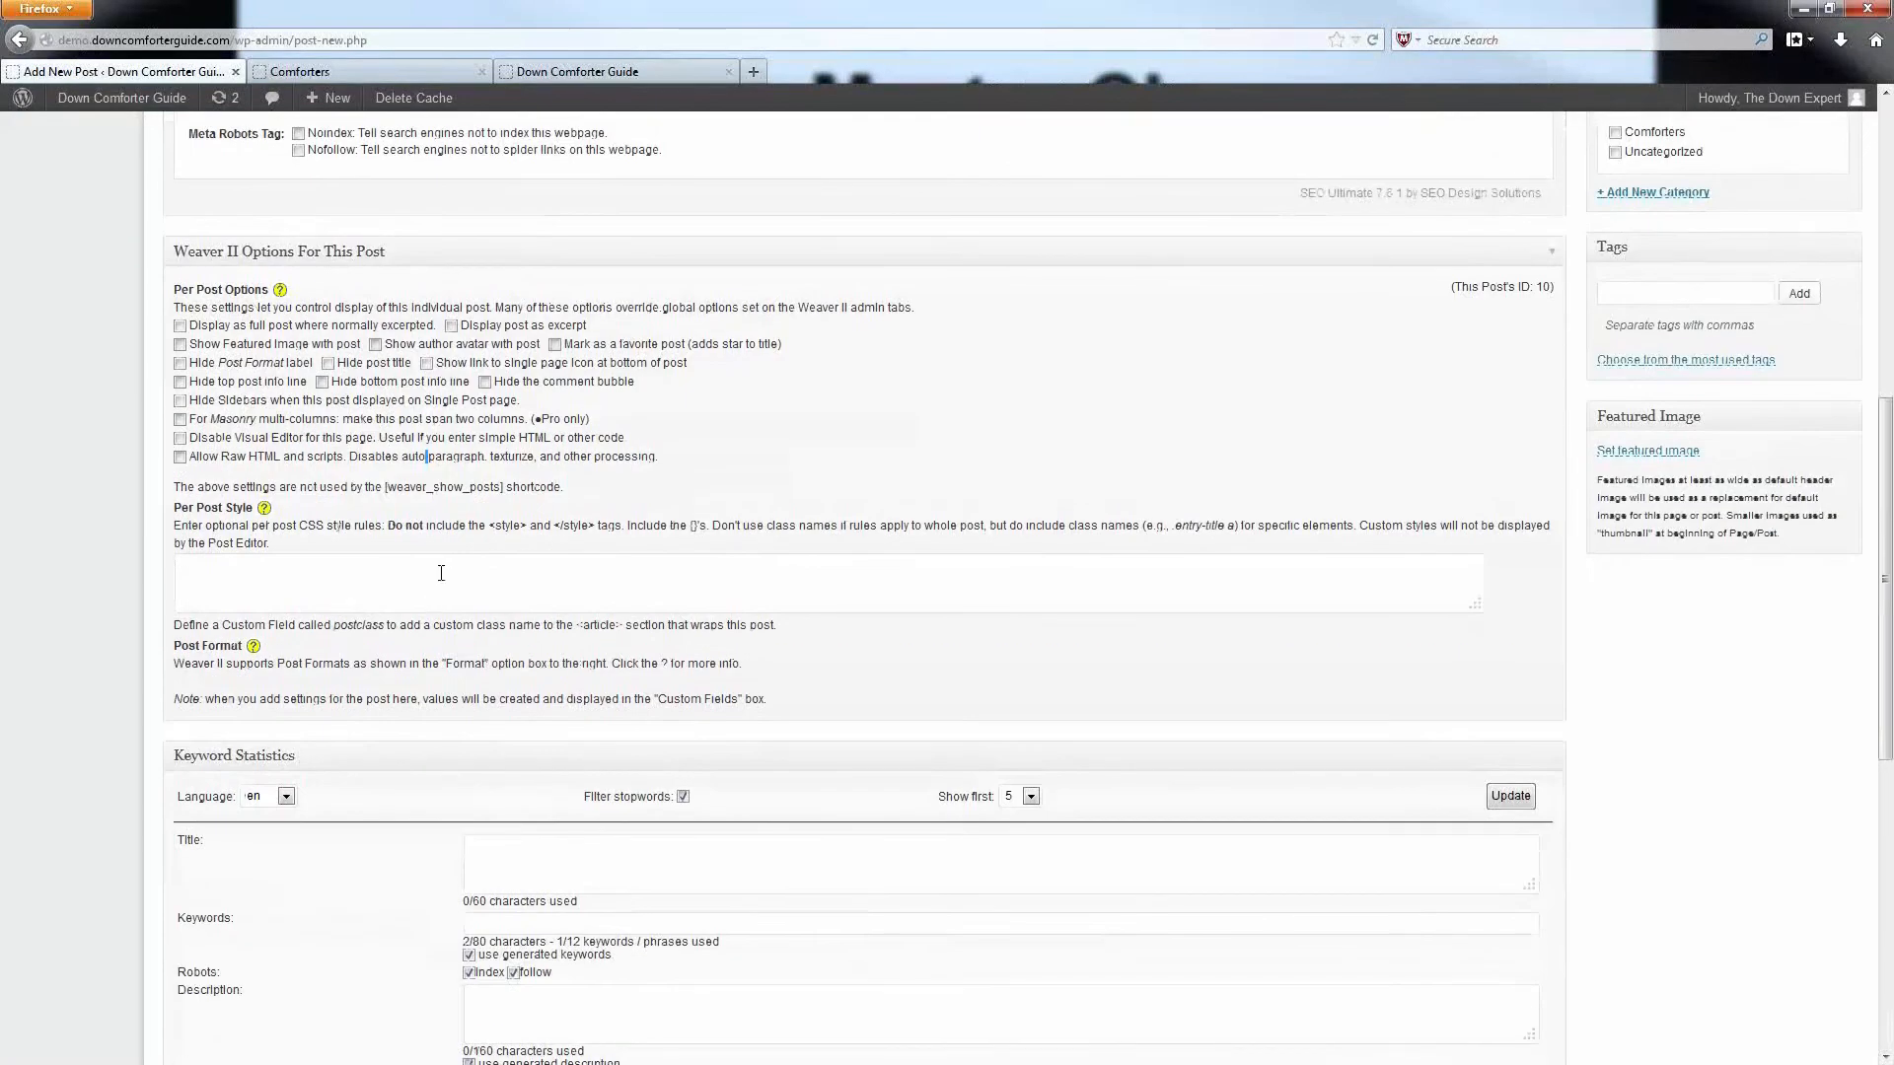
pyautogui.scroll(-3)
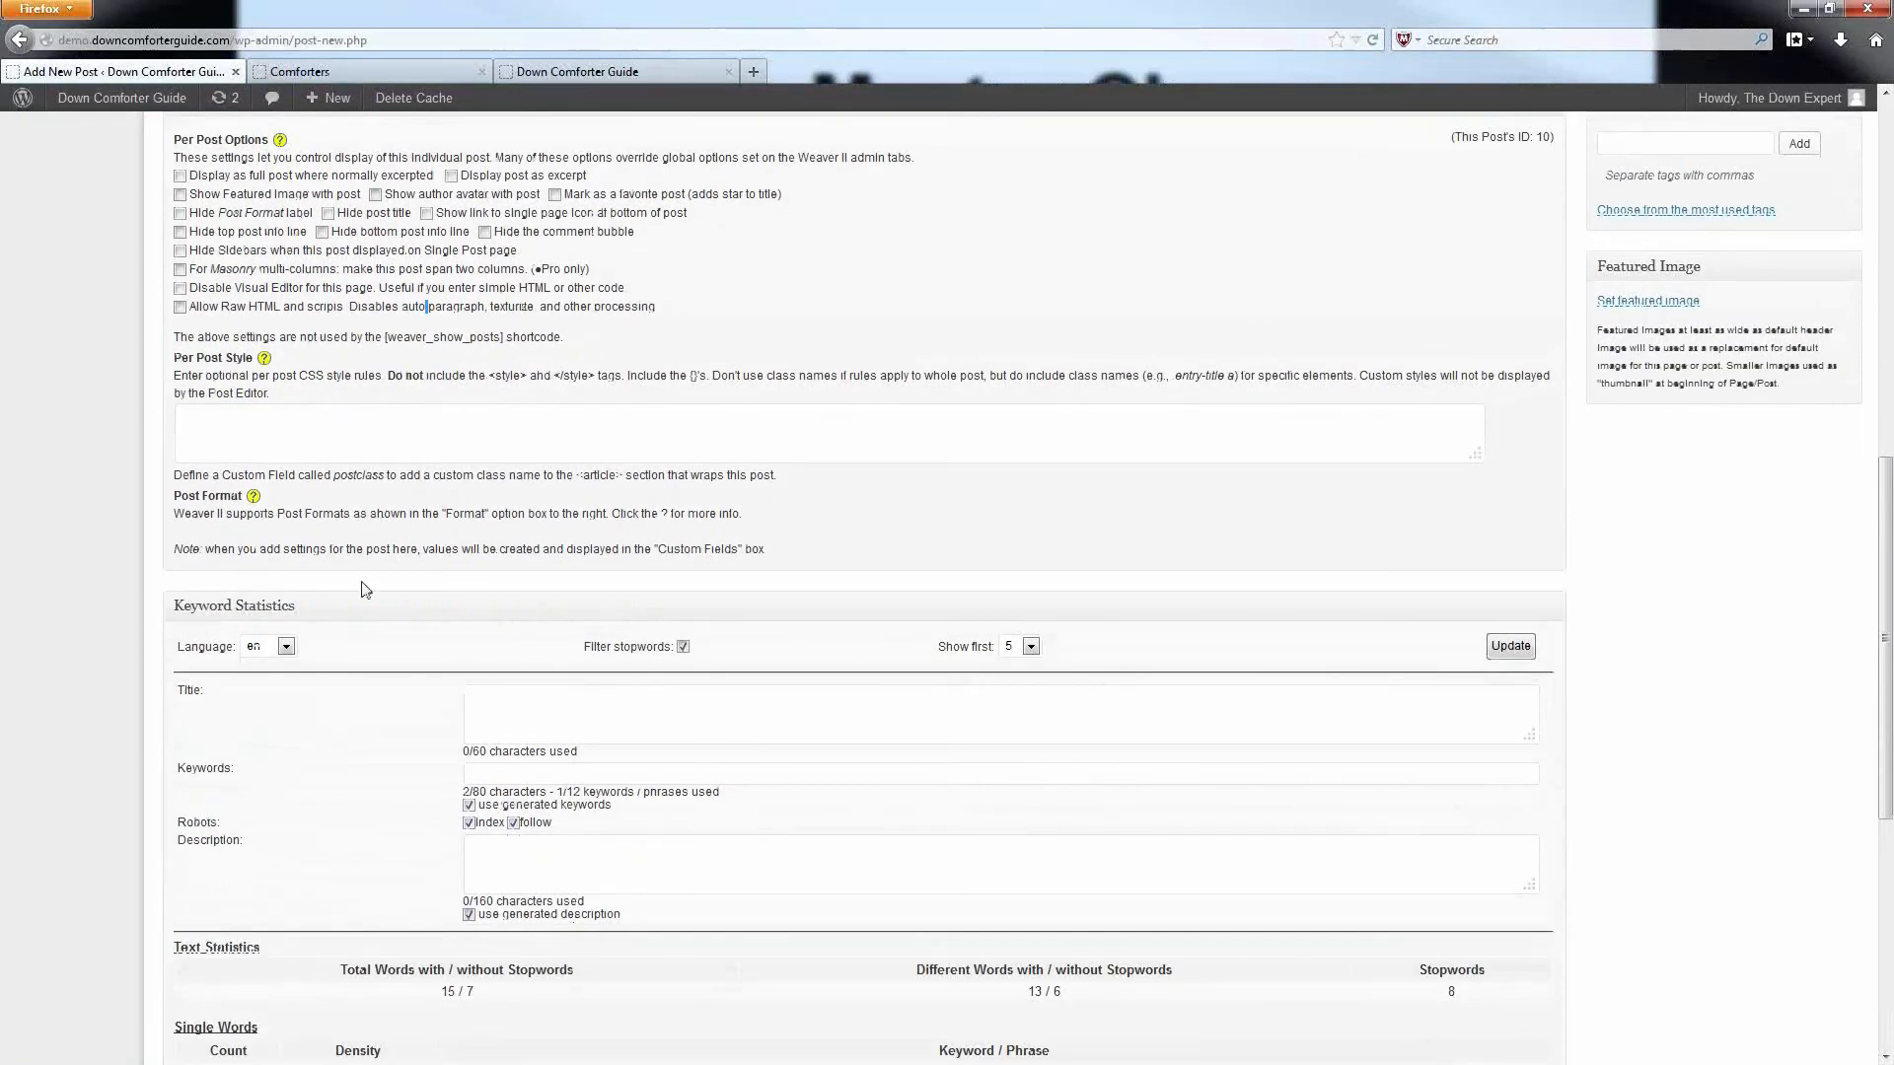